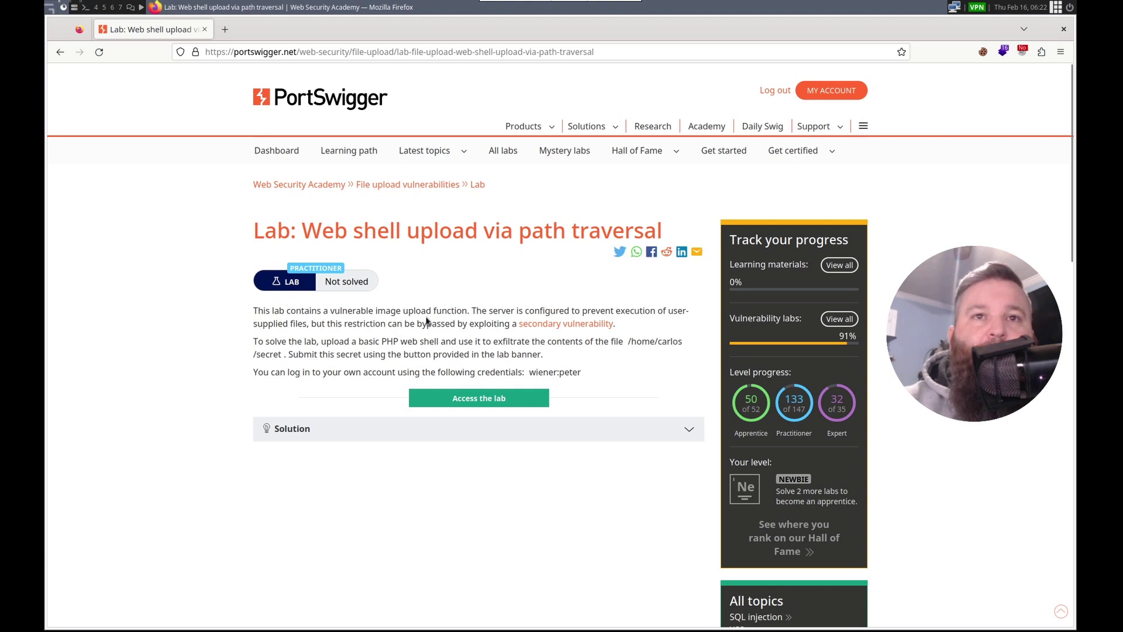
pyautogui.moveTo(354, 337)
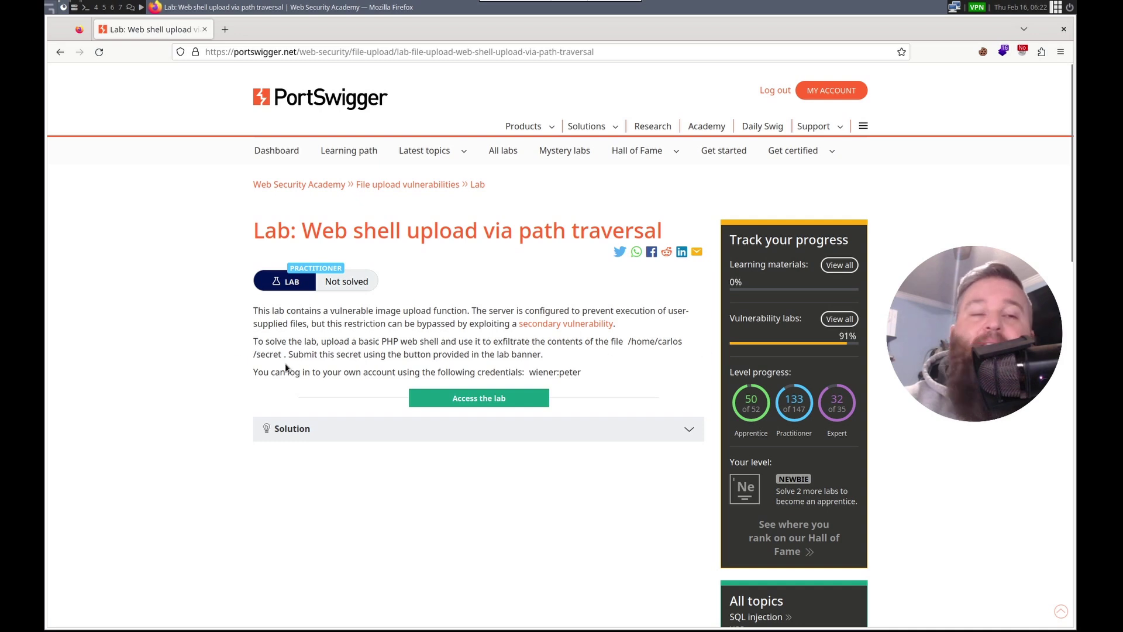
pyautogui.moveTo(466, 365)
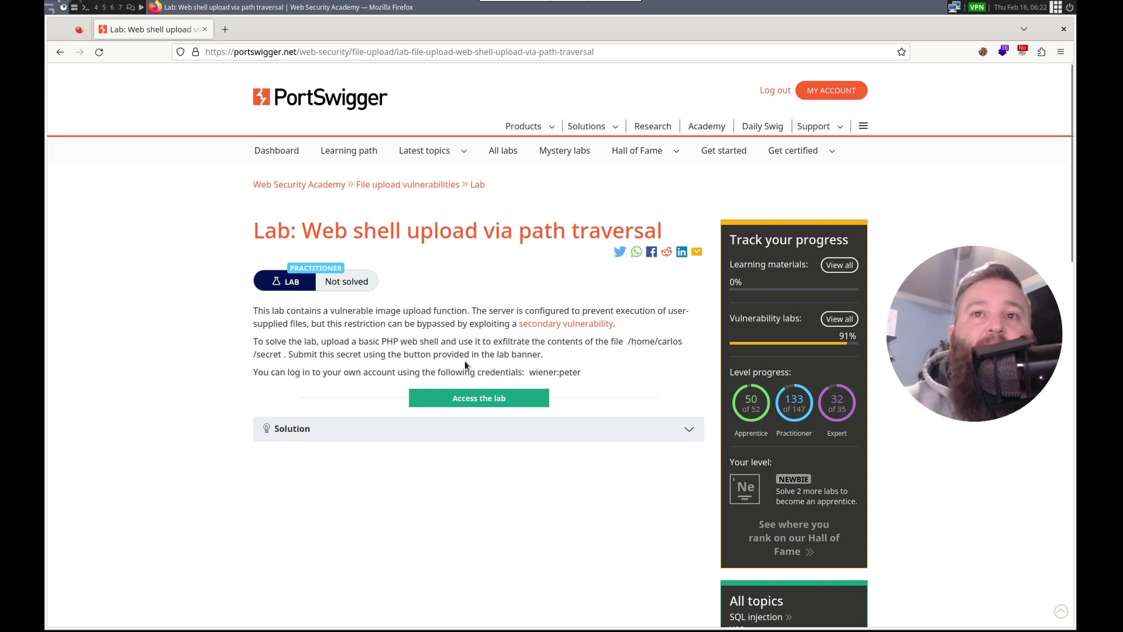
pyautogui.moveTo(479, 398)
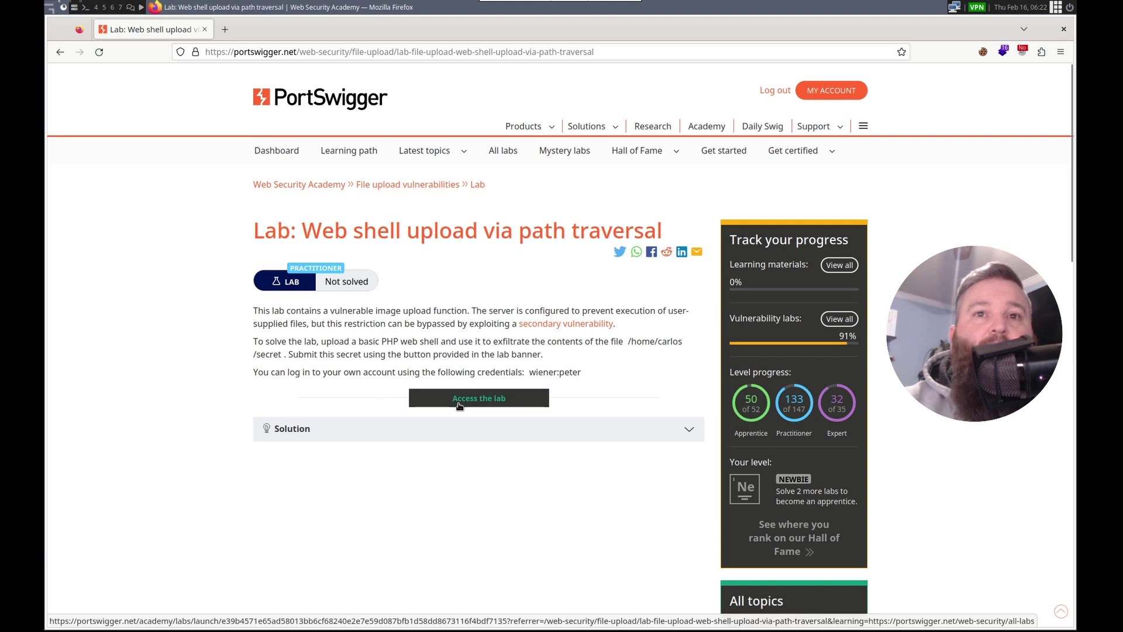
# Launch the 'Web shell upload via path traversal' lab instance in a new tab.
pyautogui.click(478, 397)
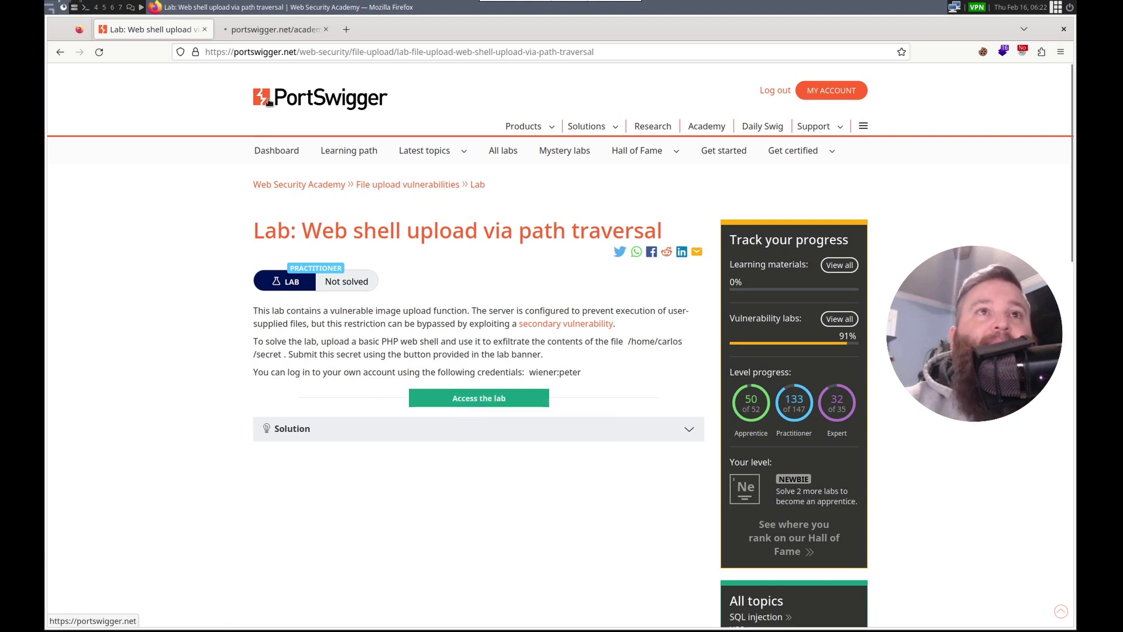
pyautogui.click(479, 398)
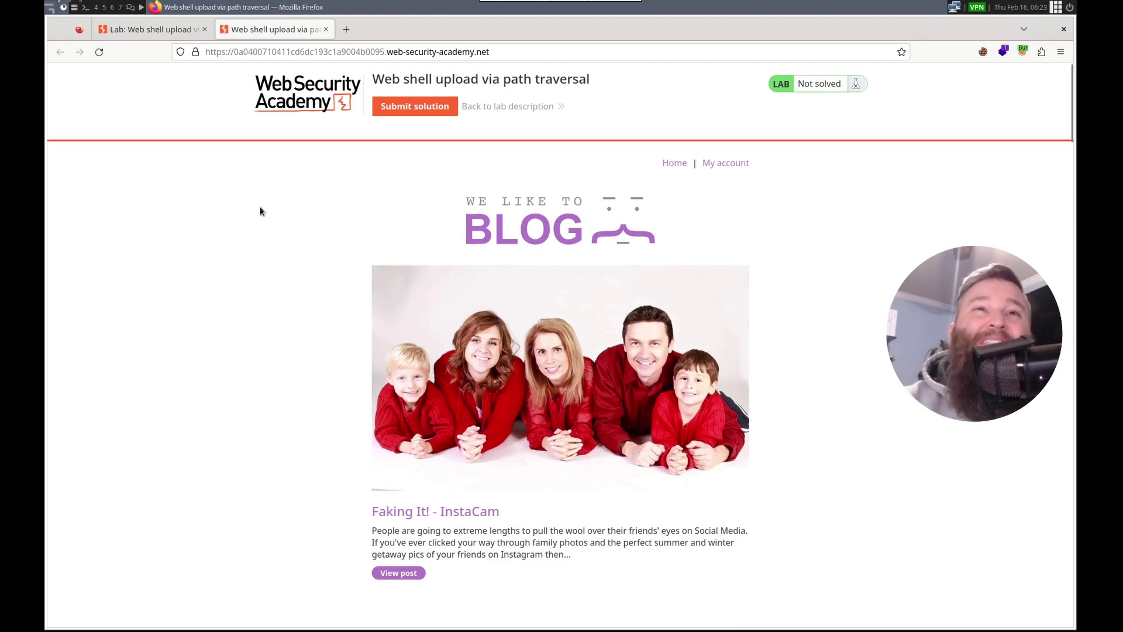
pyautogui.moveTo(513, 99)
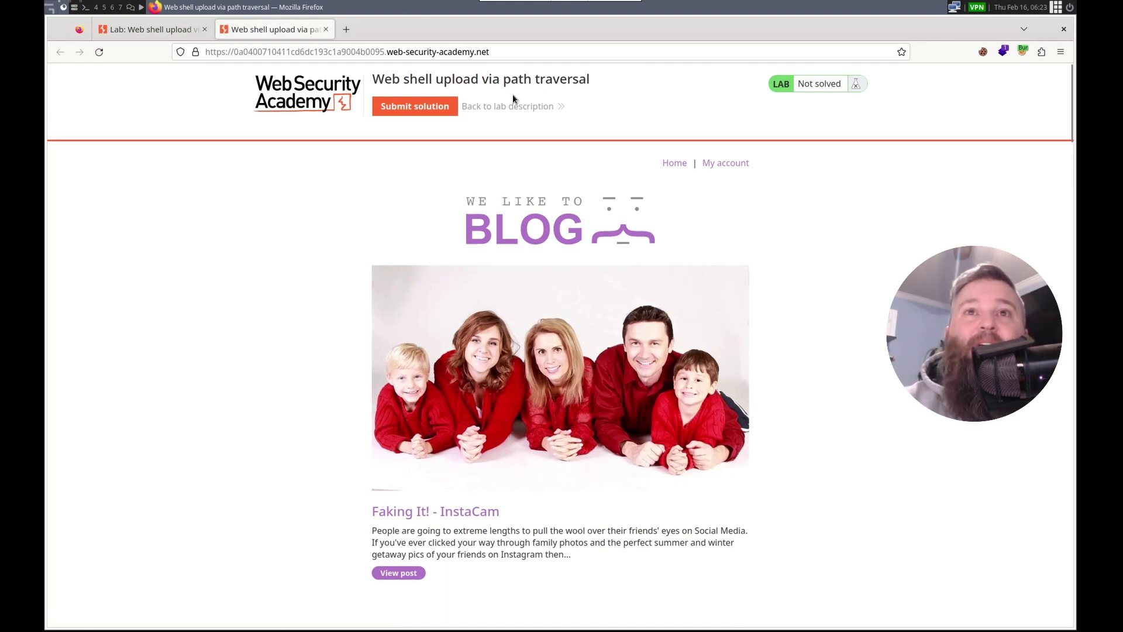
pyautogui.moveTo(725, 163)
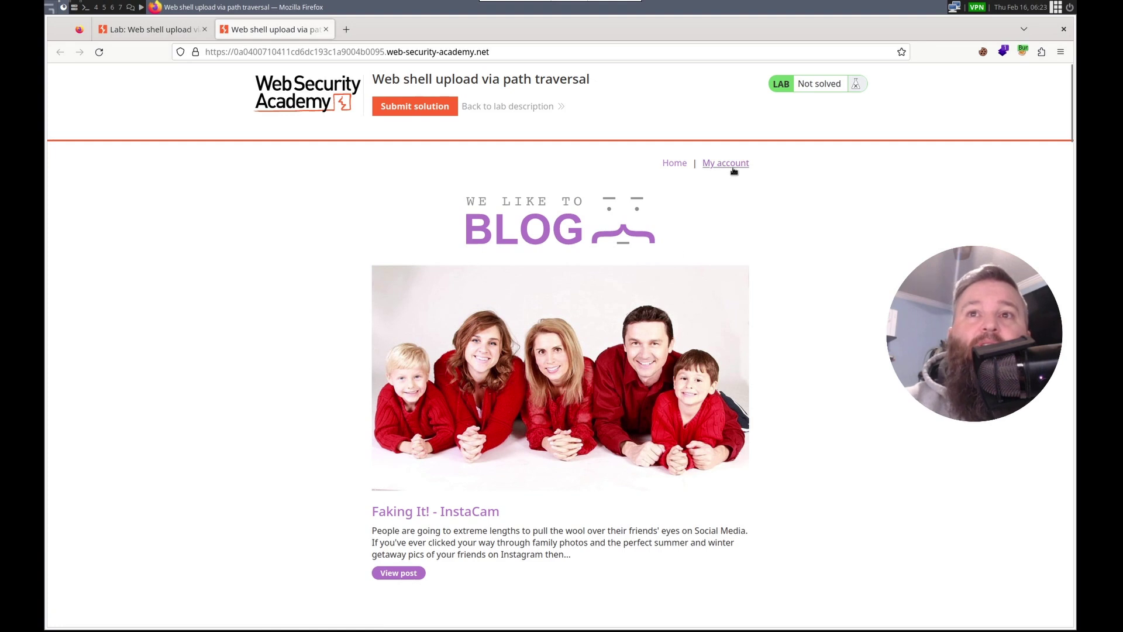
pyautogui.click(725, 163)
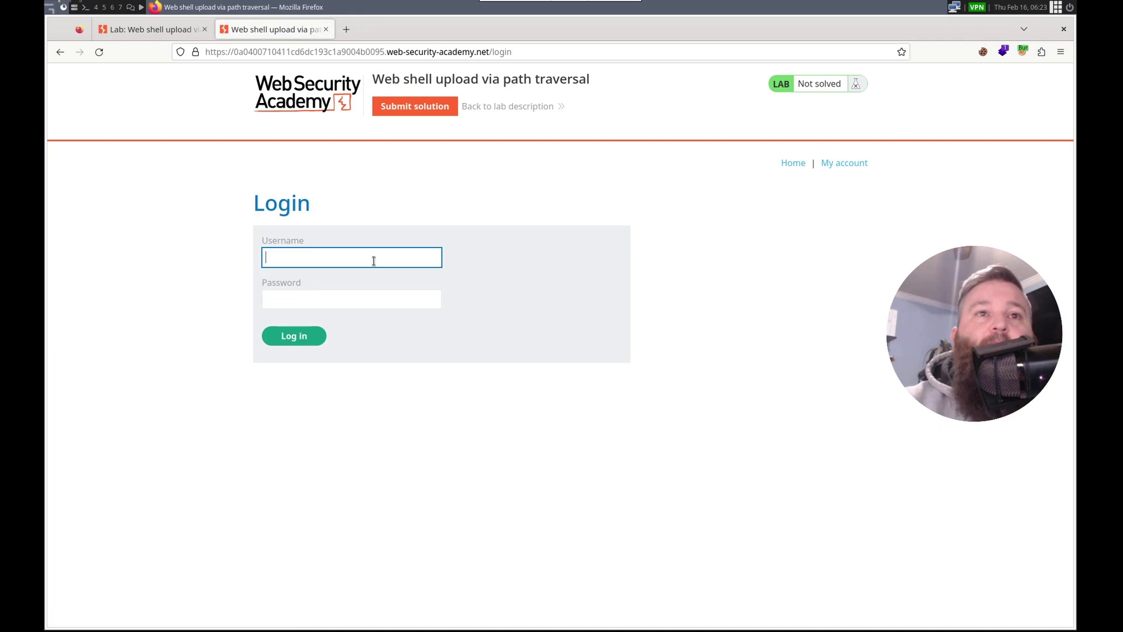
pyautogui.write('wiener')
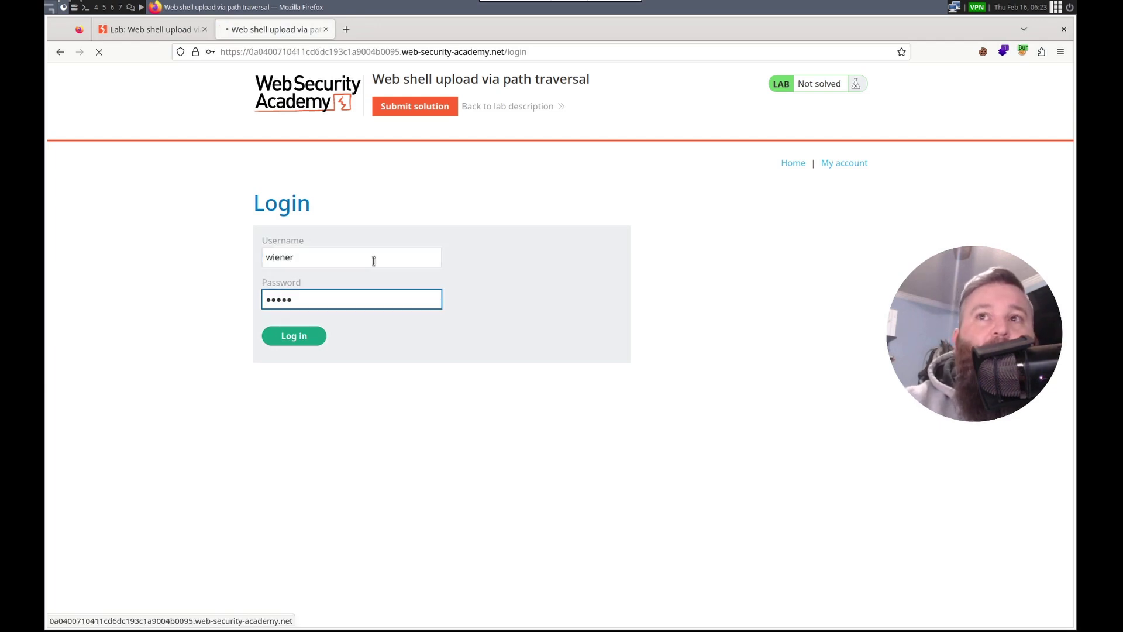
pyautogui.click(293, 335)
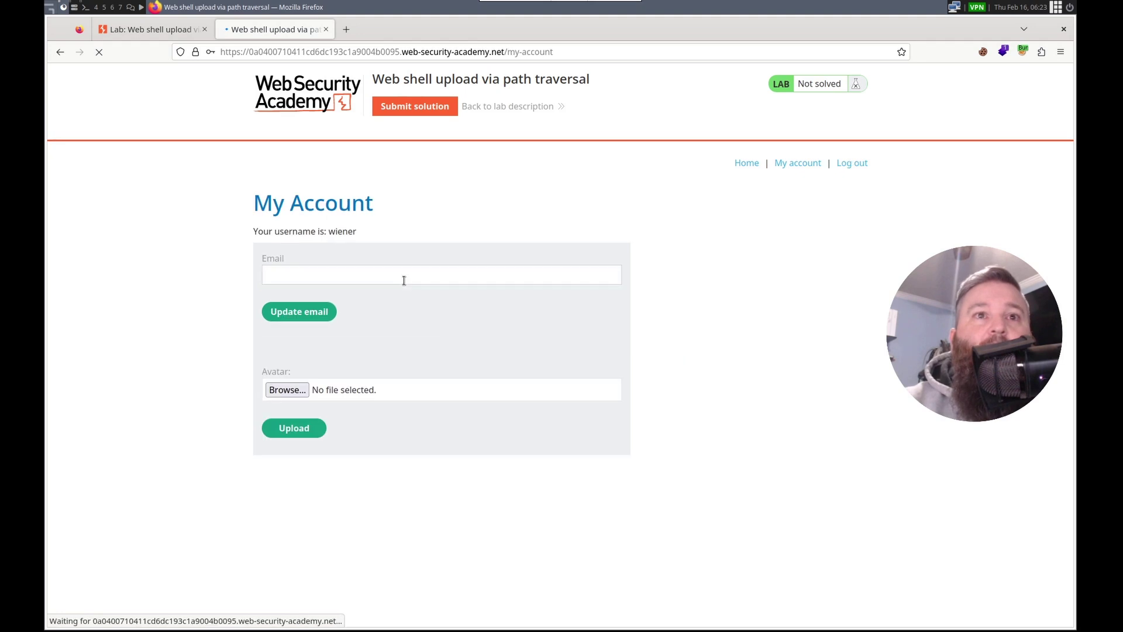
# Choose cmd.php from Home > courses > web_security_academy > file_upload as the avatar file.
pyautogui.click(287, 389)
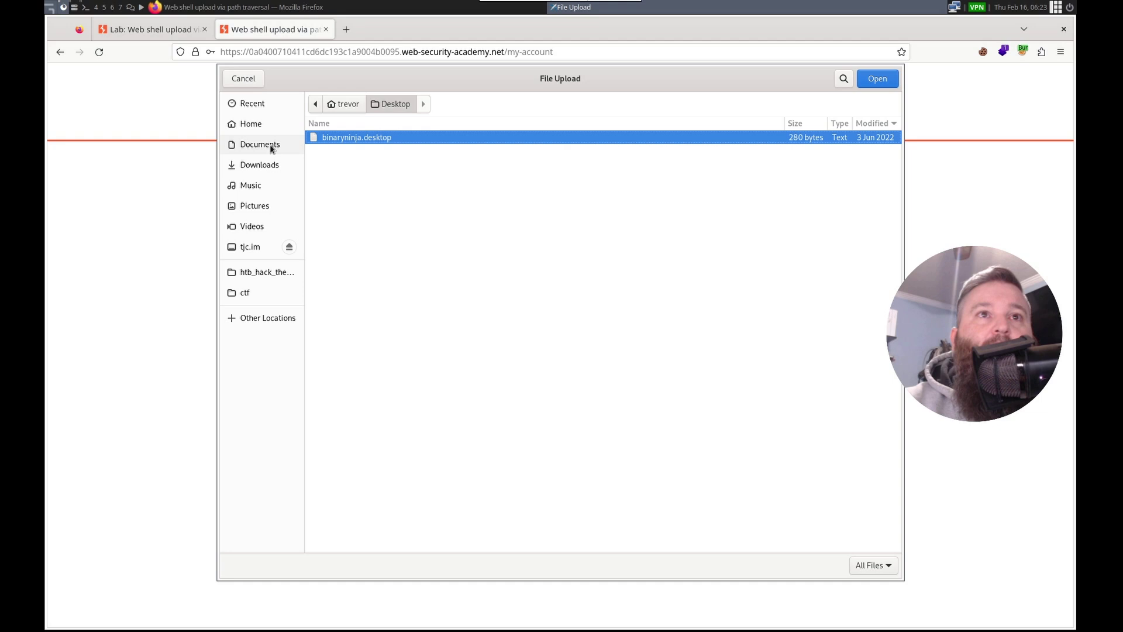
pyautogui.click(251, 124)
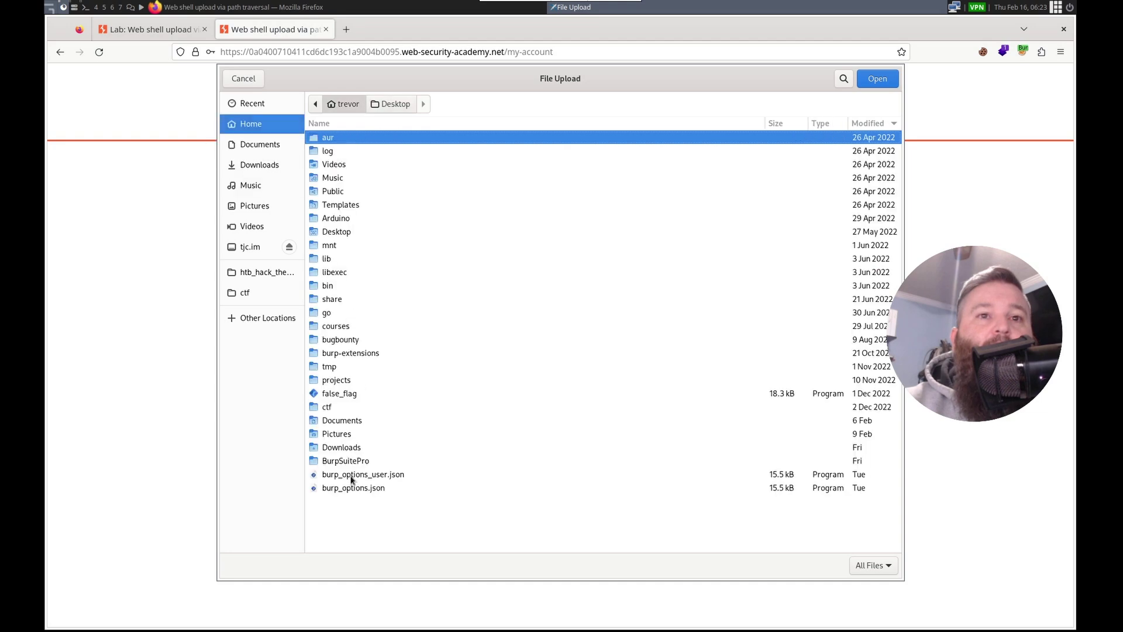
pyautogui.moveTo(337, 301)
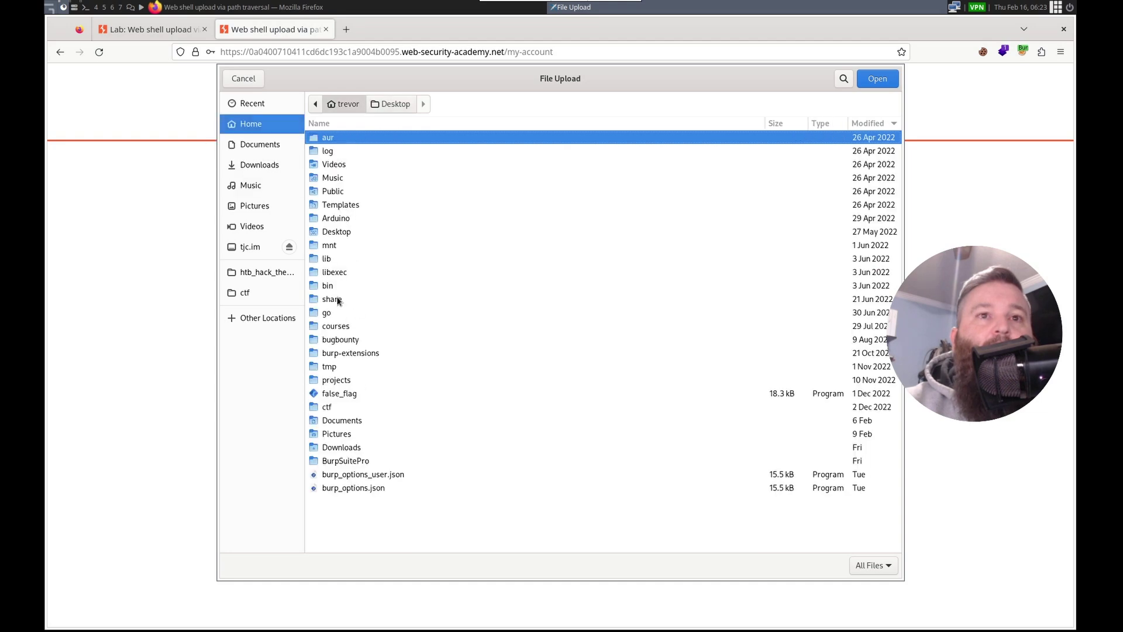
pyautogui.moveTo(338, 191)
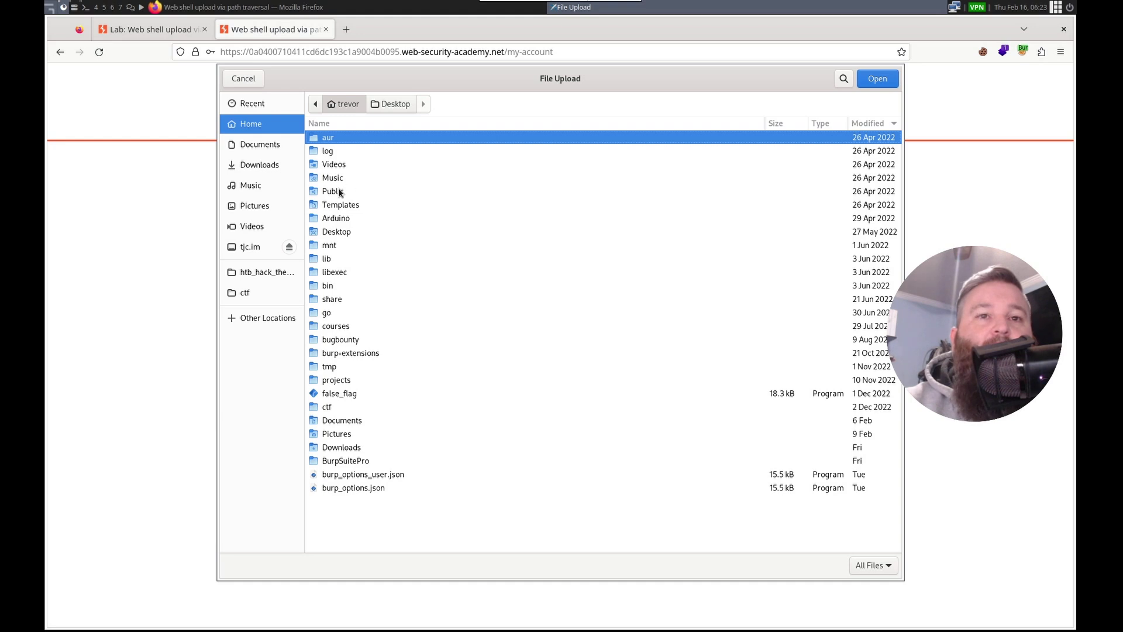
pyautogui.doubleClick(336, 326)
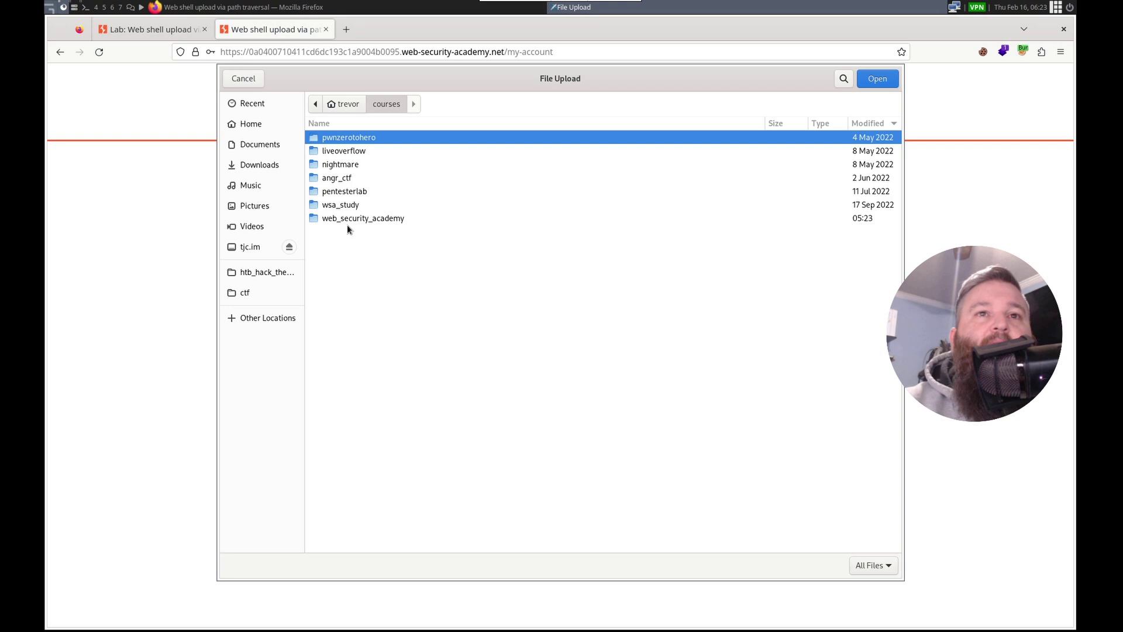
pyautogui.doubleClick(363, 218)
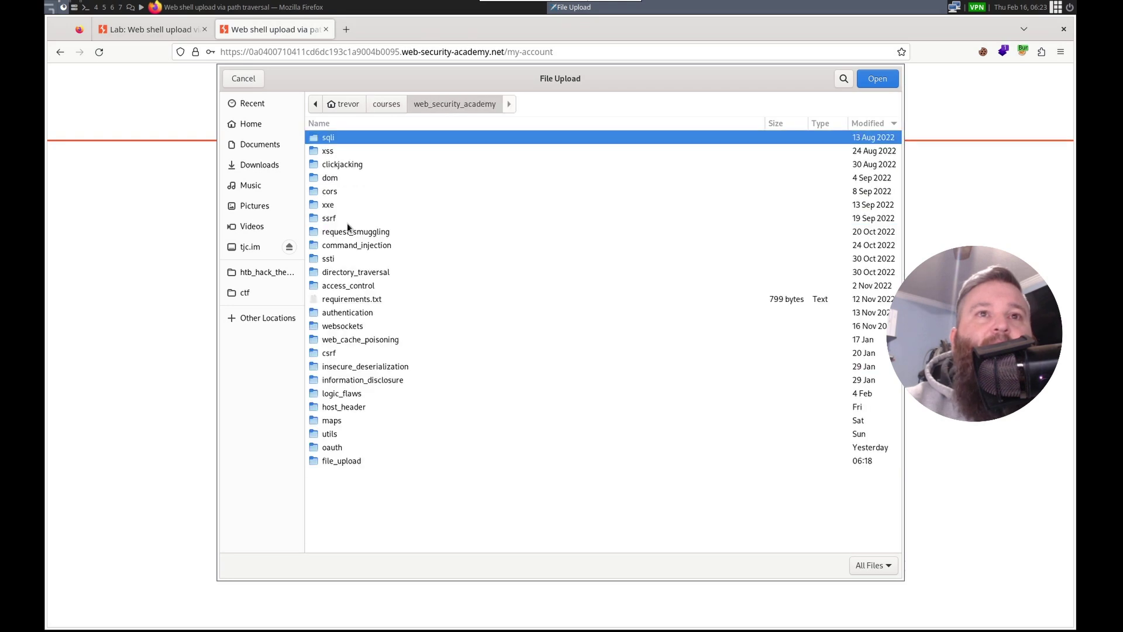
pyautogui.moveTo(347, 249)
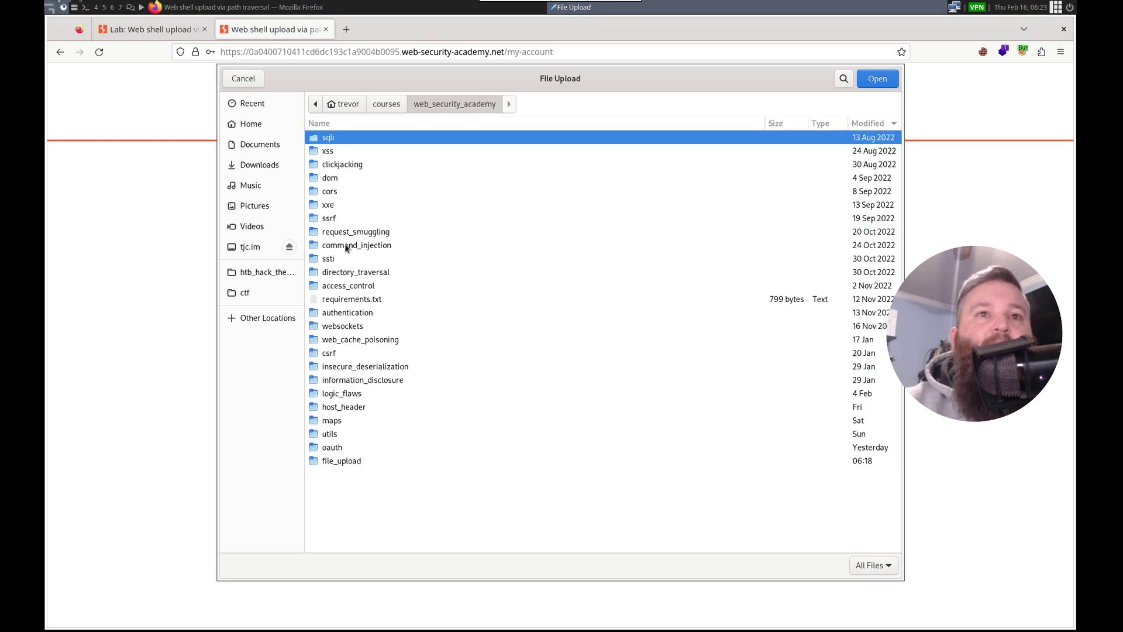
pyautogui.moveTo(358, 286)
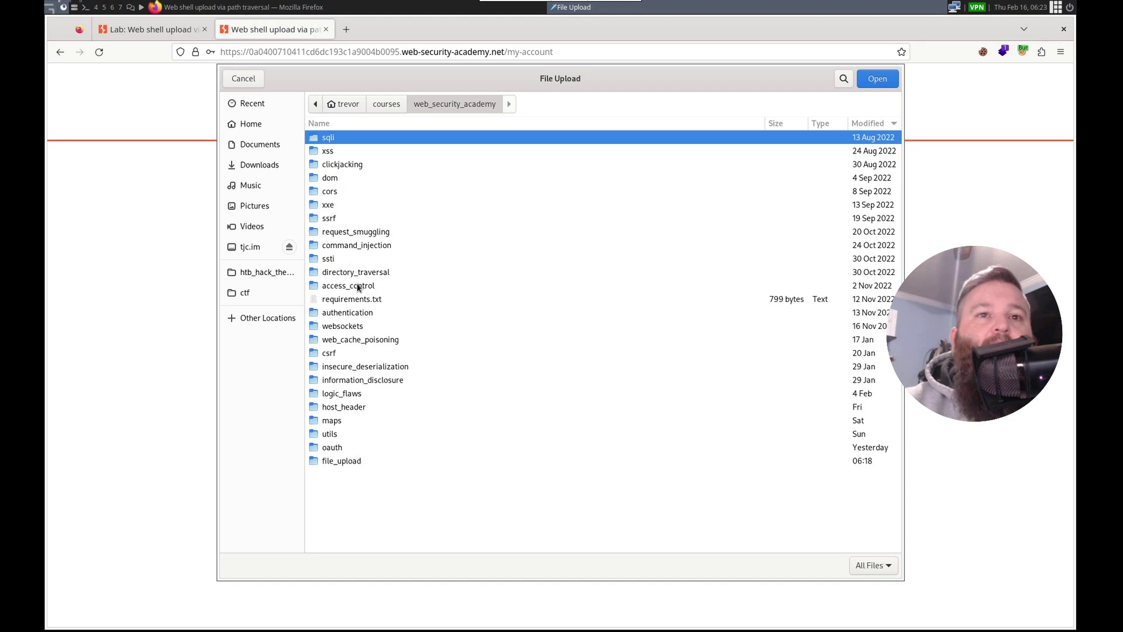
pyautogui.moveTo(353, 150)
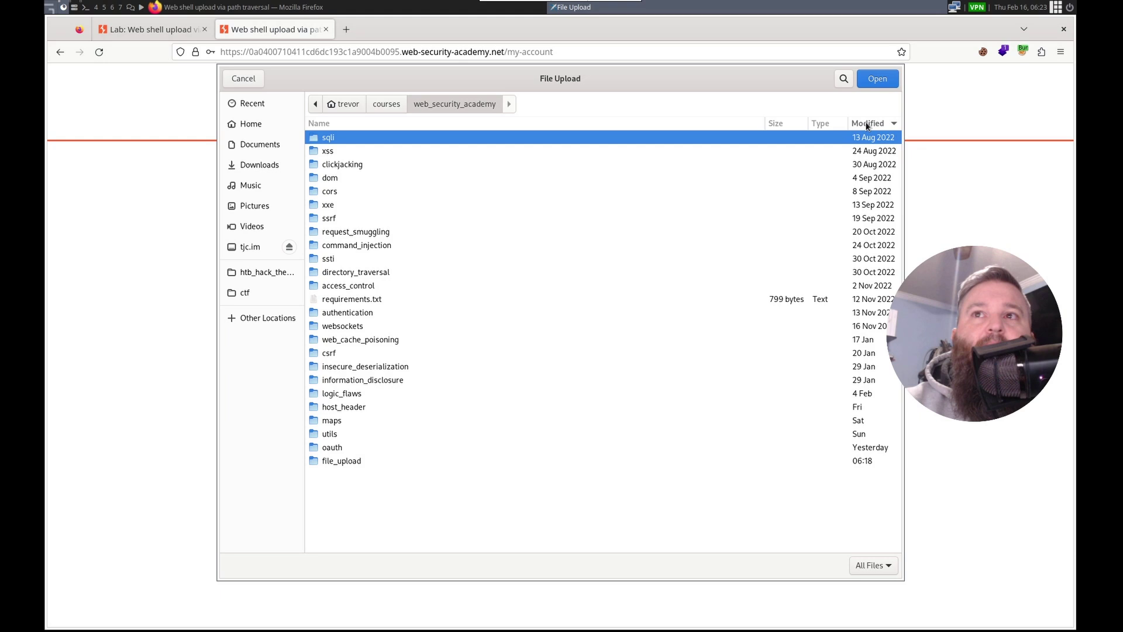
pyautogui.doubleClick(342, 460)
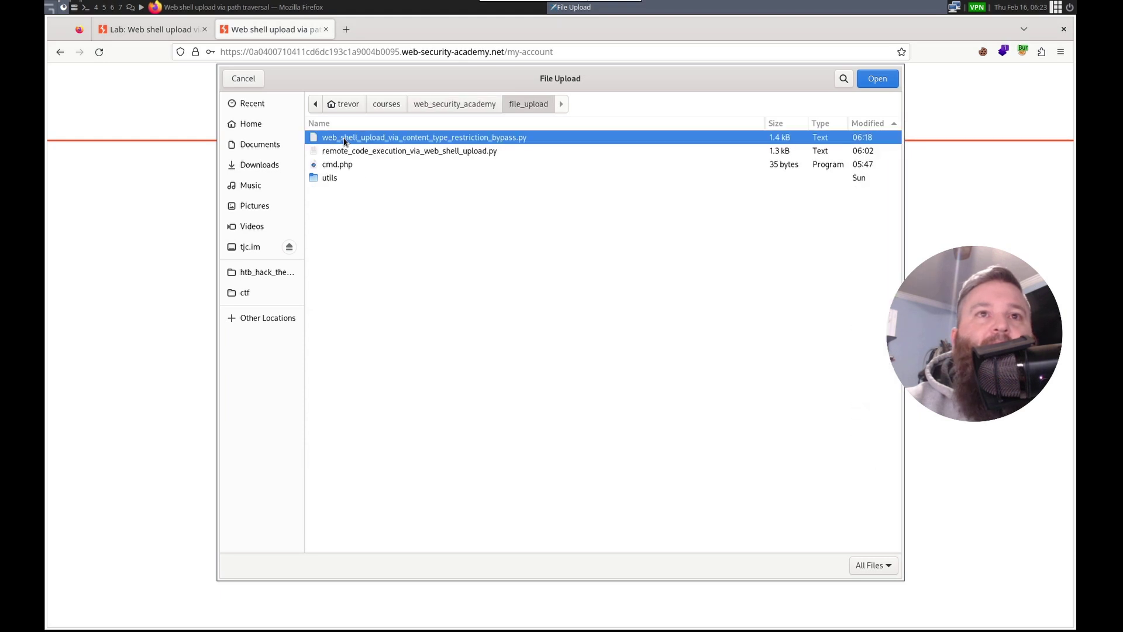
pyautogui.click(337, 164)
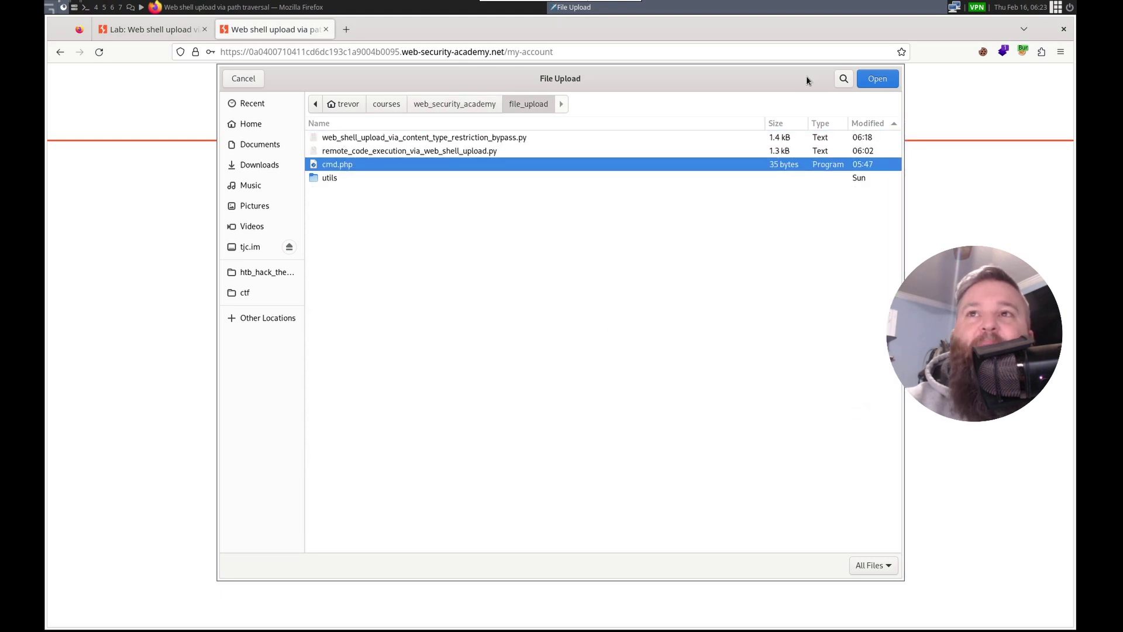
pyautogui.click(876, 77)
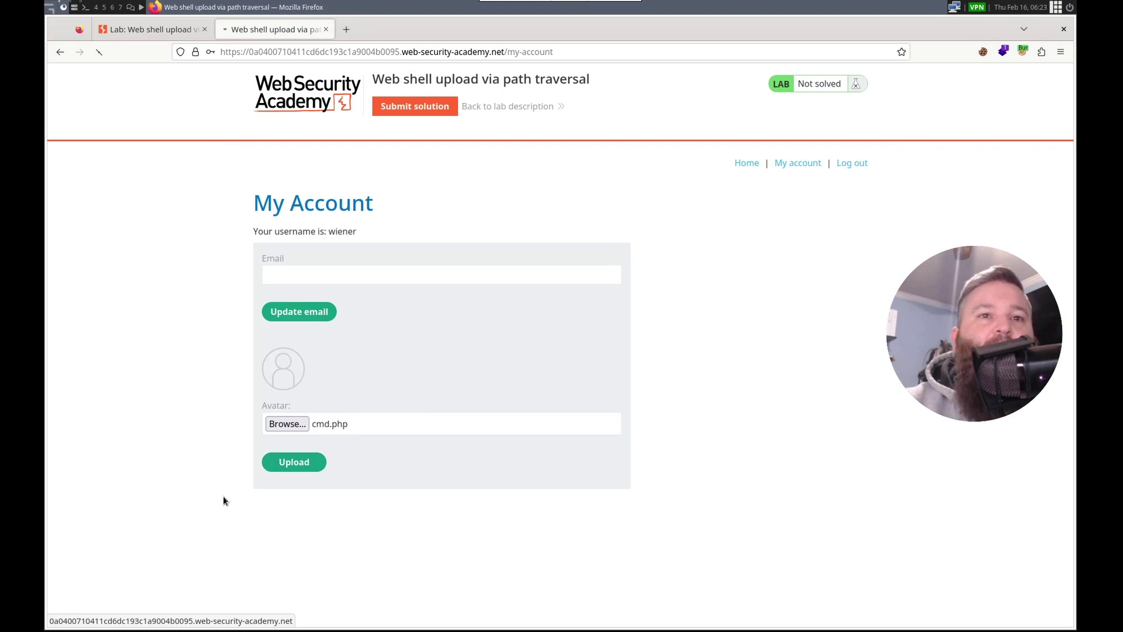
# Upload cmd.php as the avatar, then open /files/avatars/cmd.php from the Inspector.
pyautogui.click(293, 461)
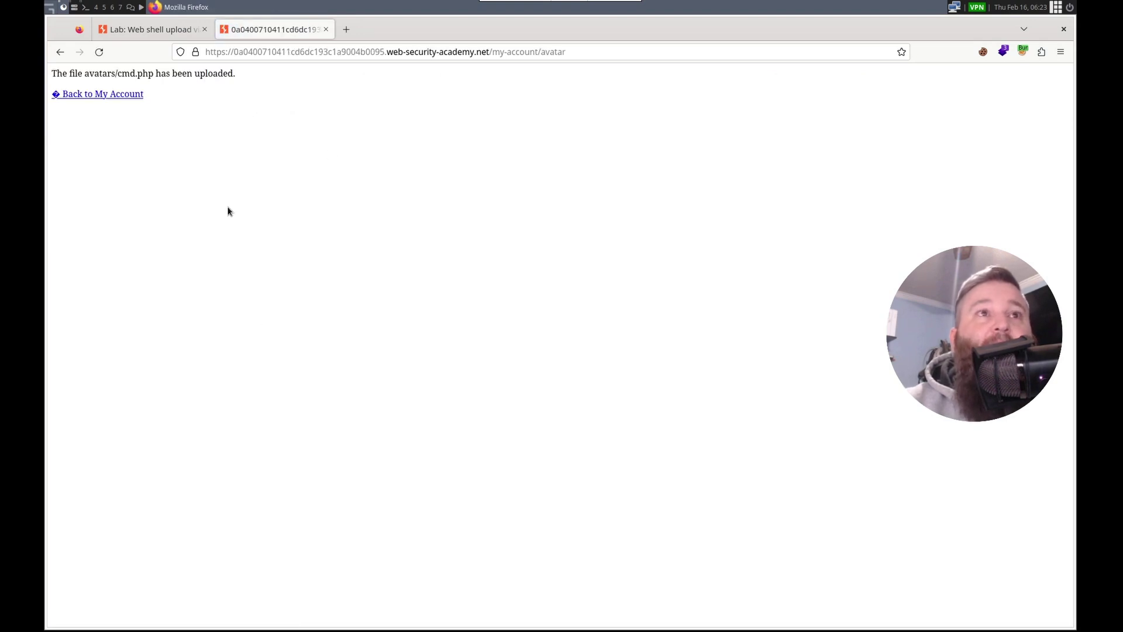
pyautogui.moveTo(376, 241)
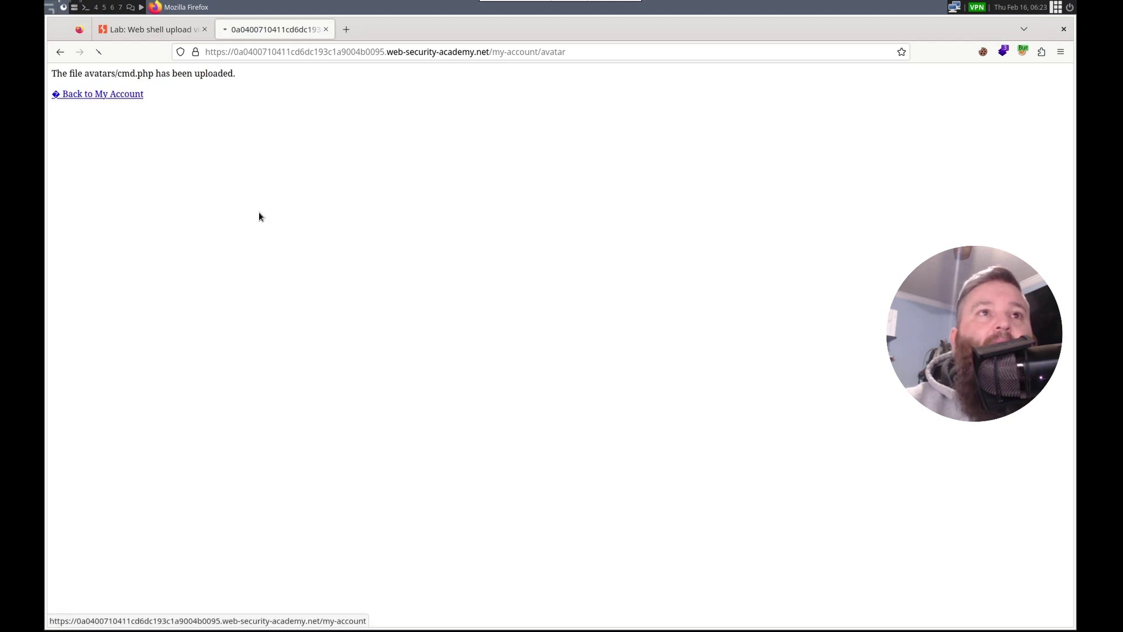
pyautogui.click(102, 93)
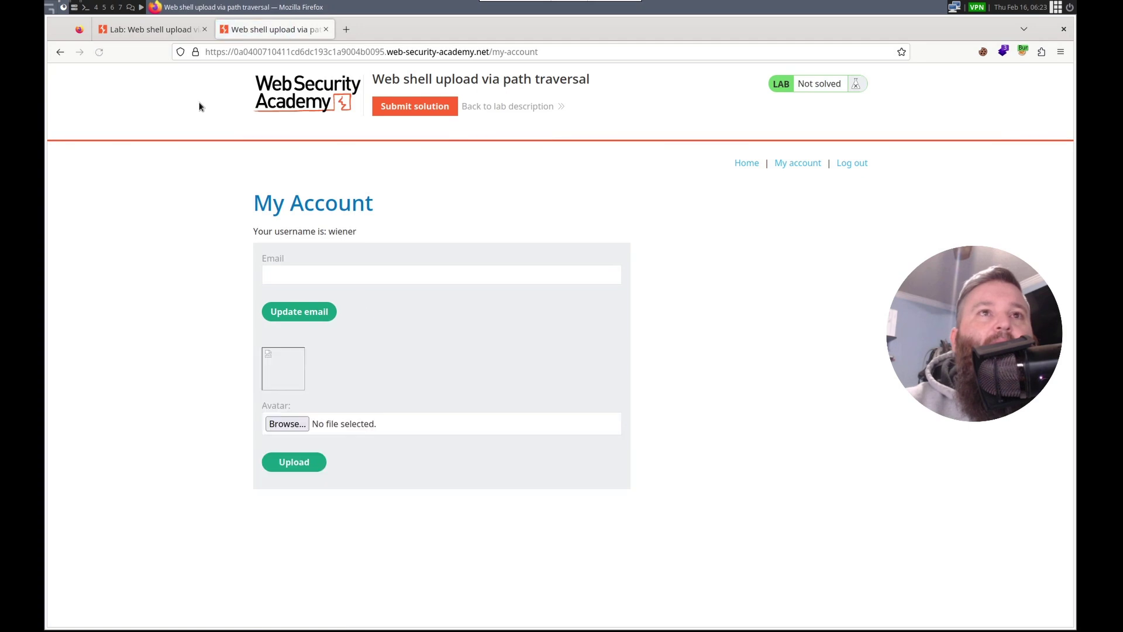
pyautogui.rightClick(284, 368)
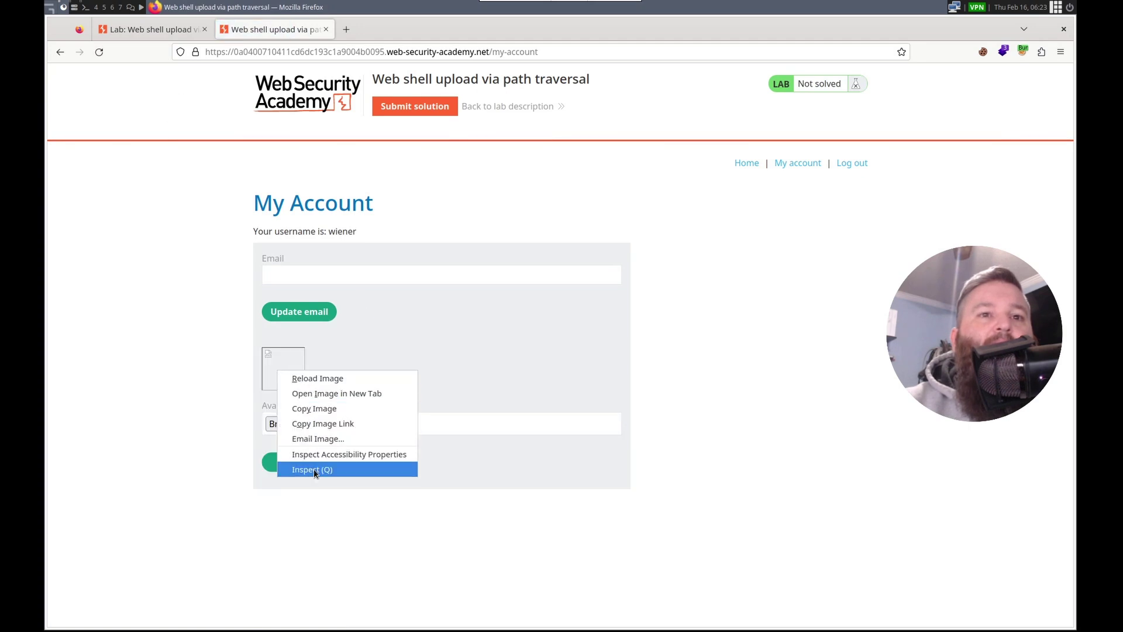
pyautogui.click(312, 469)
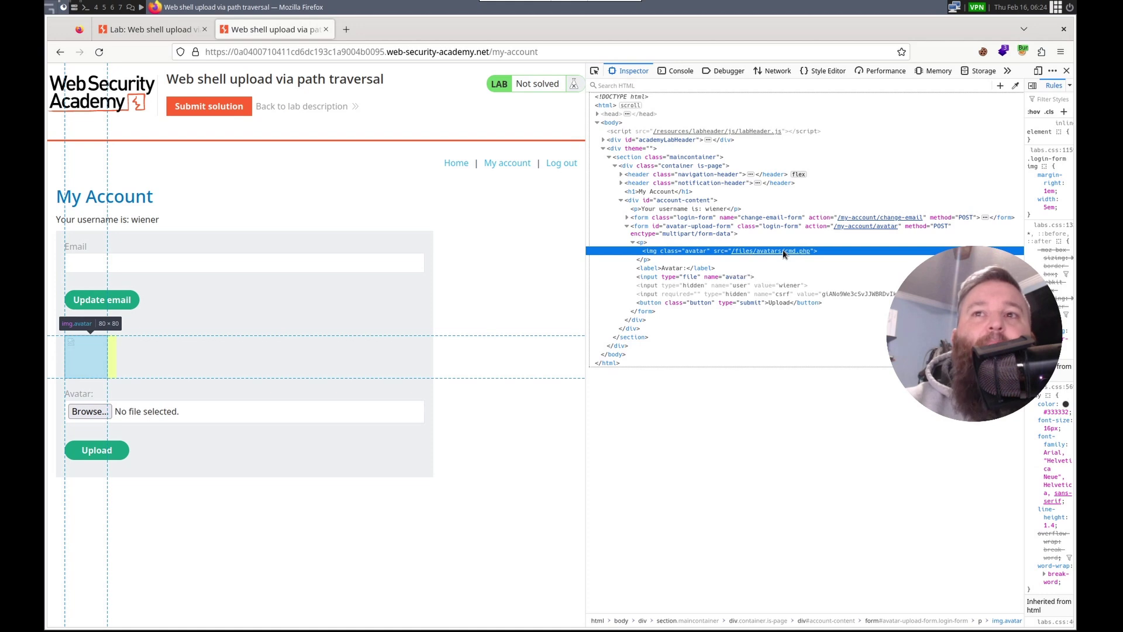
pyautogui.rightClick(784, 251)
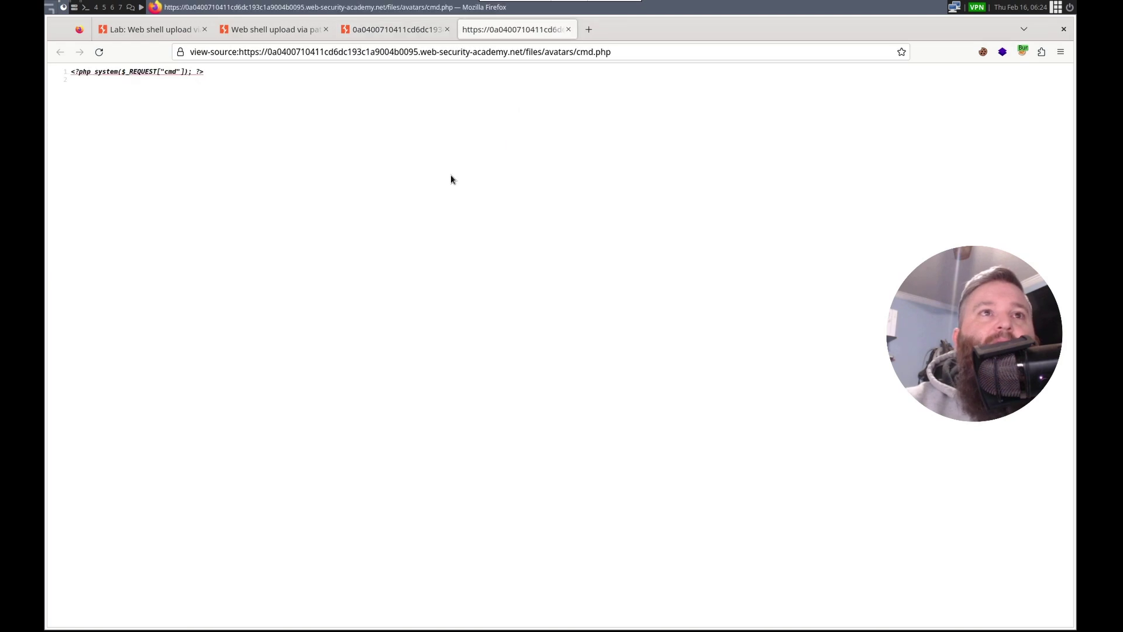
pyautogui.moveTo(423, 120)
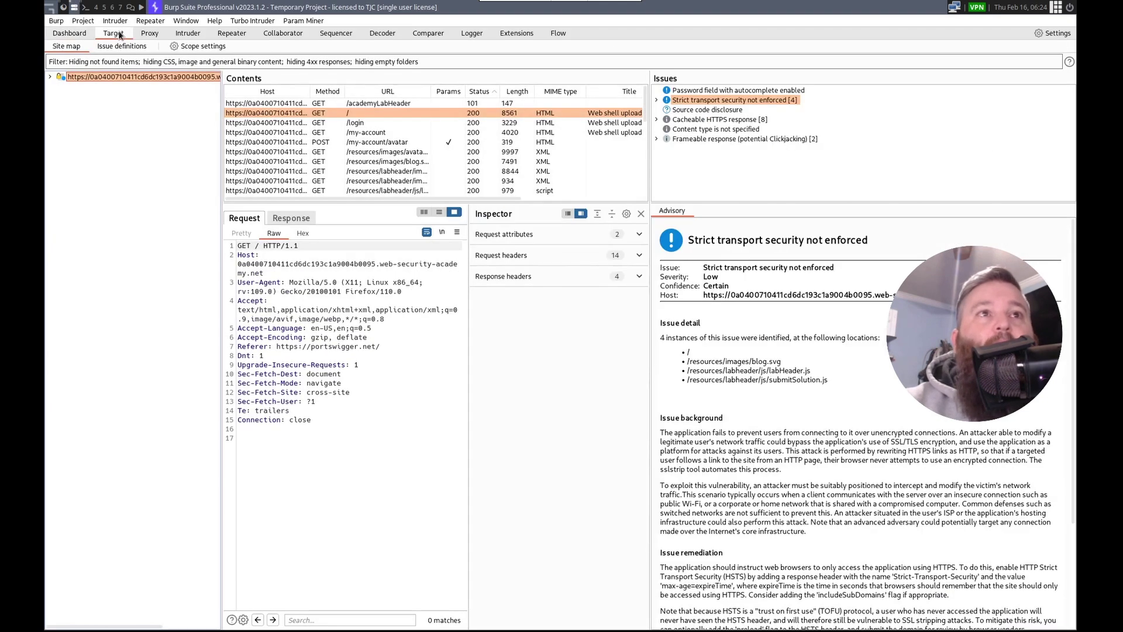
# Select the POST /my-account/avatar entry in Proxy HTTP history.
pyautogui.click(150, 33)
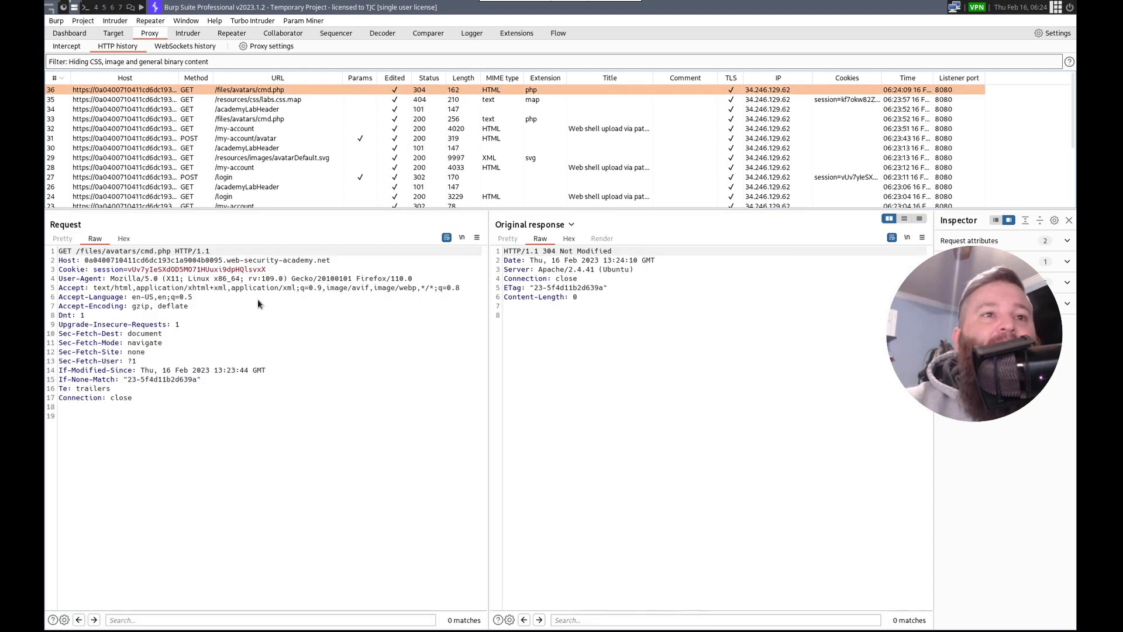
pyautogui.moveTo(147, 315)
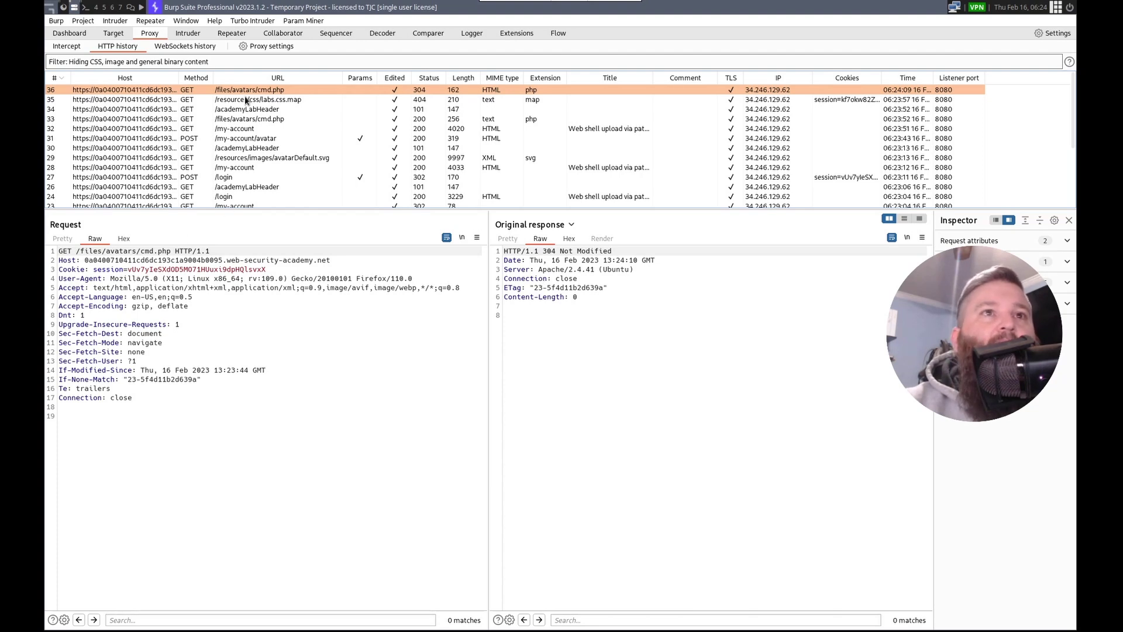
pyautogui.moveTo(275, 119)
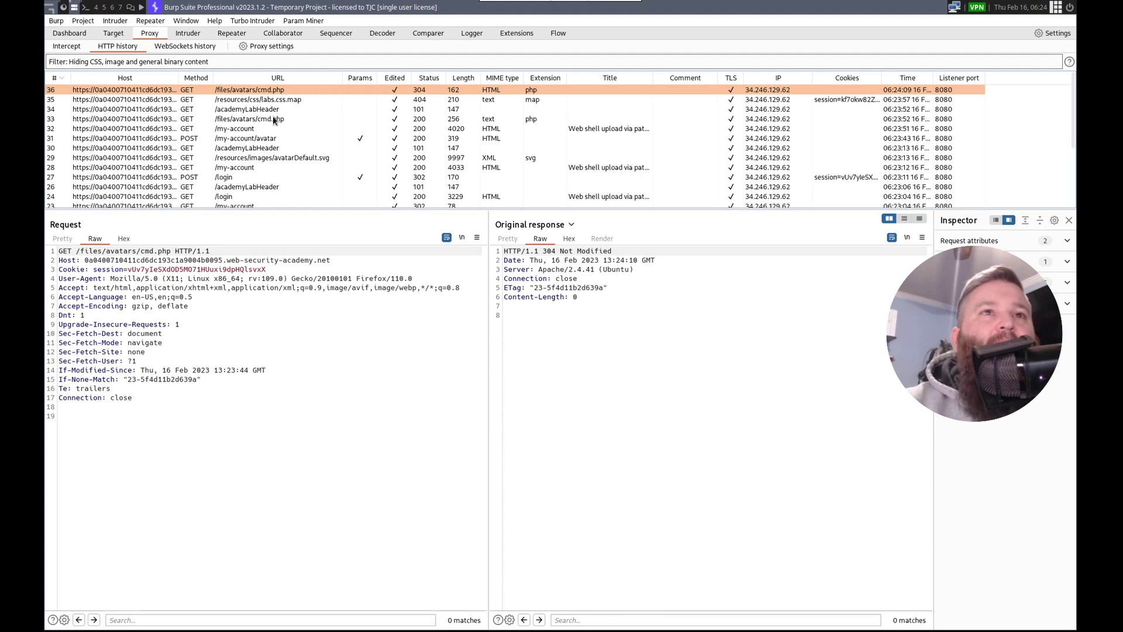
pyautogui.click(251, 118)
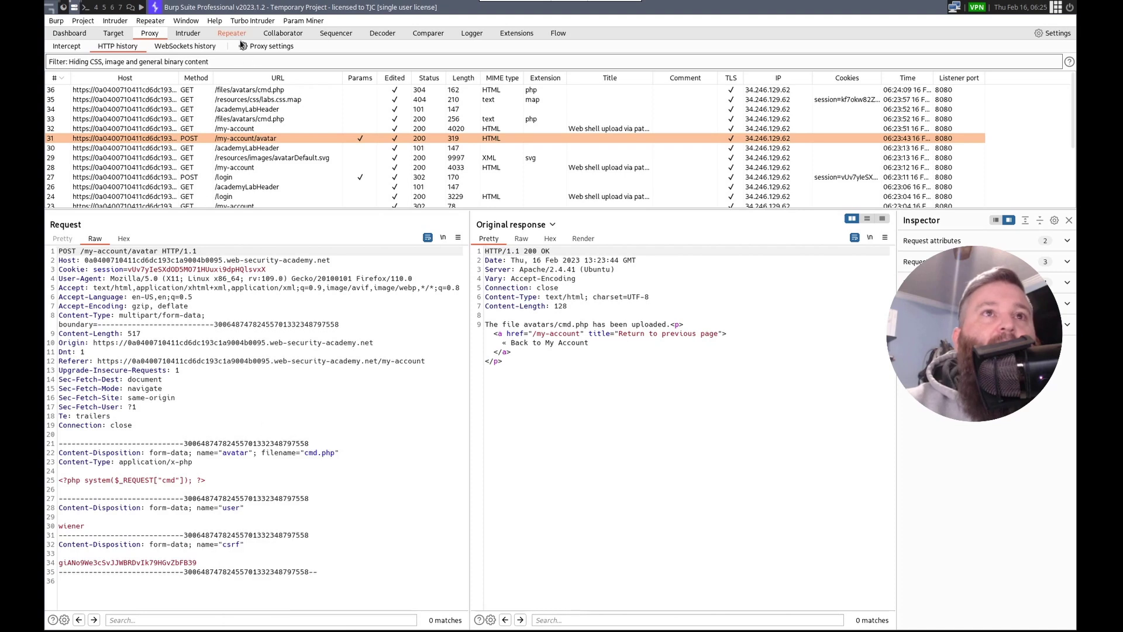
# In Repeater, change the upload filename to ../cmd.php and send it.
pyautogui.click(232, 33)
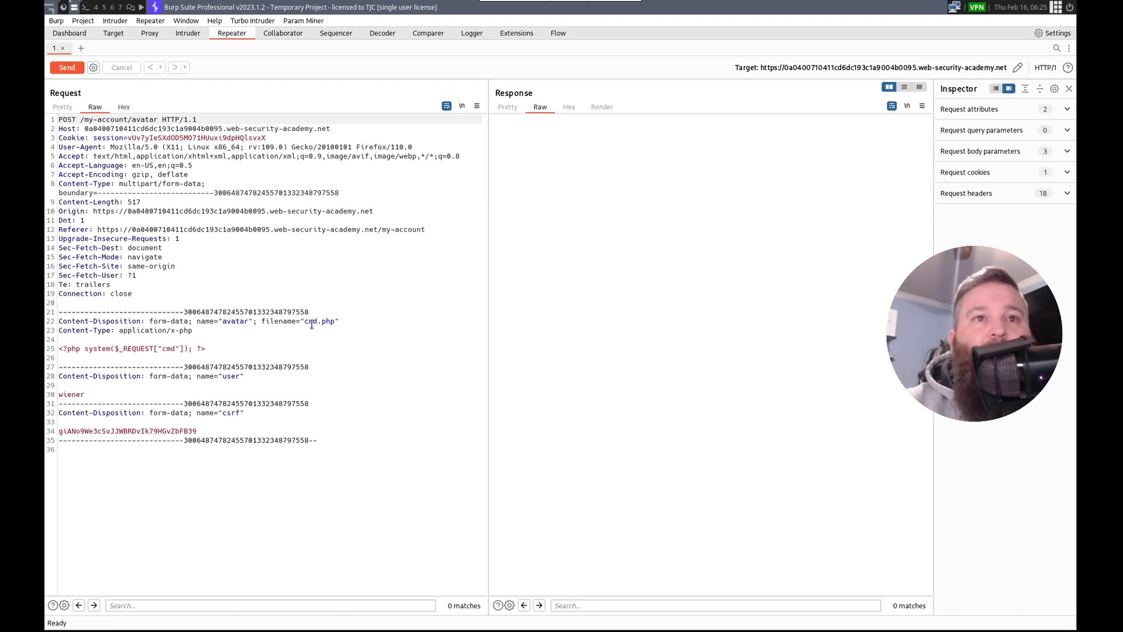
pyautogui.write('../')
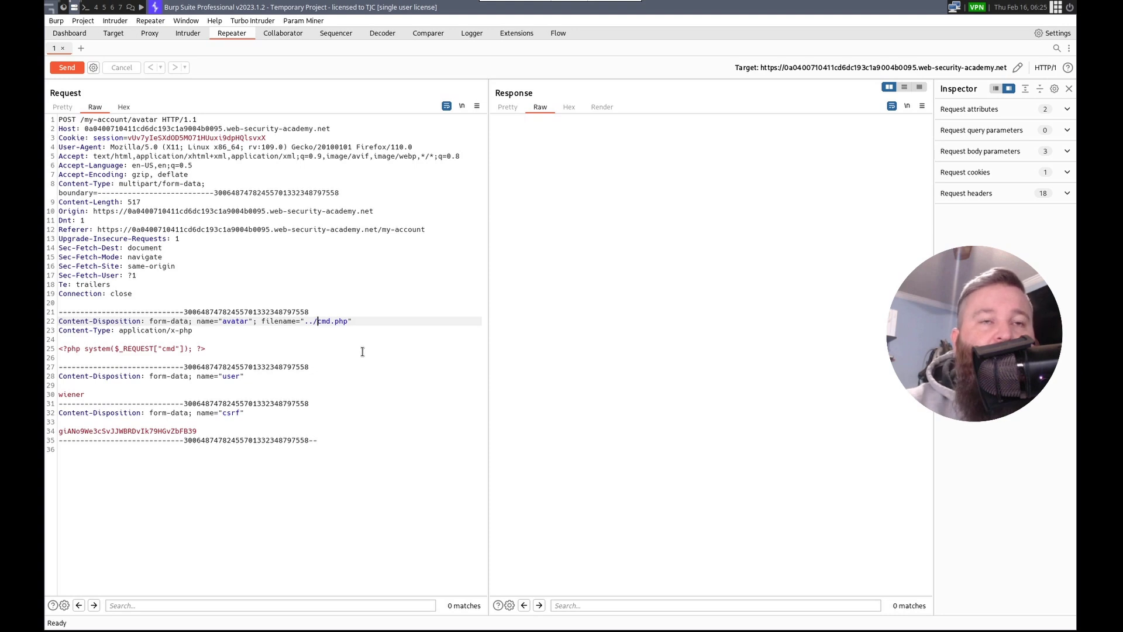
pyautogui.moveTo(199, 56)
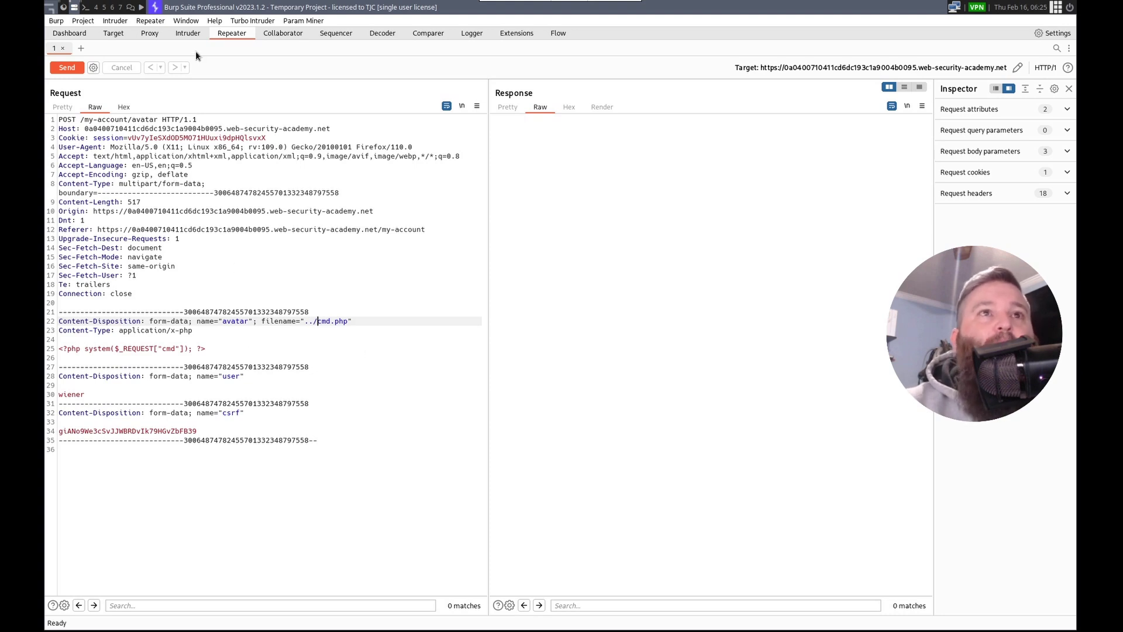
pyautogui.click(150, 33)
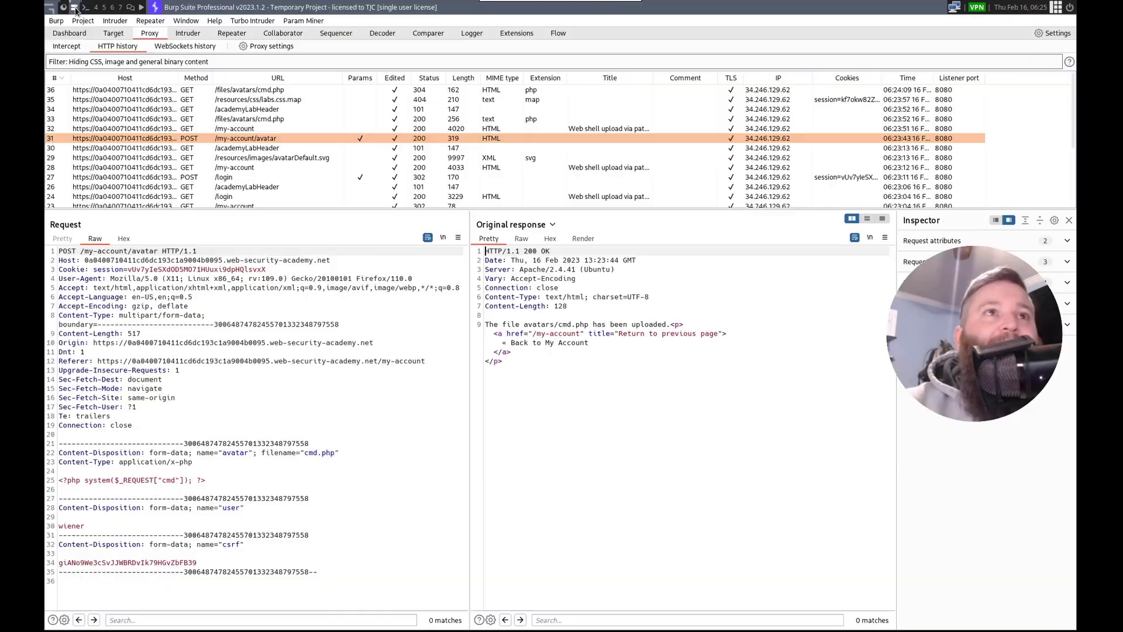
pyautogui.click(232, 32)
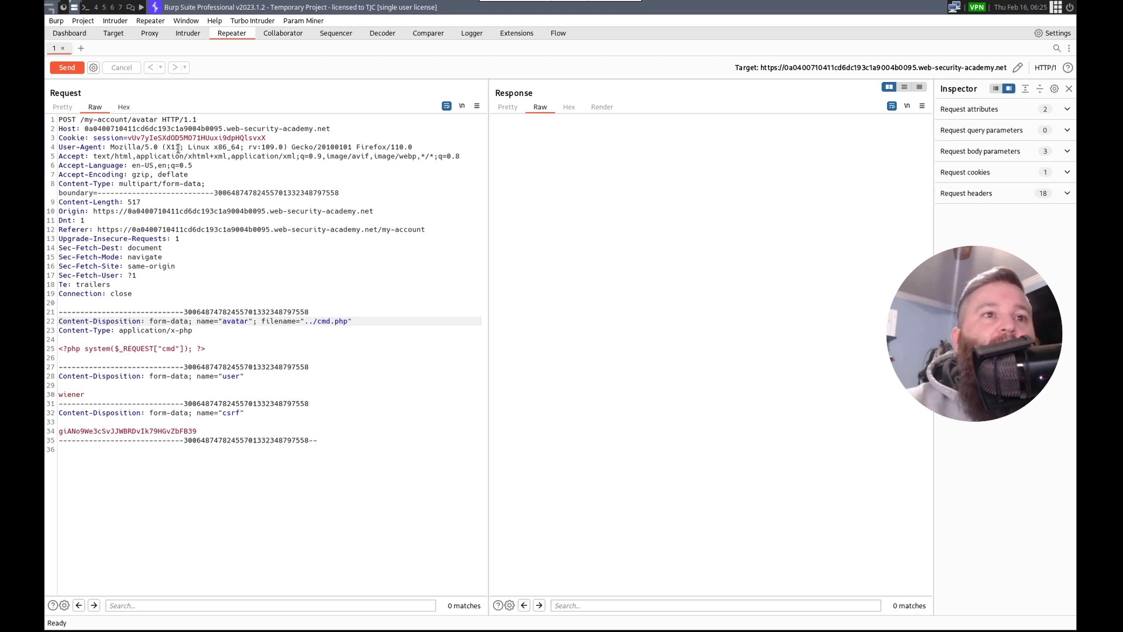
pyautogui.click(67, 67)
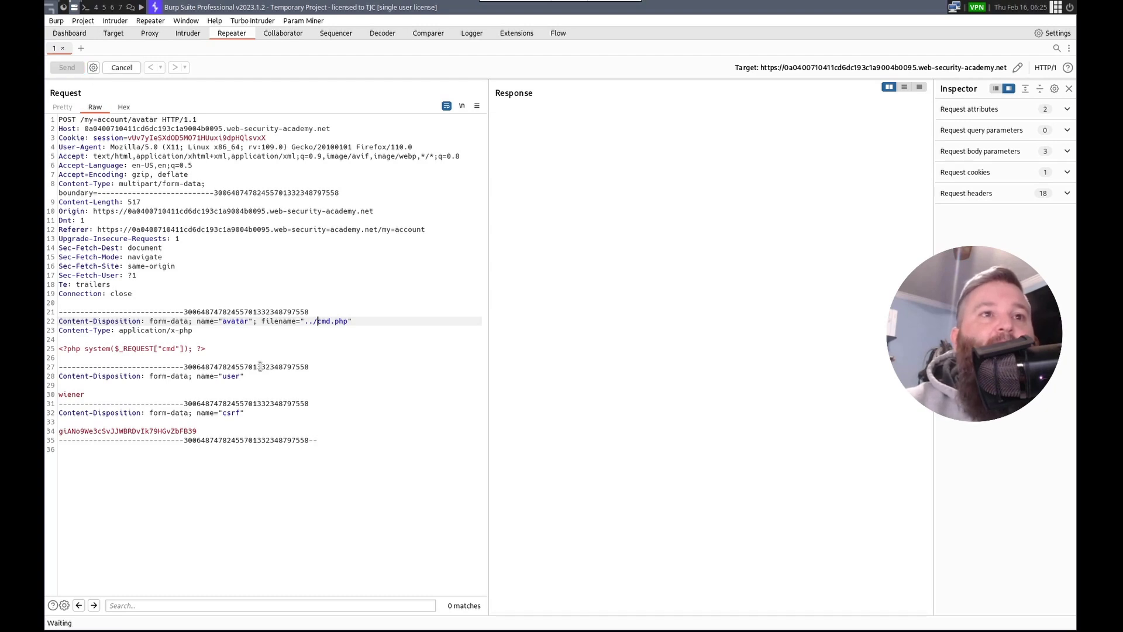
pyautogui.click(66, 66)
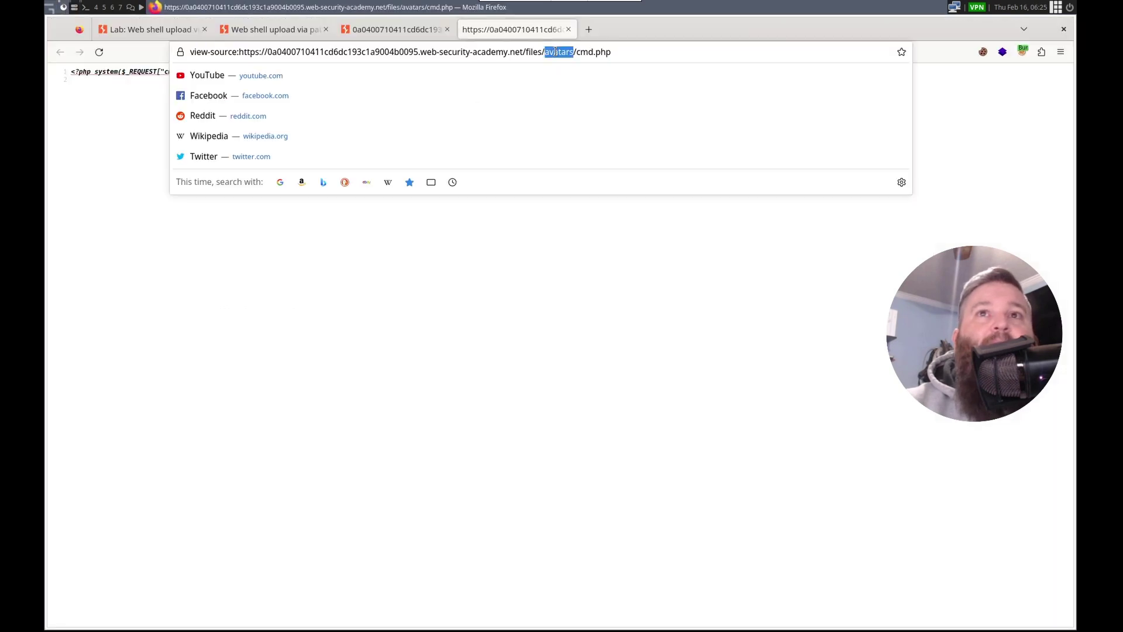
# Load /files/cmd.php in Firefox, get a 404, and return to Burp.
pyautogui.press('Delete')
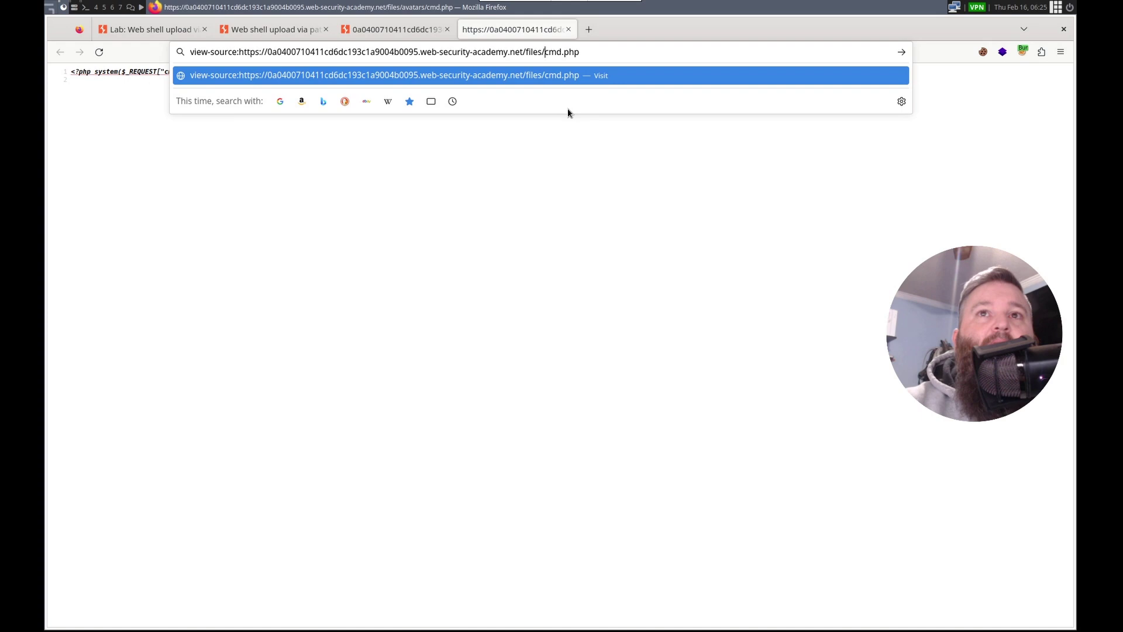
pyautogui.press('Return')
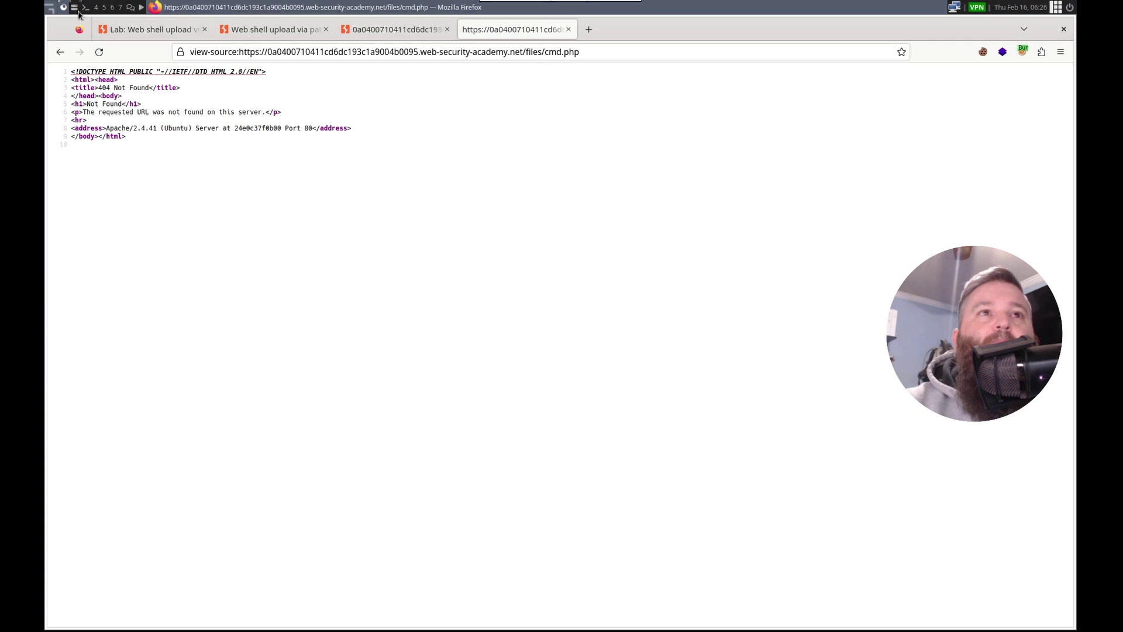
pyautogui.click(384, 52)
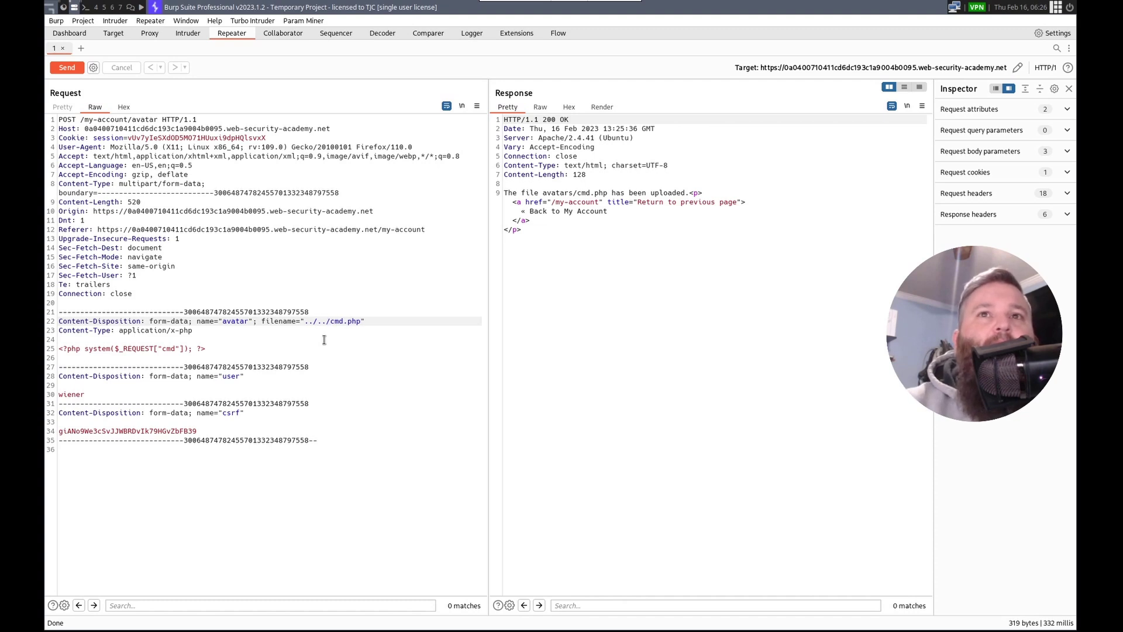
pyautogui.moveTo(573, 198)
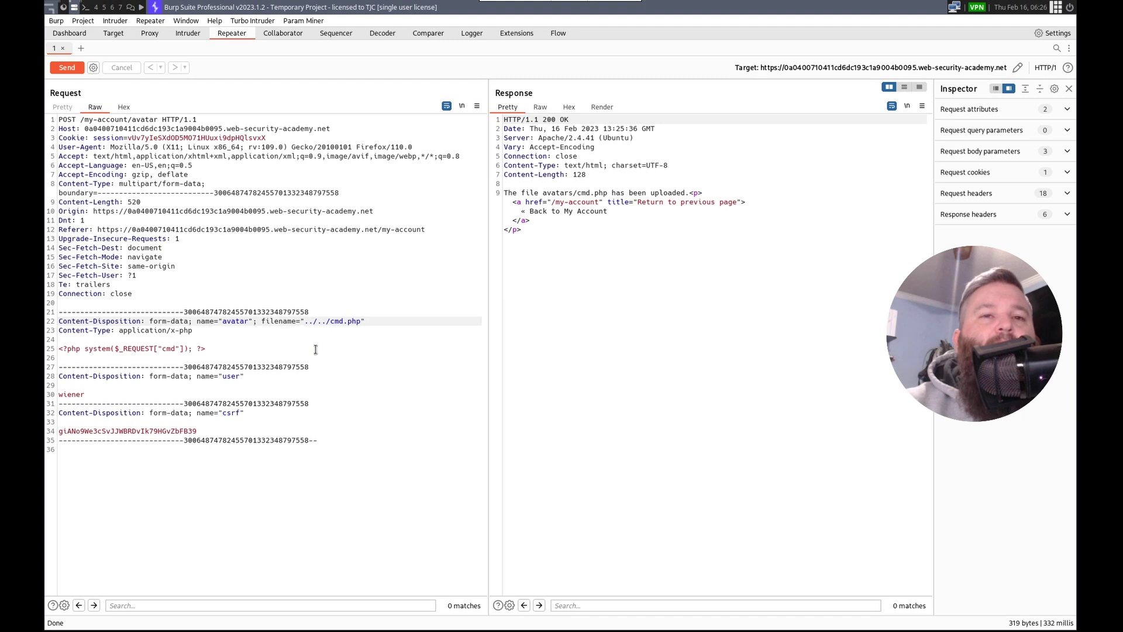
# Resend the traversal upload from Repeater; it is still saved as avatars/cmd.php.
pyautogui.click(66, 66)
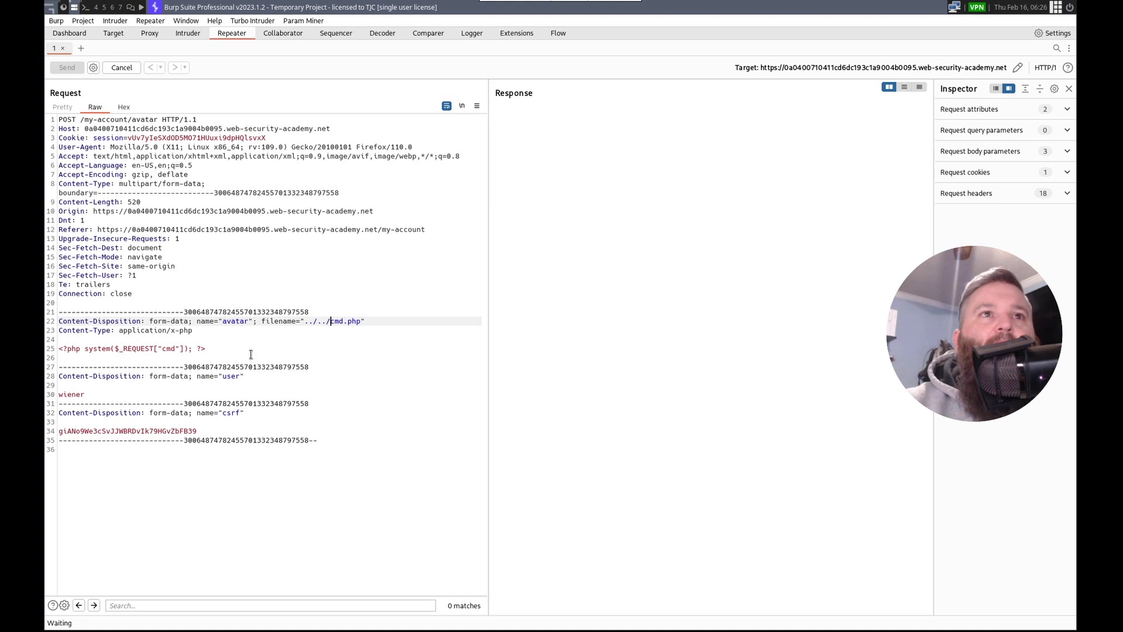
pyautogui.click(66, 67)
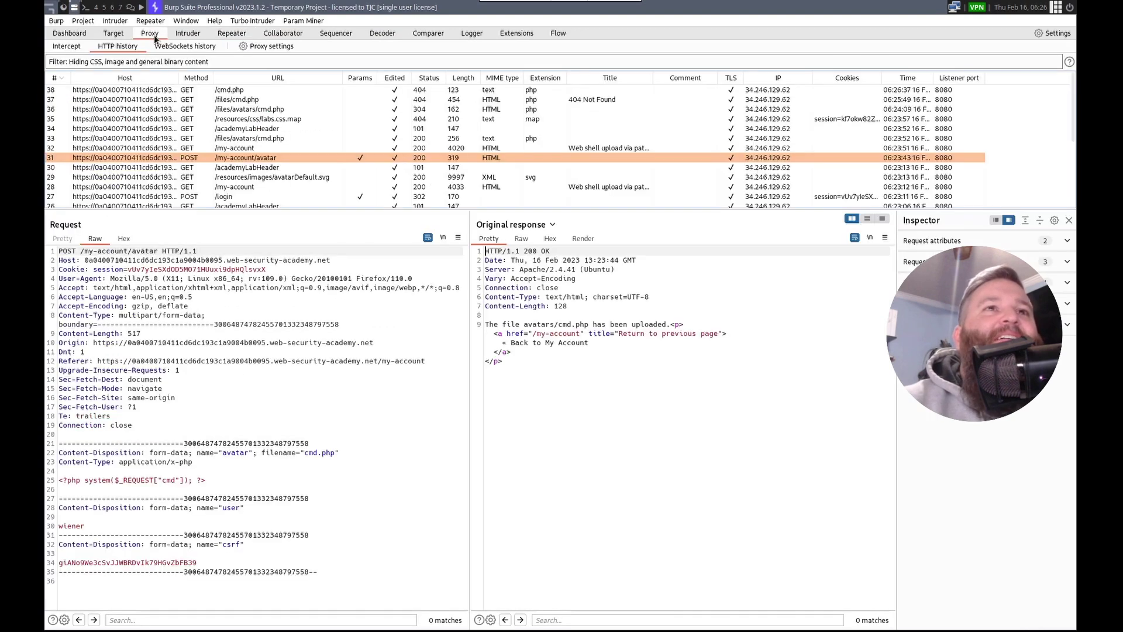
# Inspect the 404 responses for /cmd.php and /files/cmd.php, then return to Repeater.
pyautogui.click(258, 118)
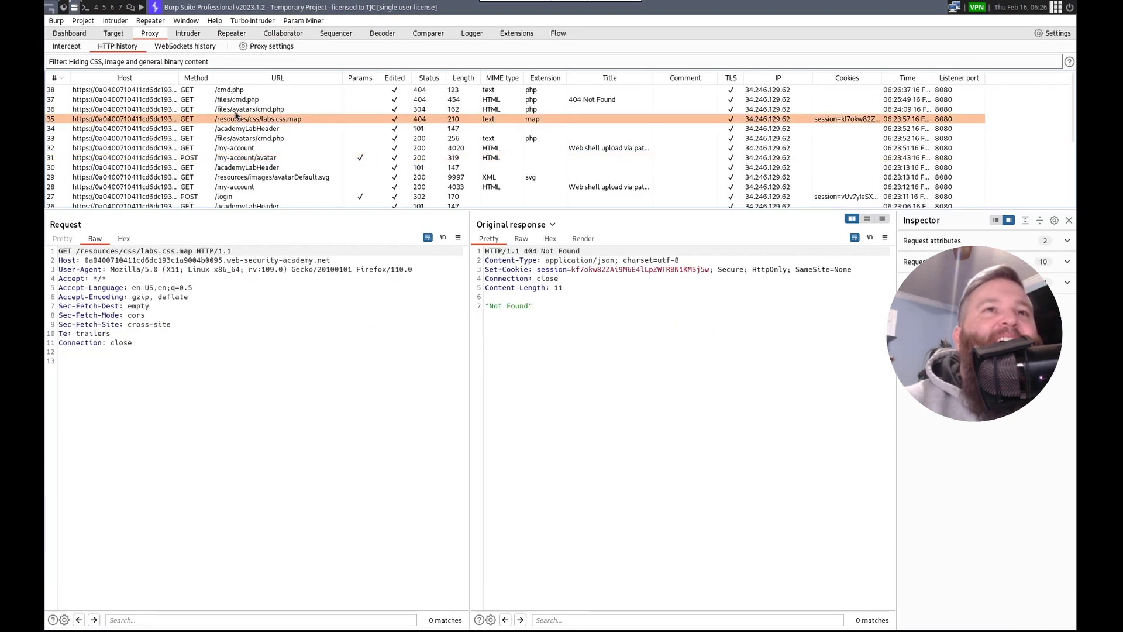
pyautogui.click(251, 109)
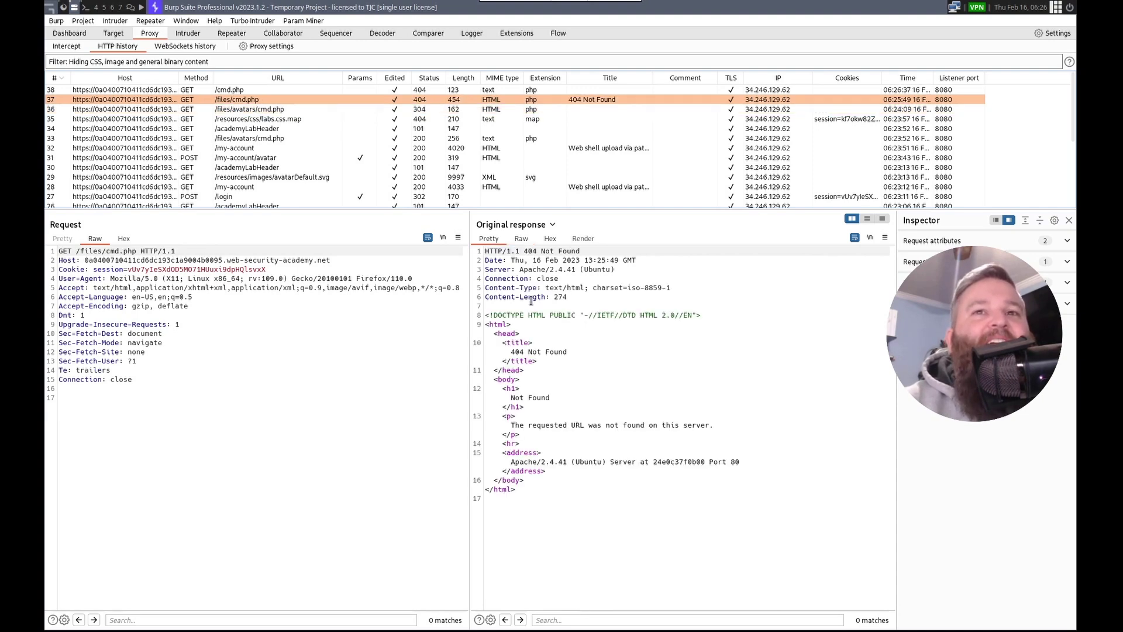
pyautogui.moveTo(584, 405)
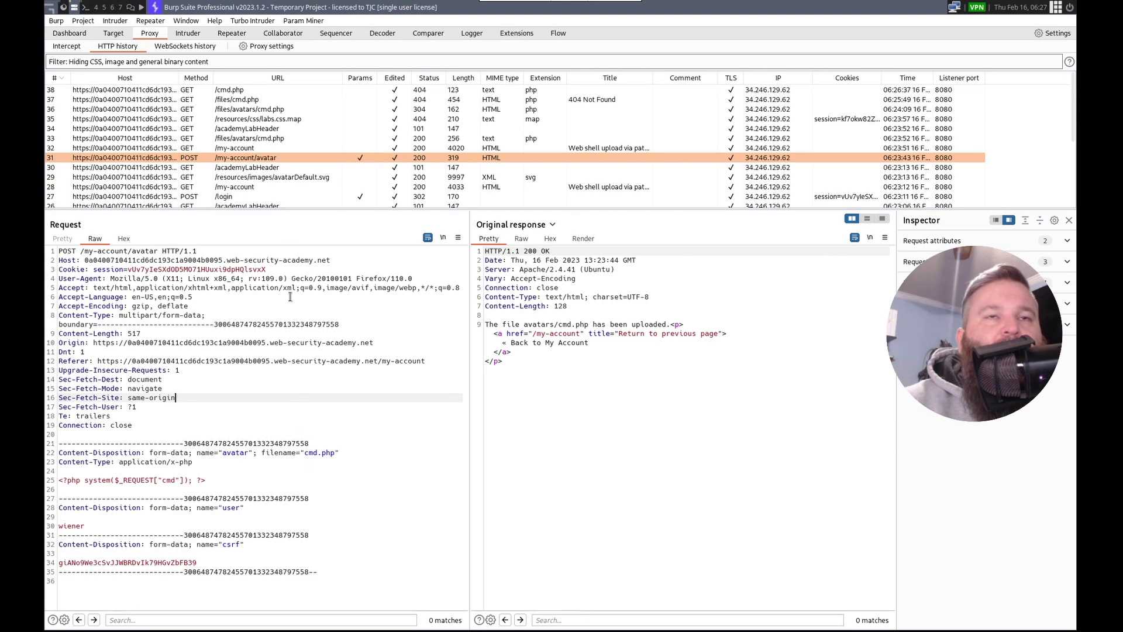
pyautogui.click(231, 32)
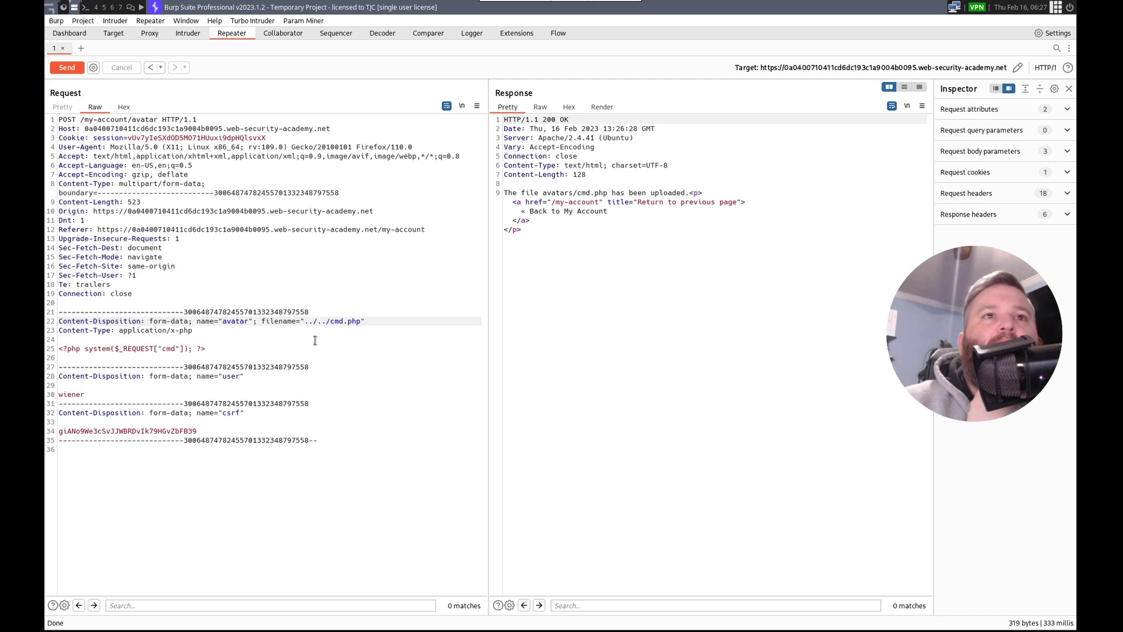
pyautogui.moveTo(55, 20)
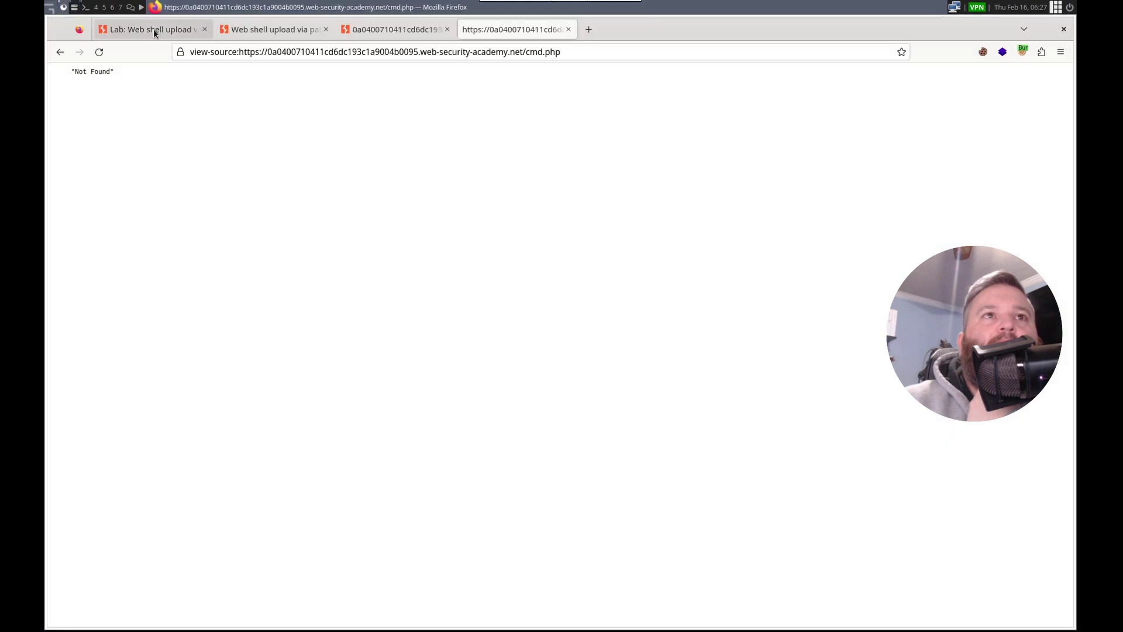
pyautogui.click(150, 29)
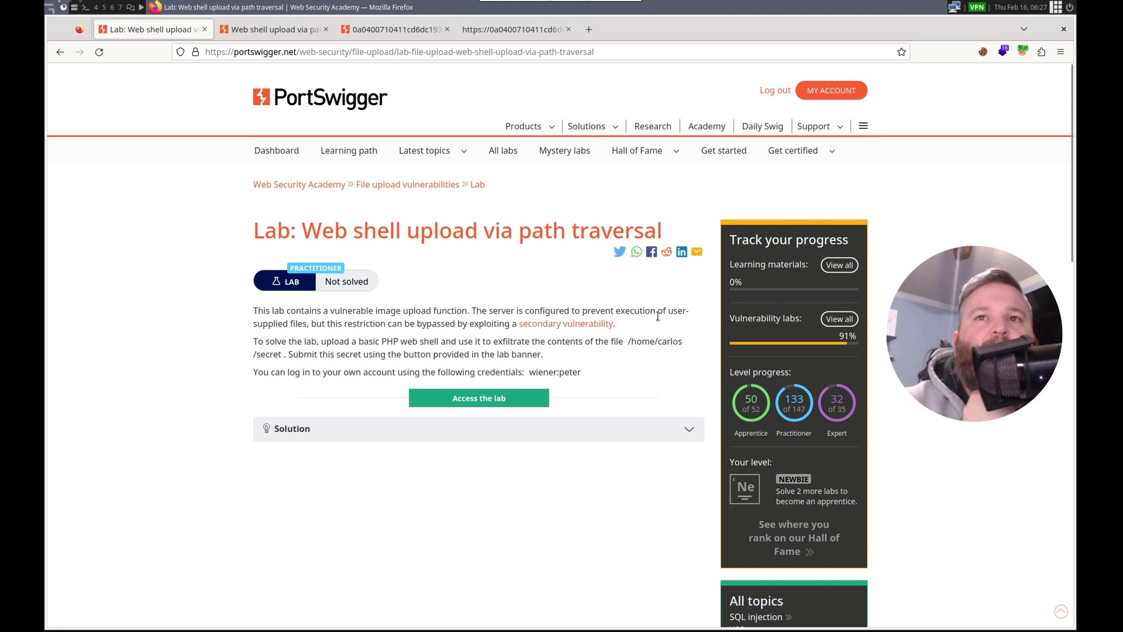
pyautogui.moveTo(304, 340)
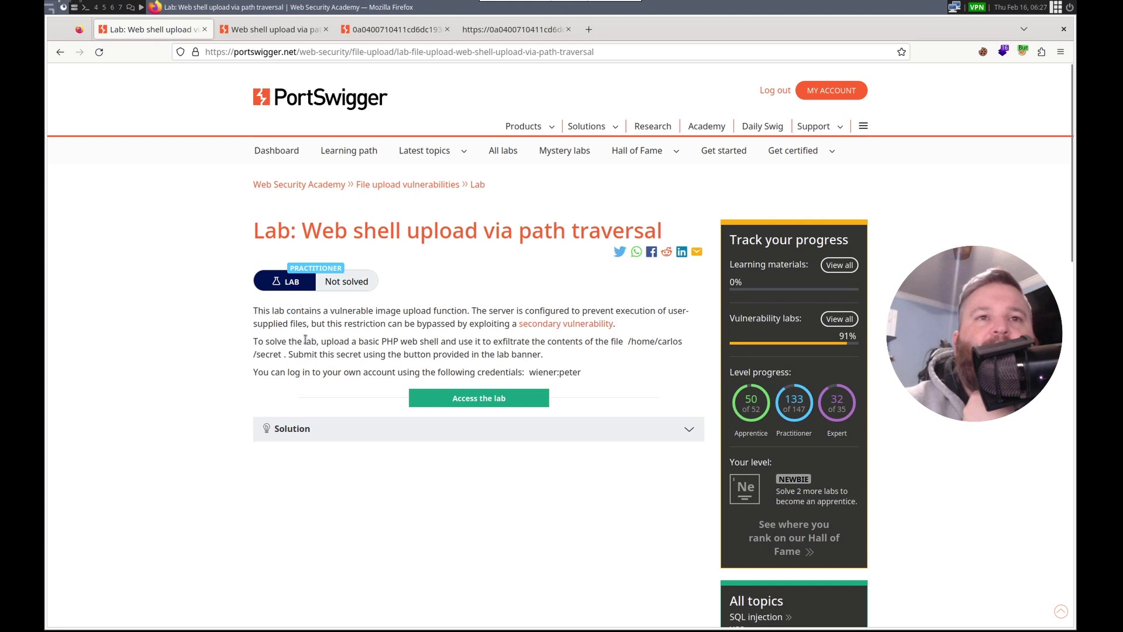
pyautogui.moveTo(534, 335)
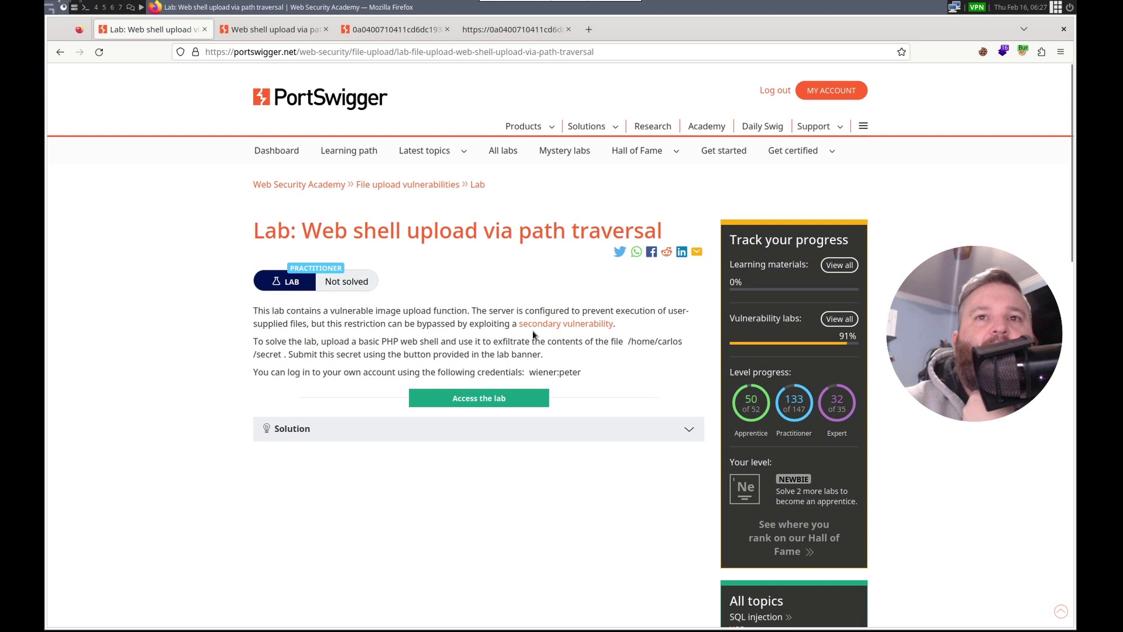
pyautogui.moveTo(281, 361)
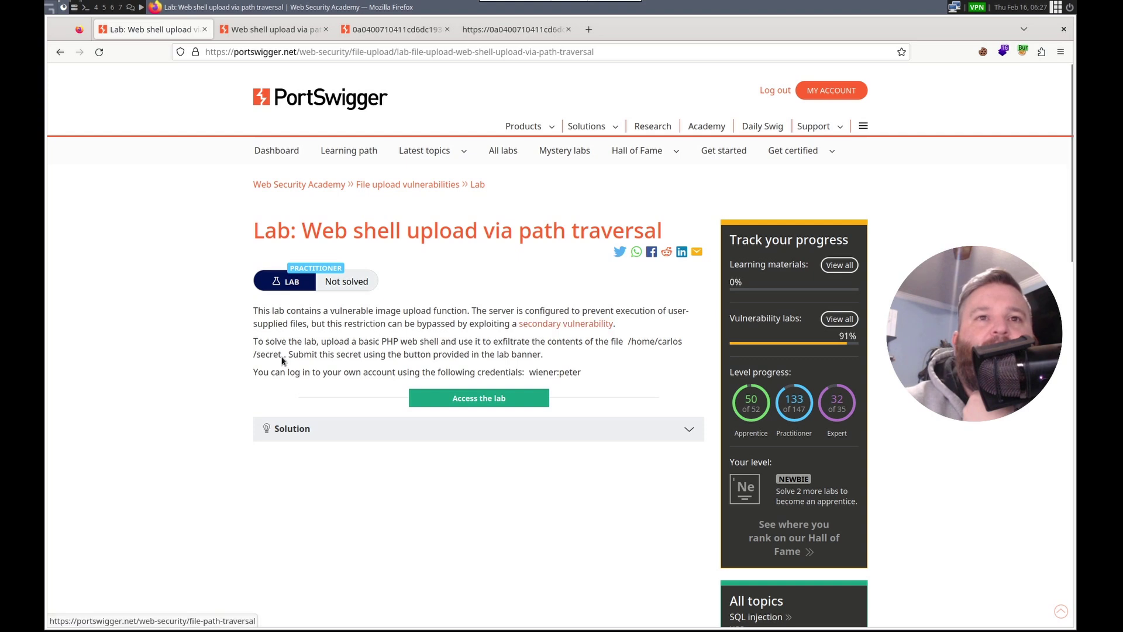
pyautogui.moveTo(533, 365)
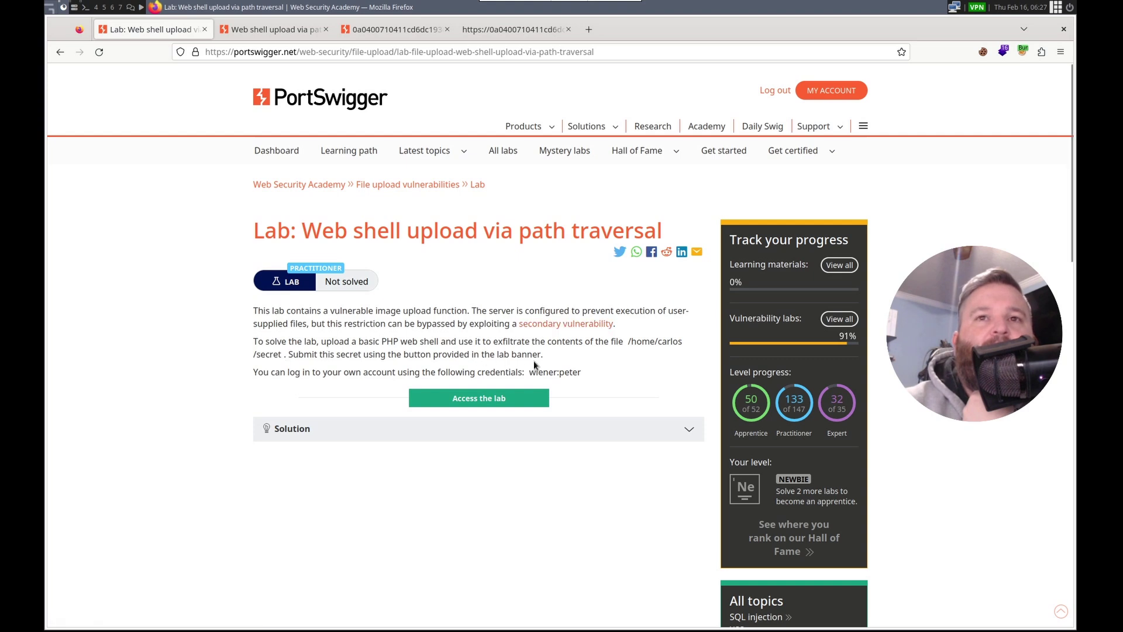
pyautogui.moveTo(648, 358)
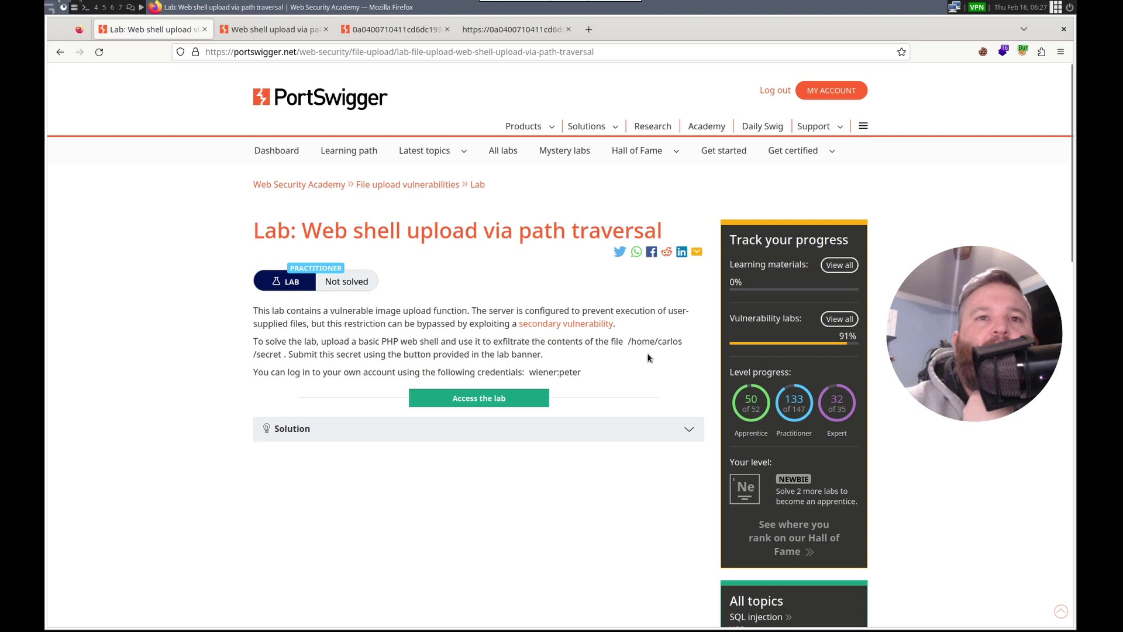
pyautogui.moveTo(67, 154)
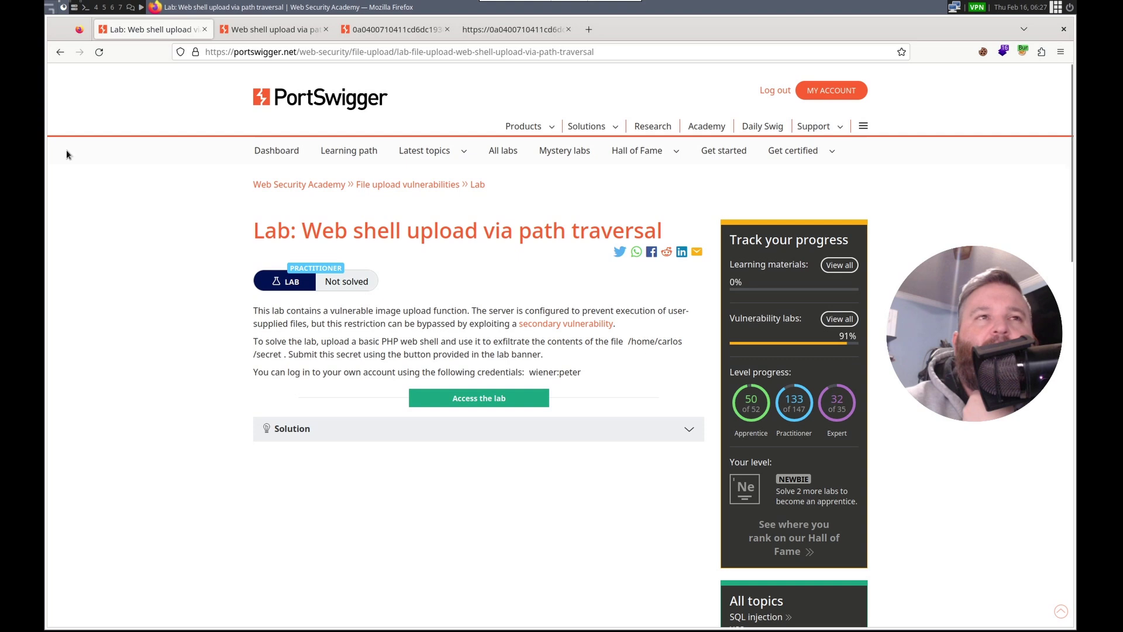
# Rename the upload filename to ../../cmd1.php, resend it, and switch to Firefox.
pyautogui.click(140, 7)
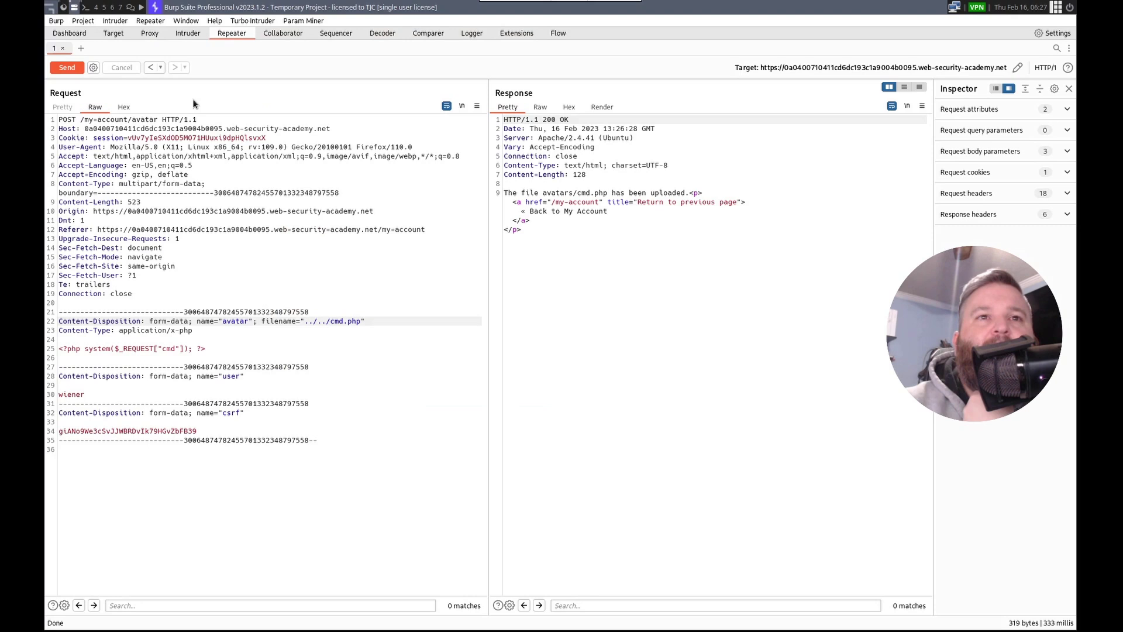
pyautogui.moveTo(323, 342)
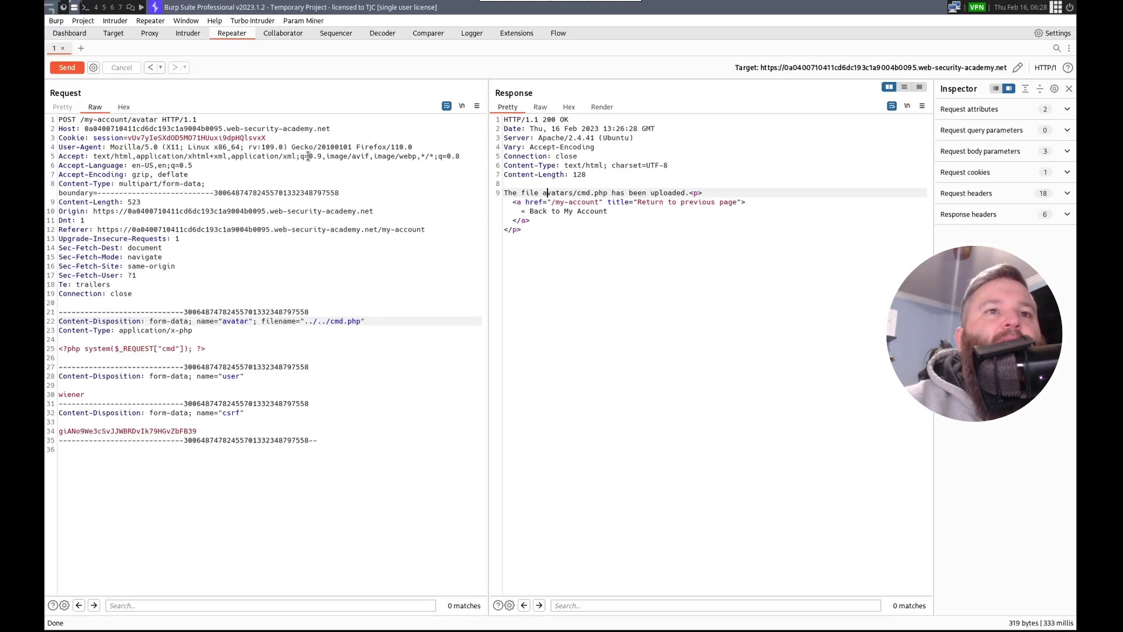
pyautogui.write('1')
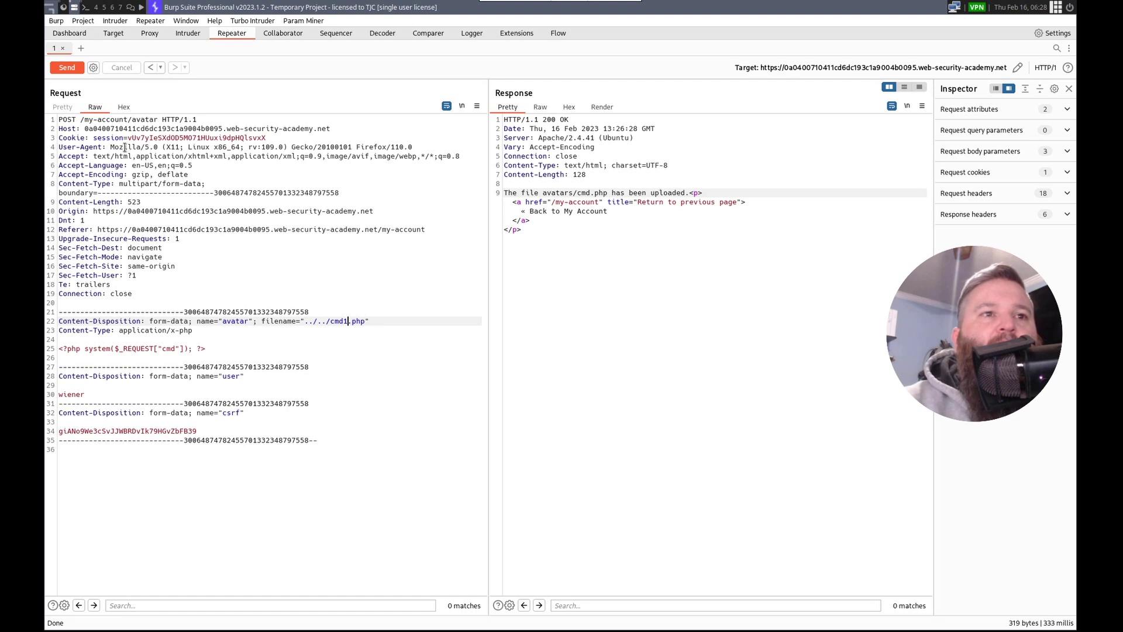
pyautogui.click(66, 67)
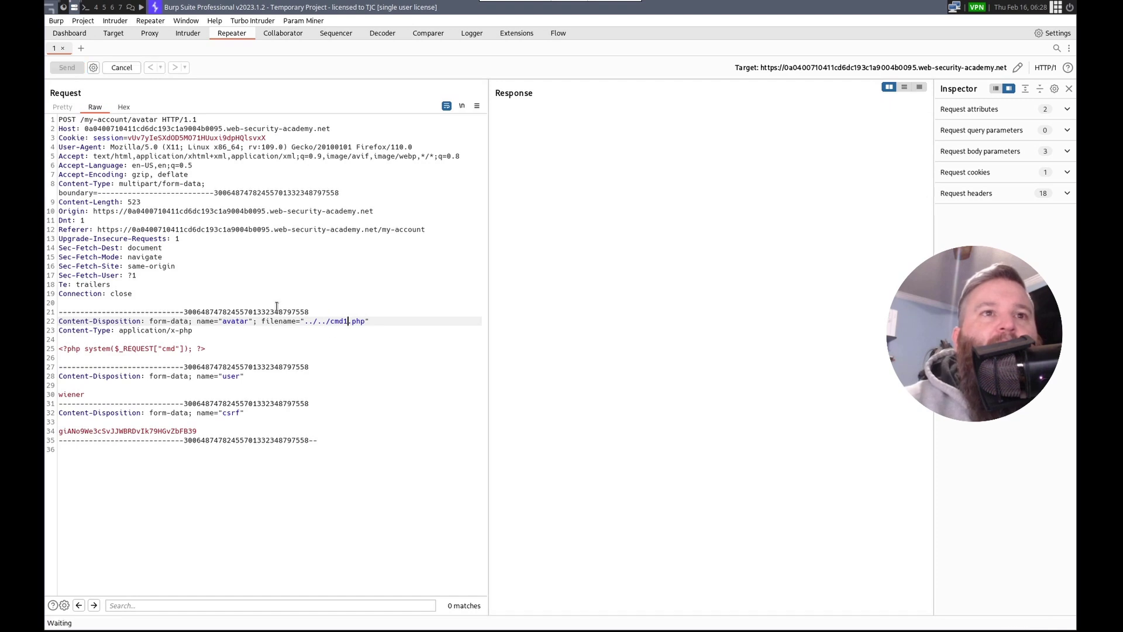
pyautogui.click(66, 66)
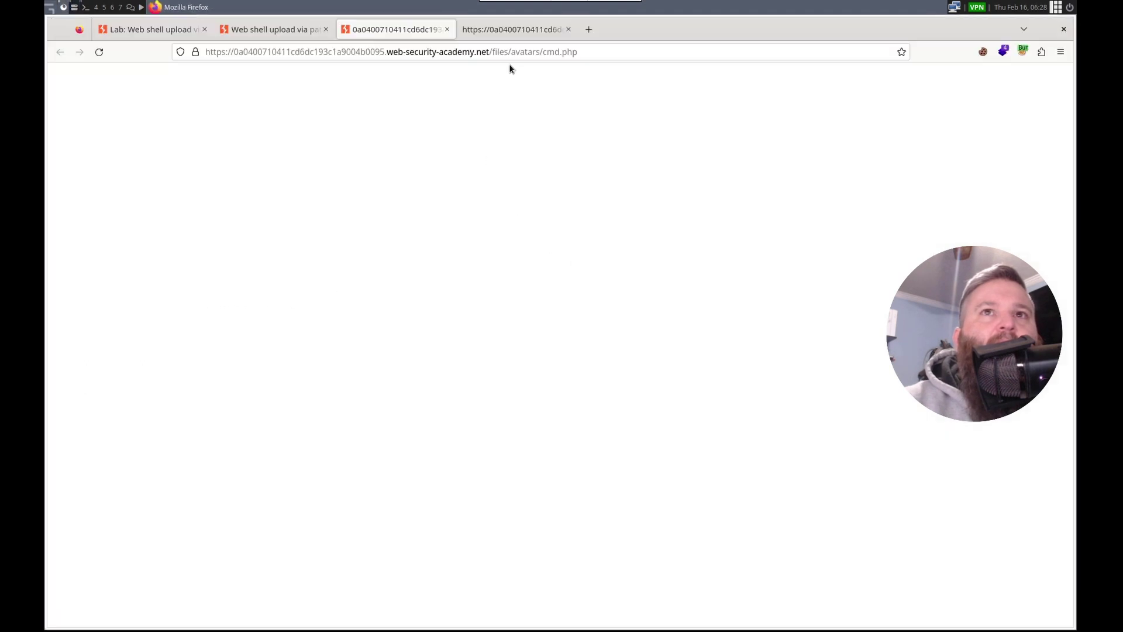
# Open view-source of /files/avatars/cmd1.php to check whether it returns raw PHP code.
pyautogui.click(391, 52)
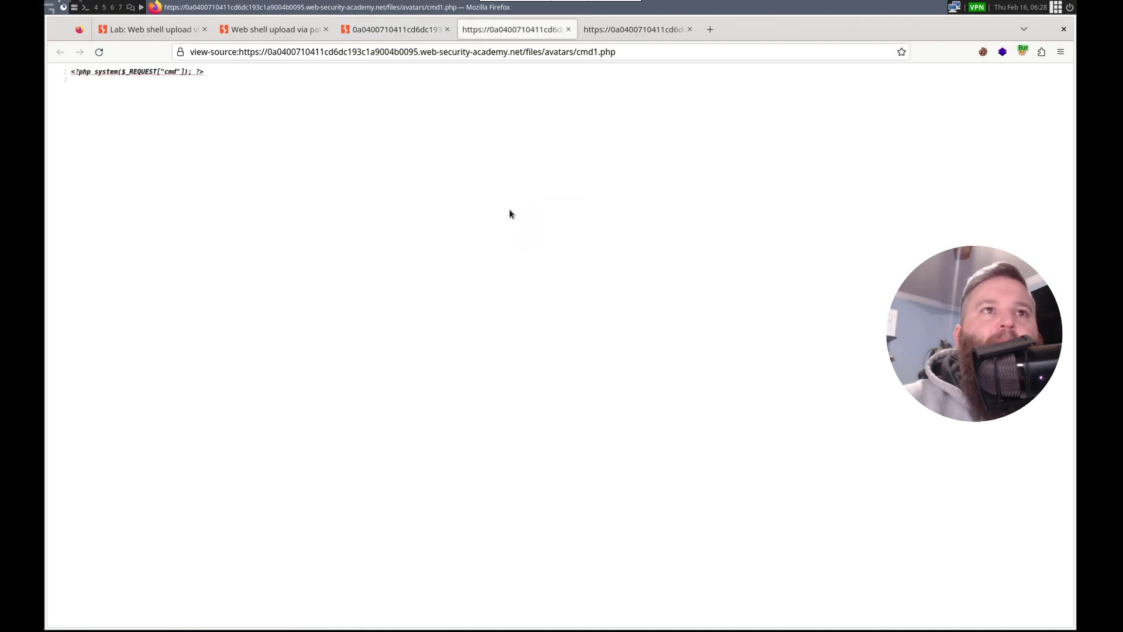
pyautogui.moveTo(521, 79)
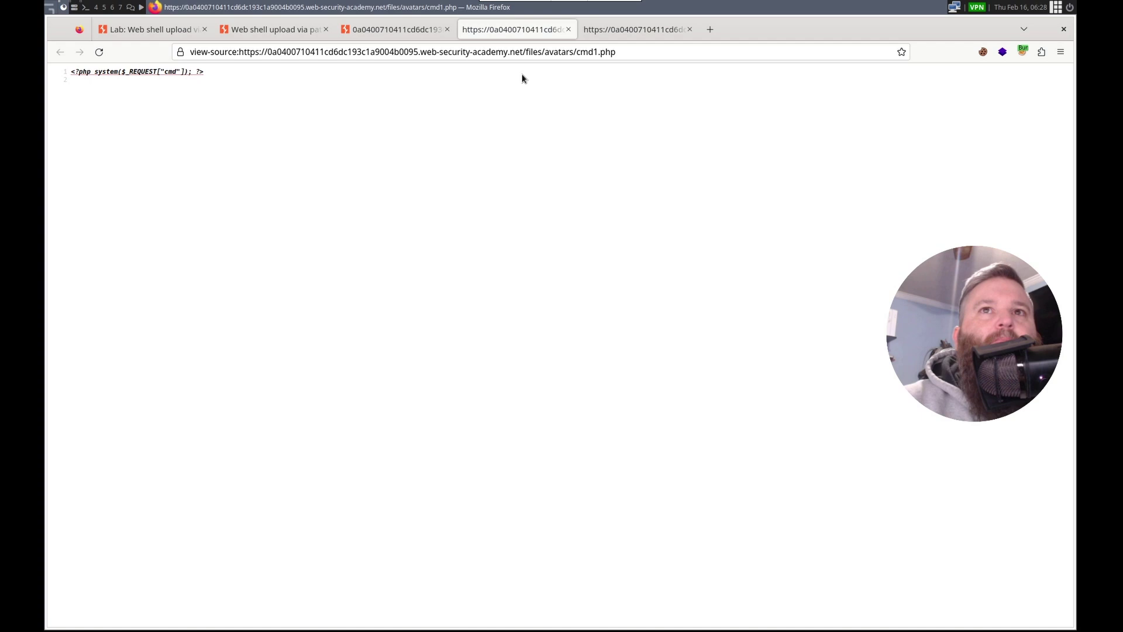
pyautogui.moveTo(559, 58)
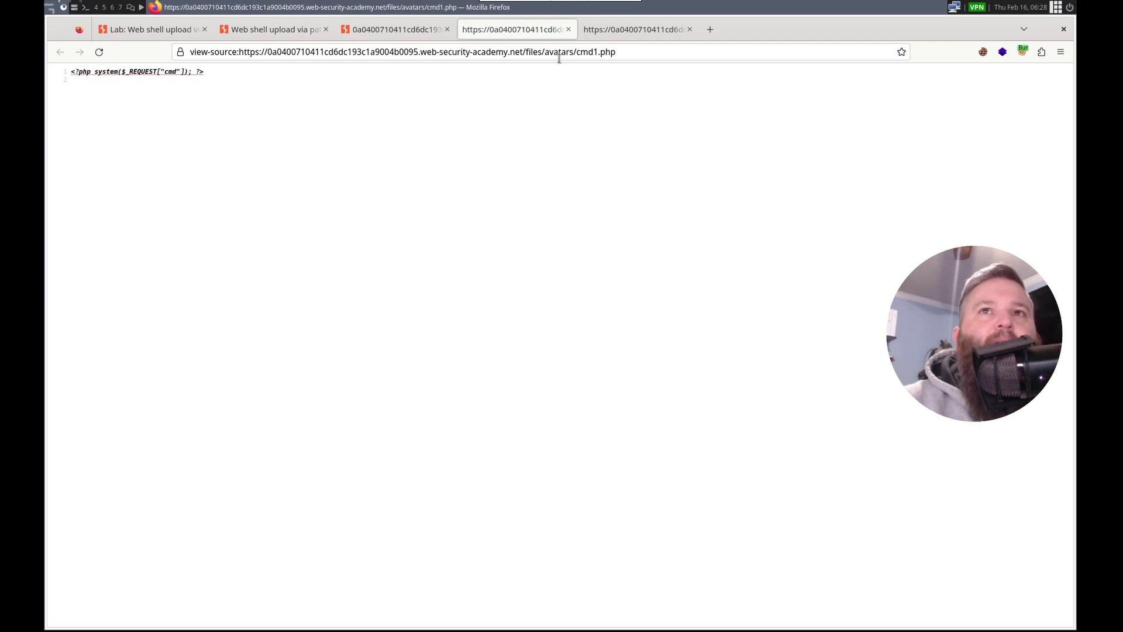
pyautogui.moveTo(374, 131)
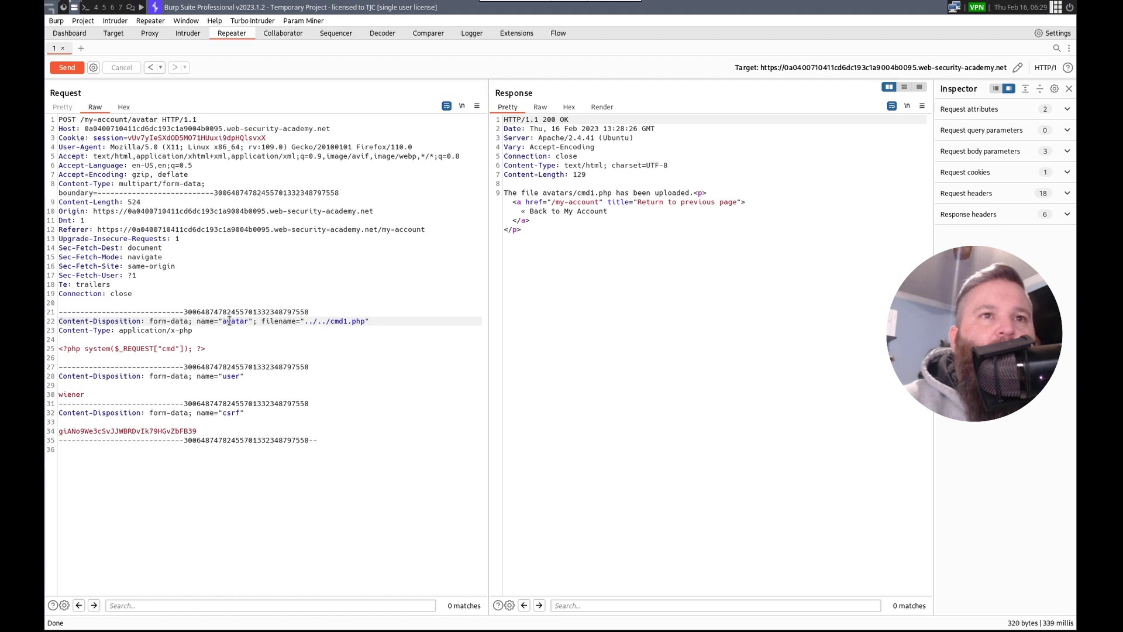
# Resend the cmd1.php upload with several edited ../ filename prefixes, each still saved in avatars.
pyautogui.doubleClick(235, 321)
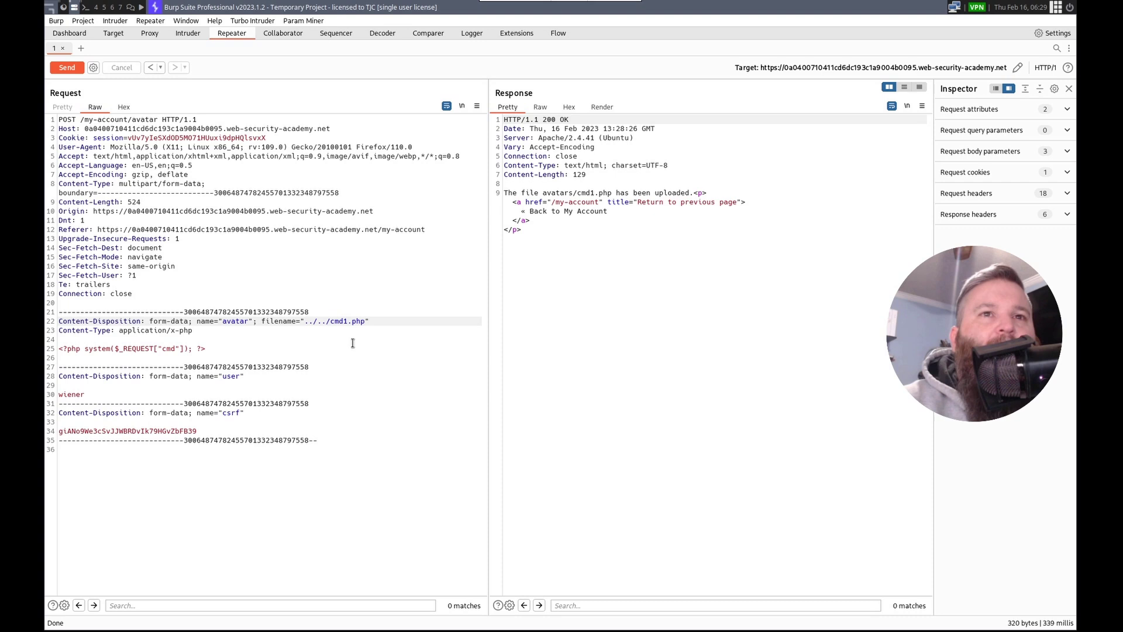
pyautogui.moveTo(366, 367)
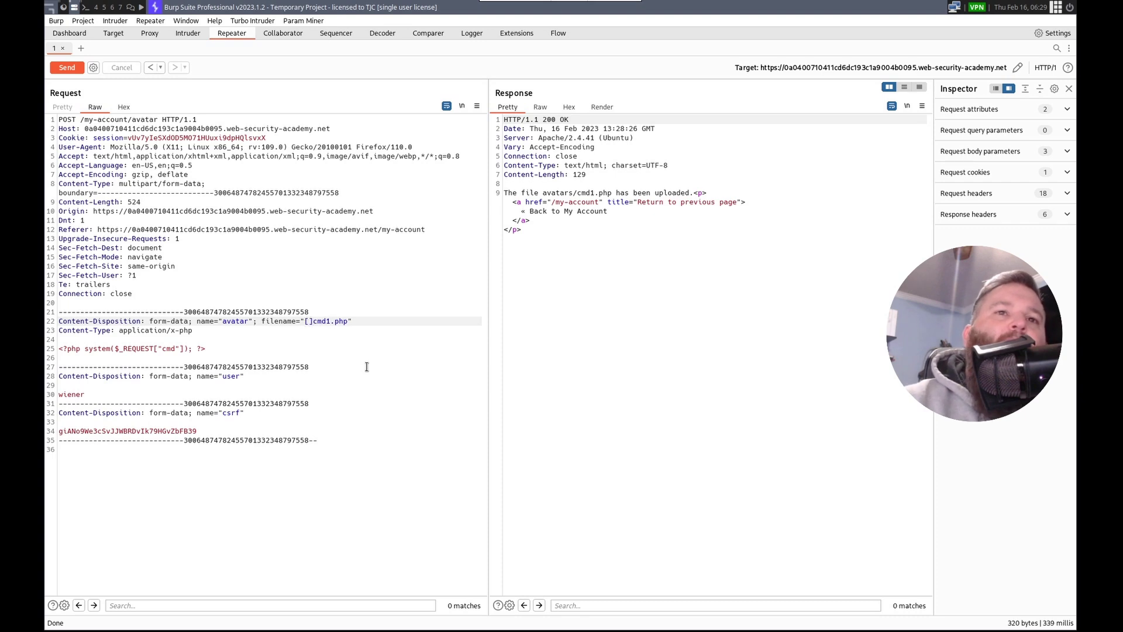
pyautogui.click(66, 67)
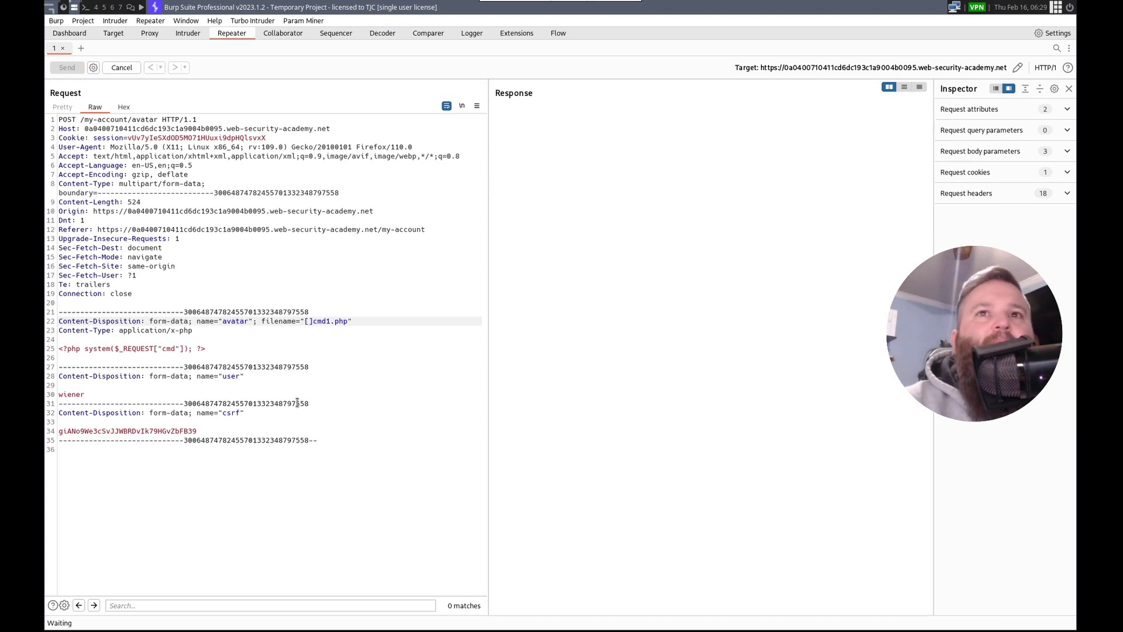
pyautogui.click(66, 67)
pyautogui.write('../')
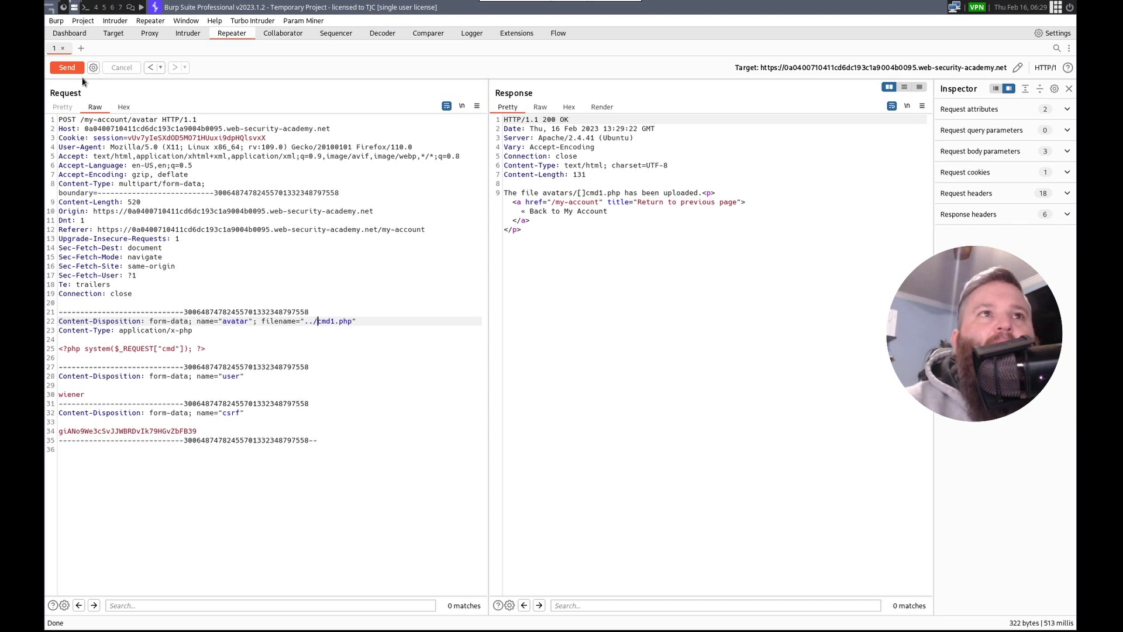
pyautogui.click(67, 67)
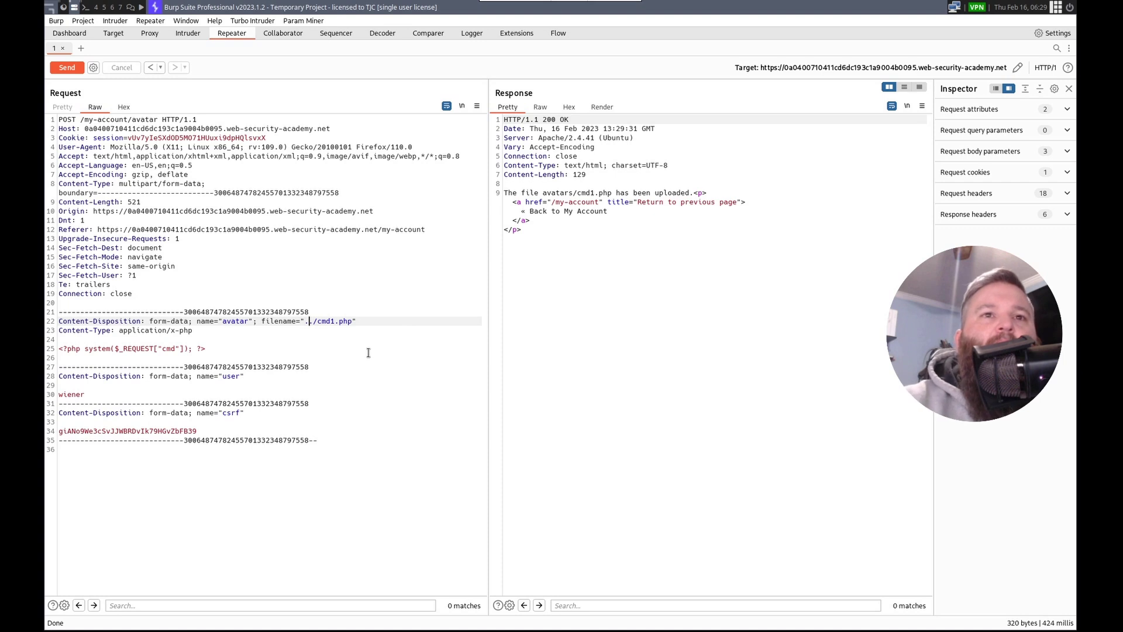
pyautogui.click(67, 67)
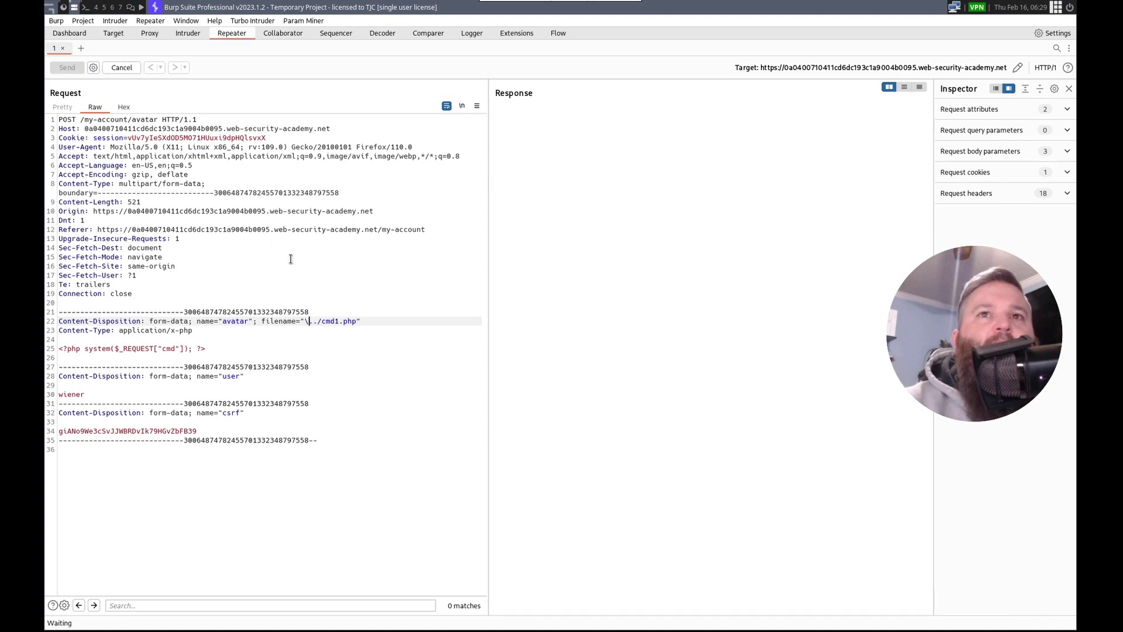
pyautogui.click(67, 67)
pyautogui.write('/')
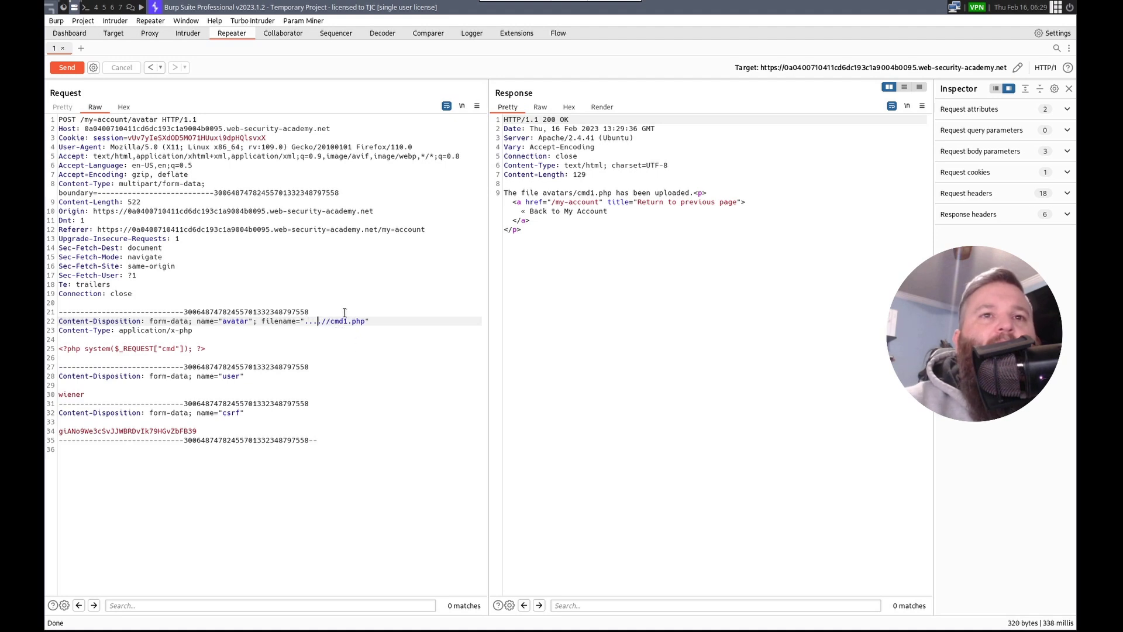
# Resend the web shell upload with the backslash filename \.\.\cmd1.php.
pyautogui.click(67, 66)
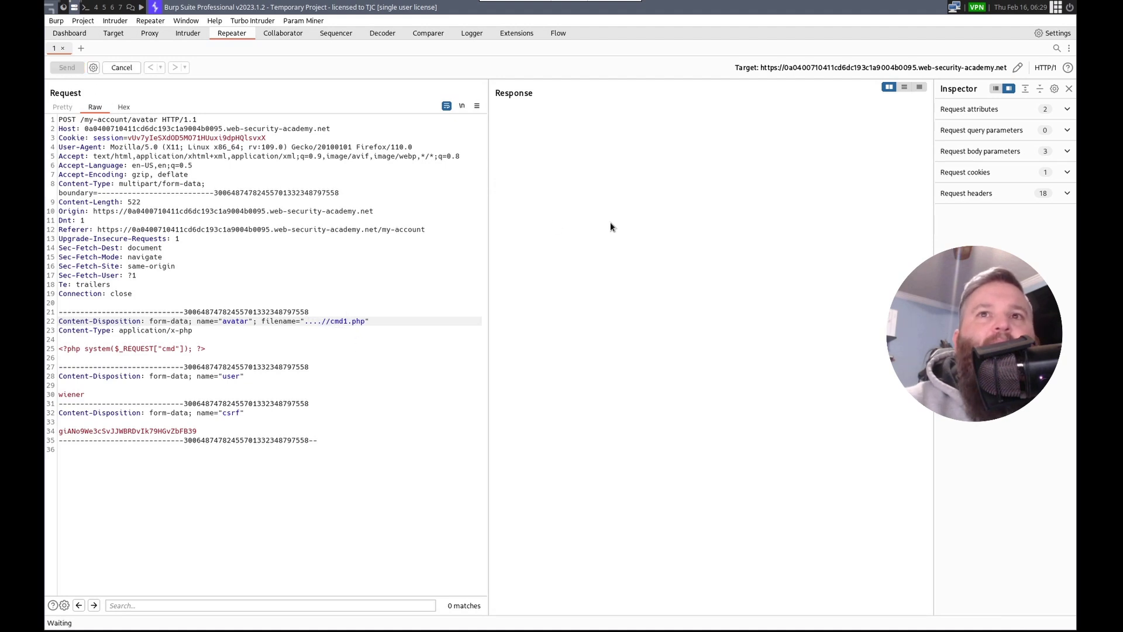
pyautogui.click(67, 67)
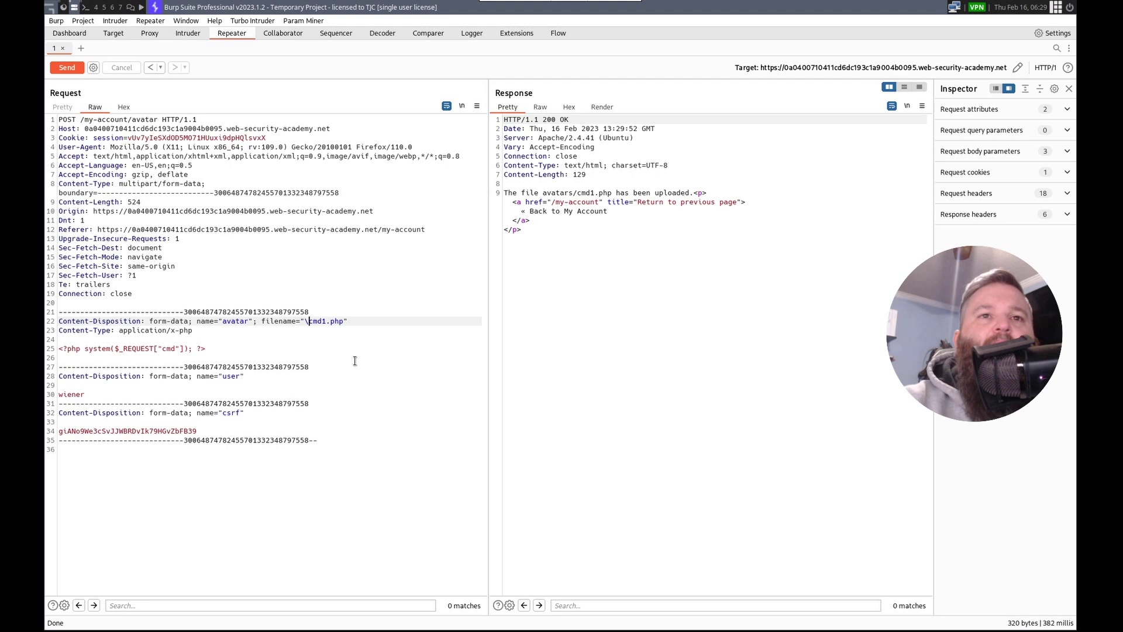
pyautogui.write('\\.')
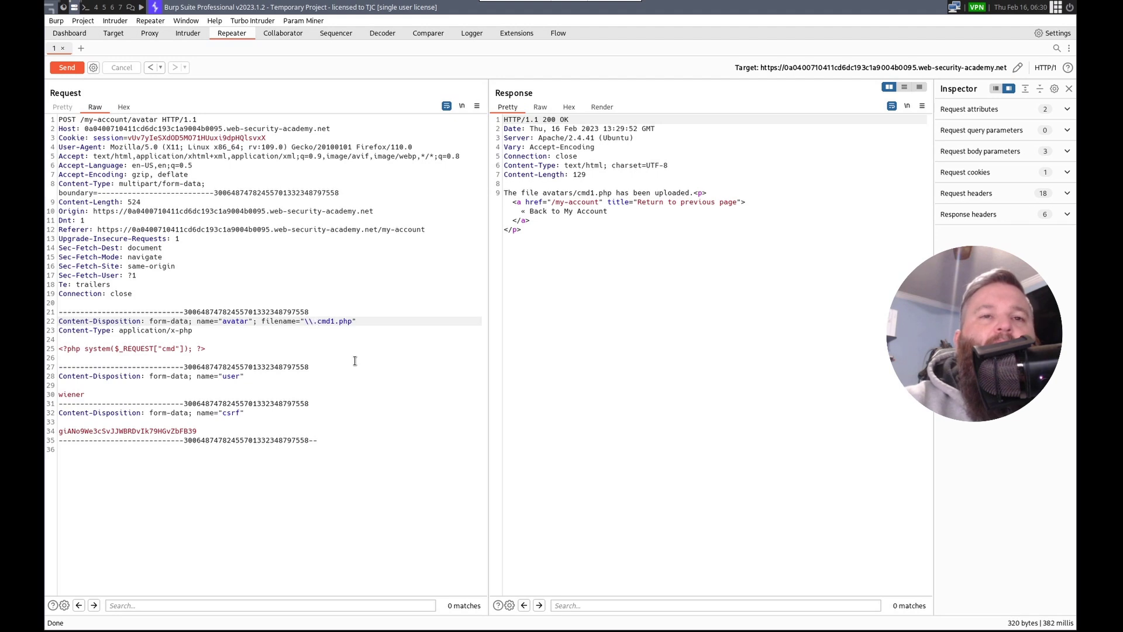
pyautogui.click(66, 67)
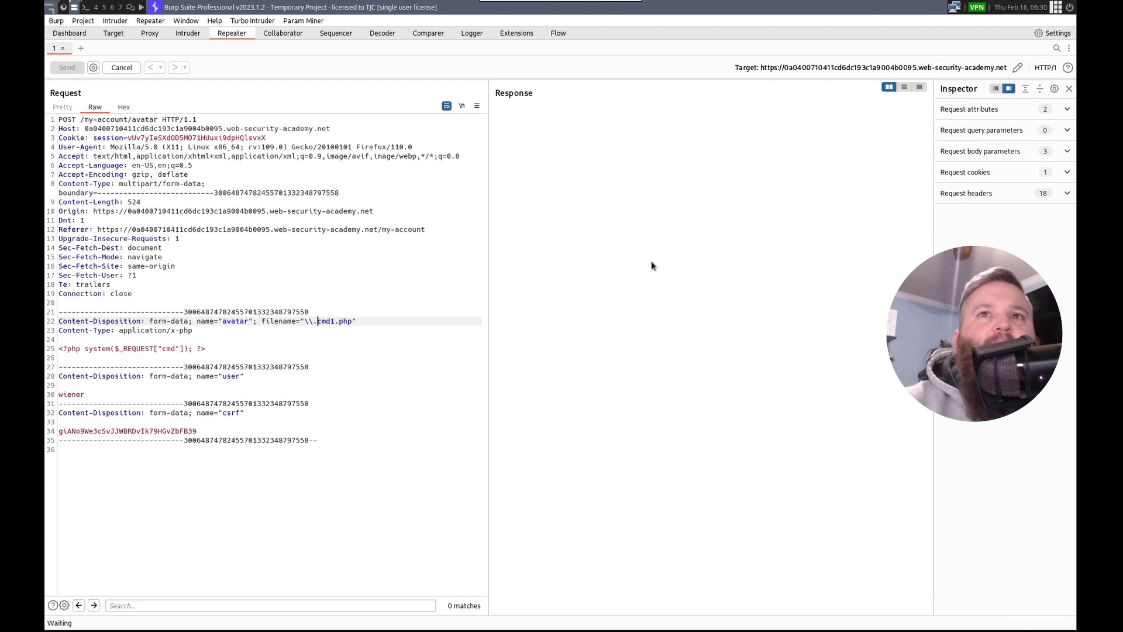
pyautogui.click(66, 67)
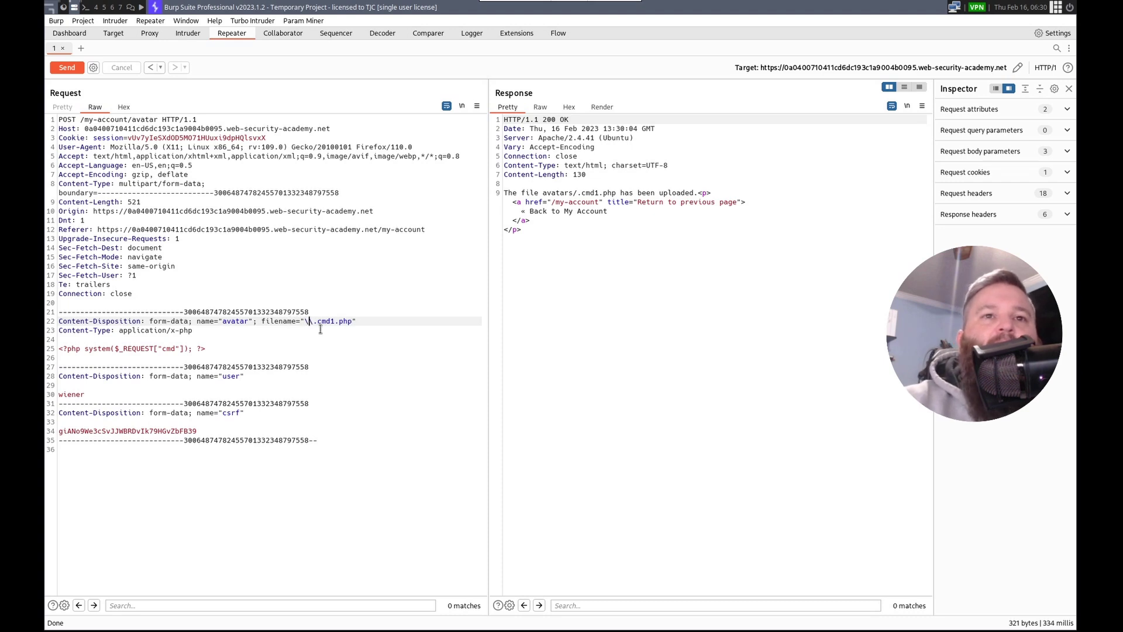
# Resend the upload as ..%cmd1.php, which the server saves as avatars/..cmd1.php.
pyautogui.click(67, 66)
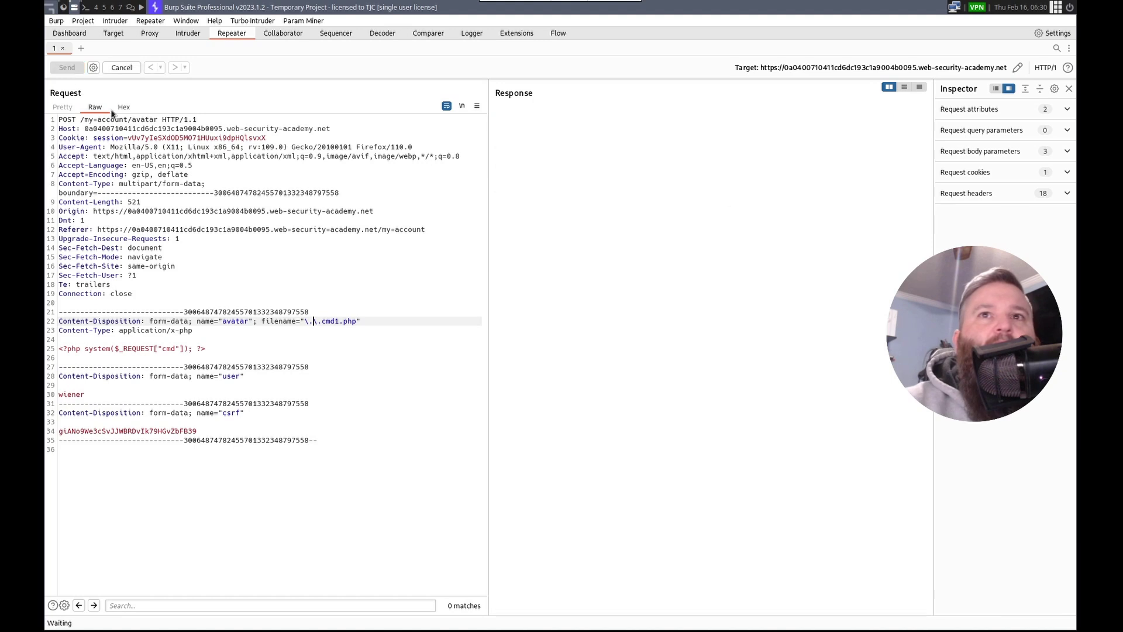
pyautogui.click(66, 67)
pyautogui.write('\\')
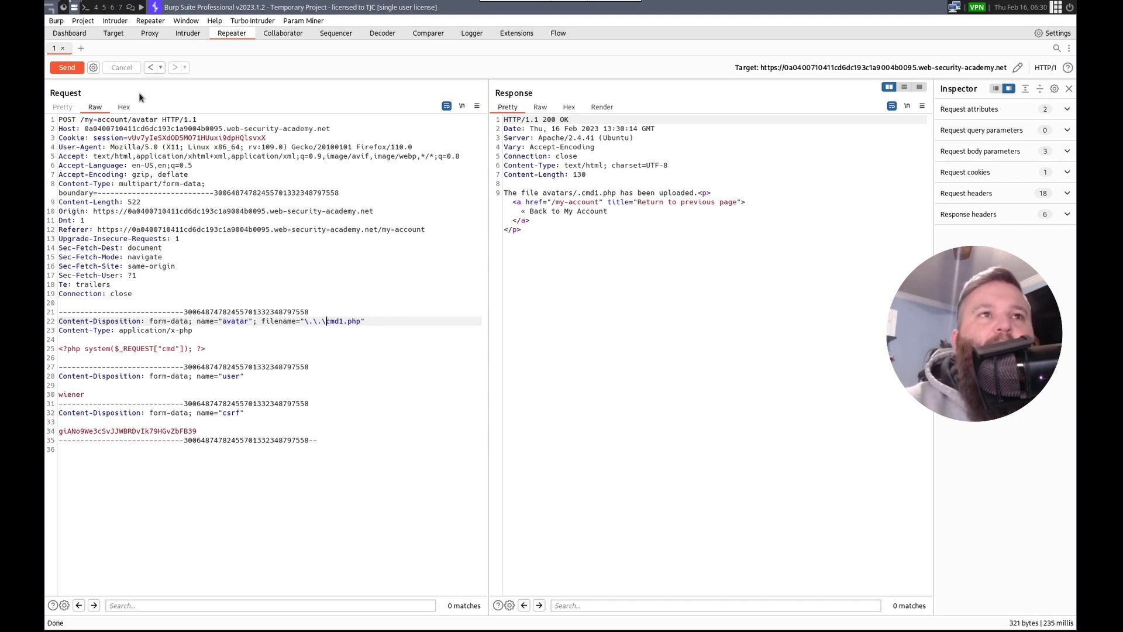
pyautogui.click(66, 67)
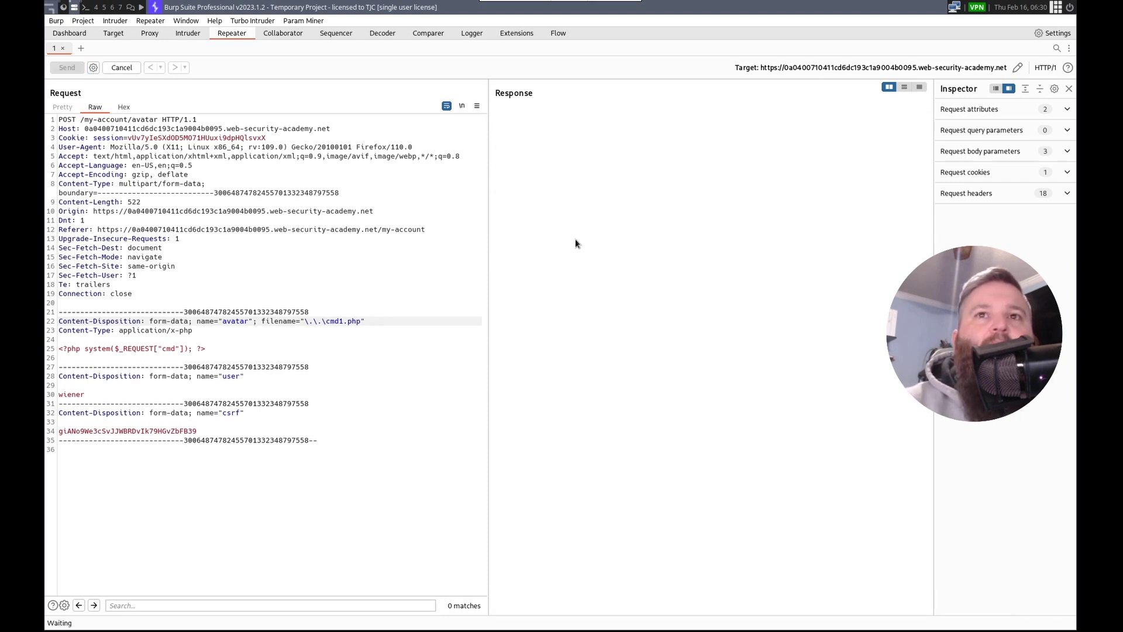
pyautogui.click(67, 67)
pyautogui.write('%')
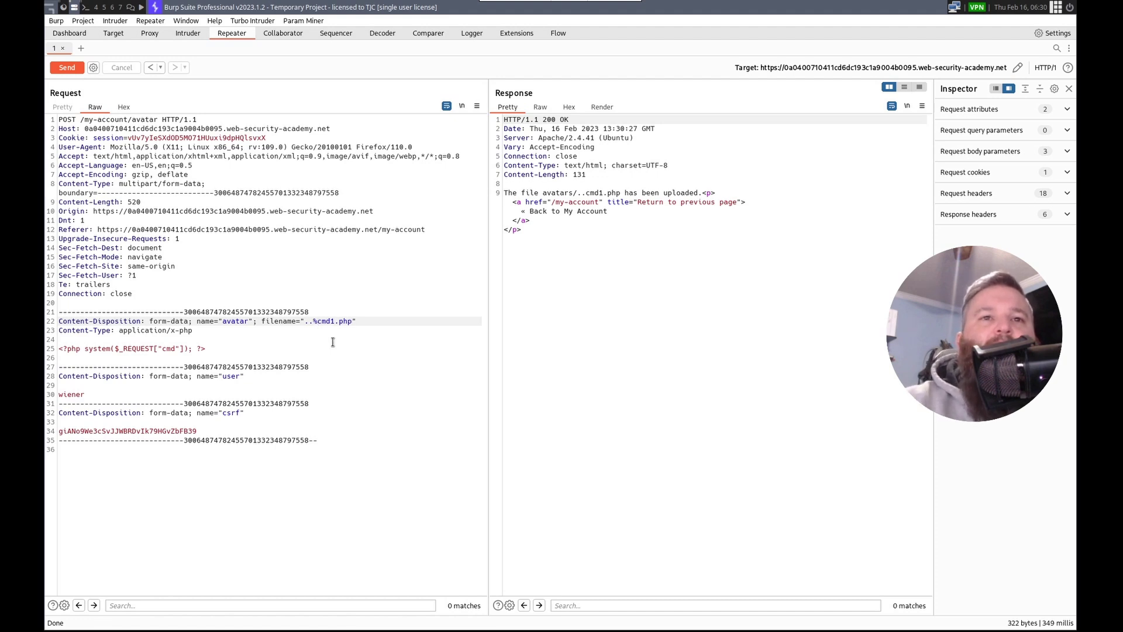
# Change the filename to ..%2fcmd1.php and resend, getting avatars/../cmd1.php reported.
pyautogui.write('2f')
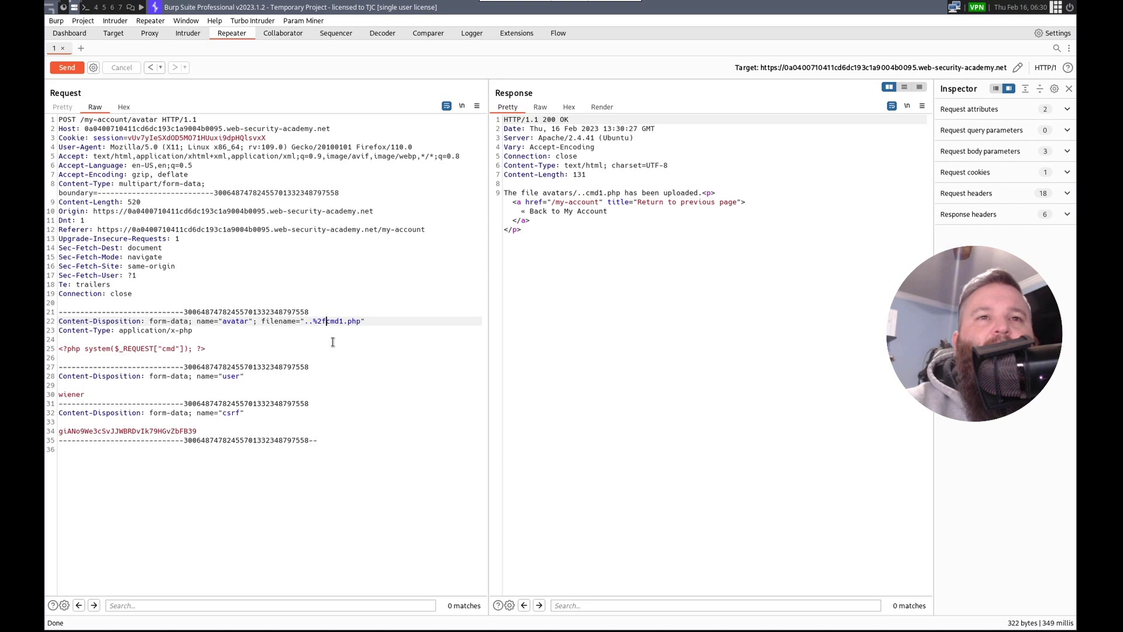
pyautogui.click(67, 67)
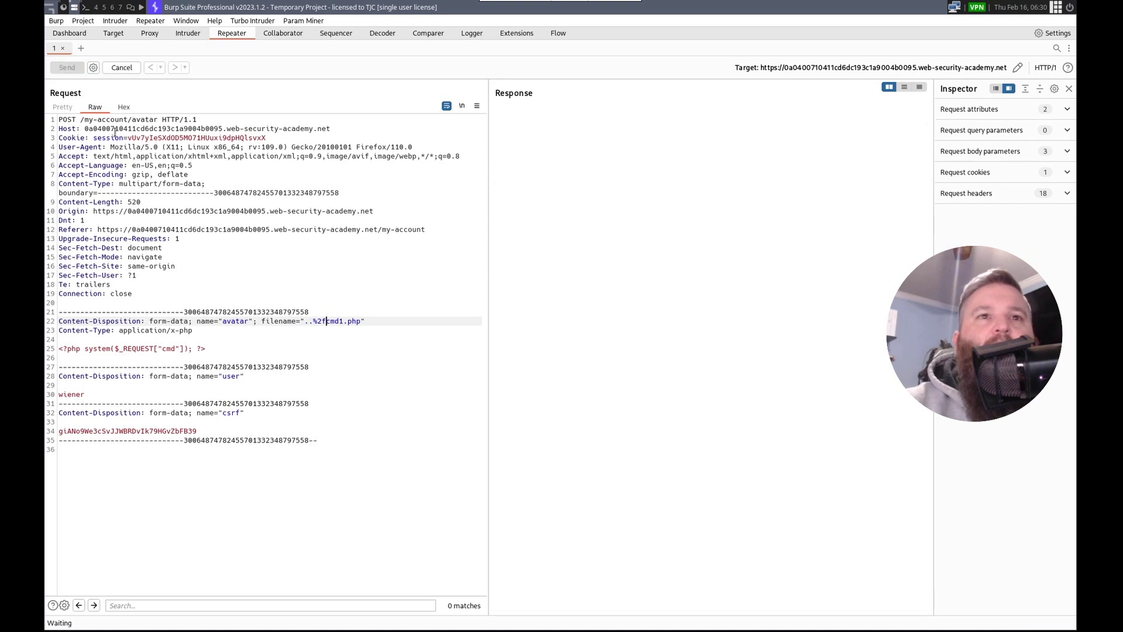
pyautogui.click(66, 66)
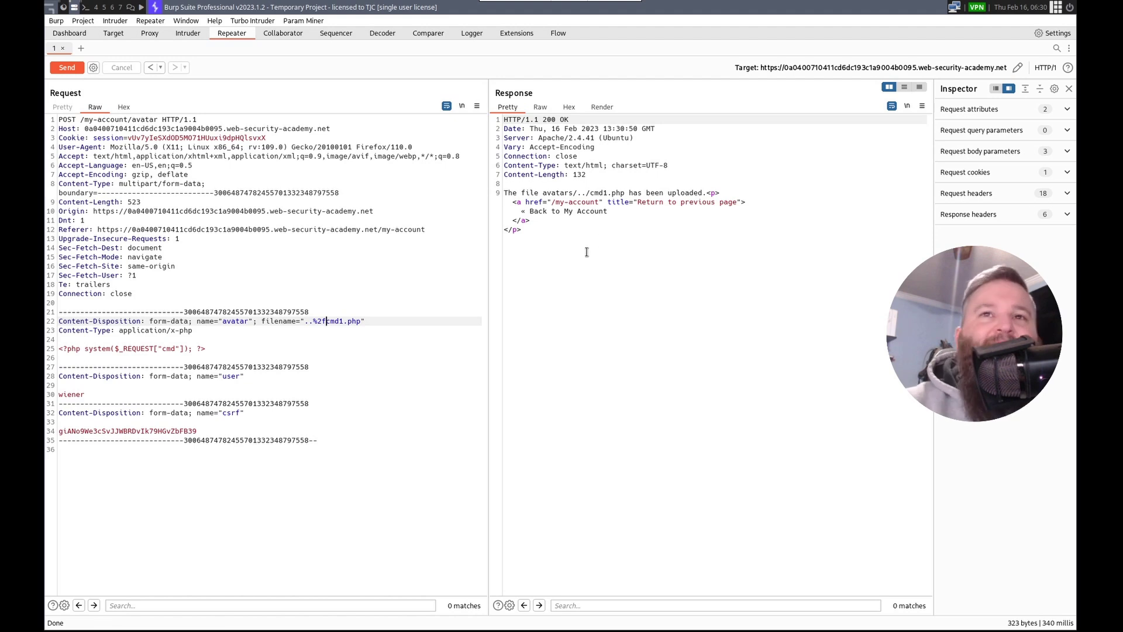
pyautogui.click(181, 7)
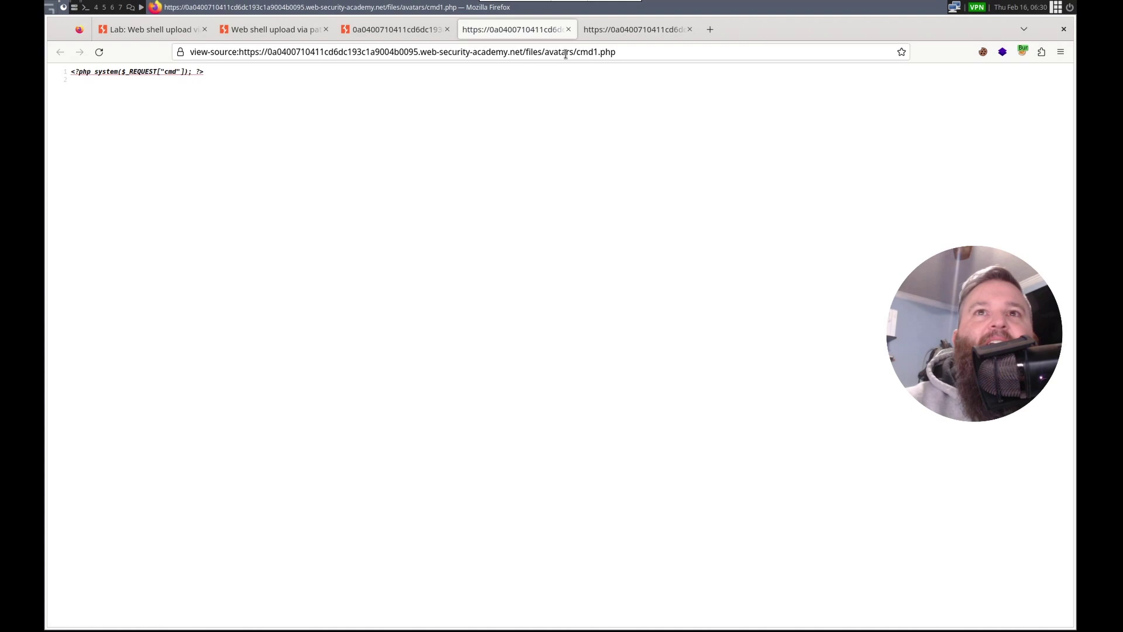
# Load /files/cmd1.php?cmd=whoami without view-source, which executes and returns carlos.
pyautogui.doubleClick(558, 51)
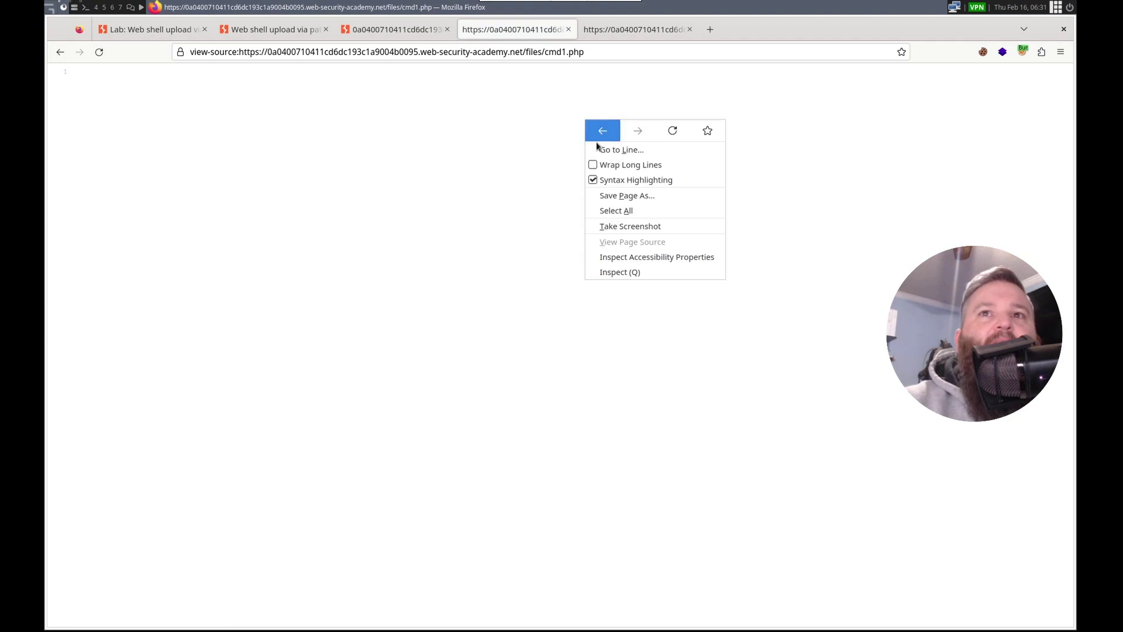
pyautogui.click(386, 52)
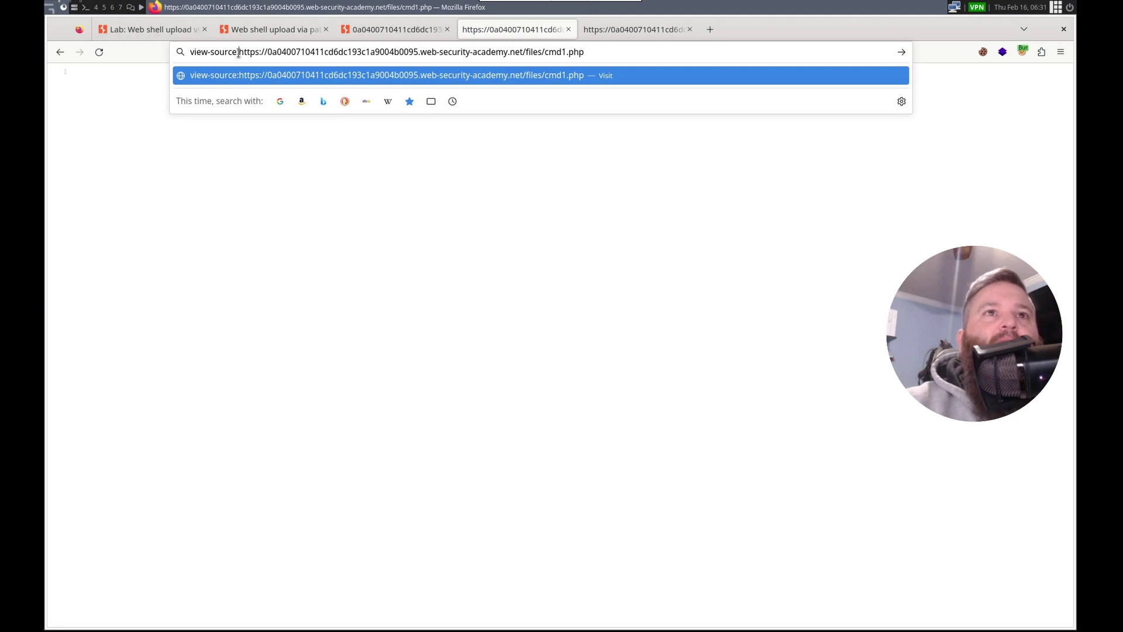
pyautogui.press('Return')
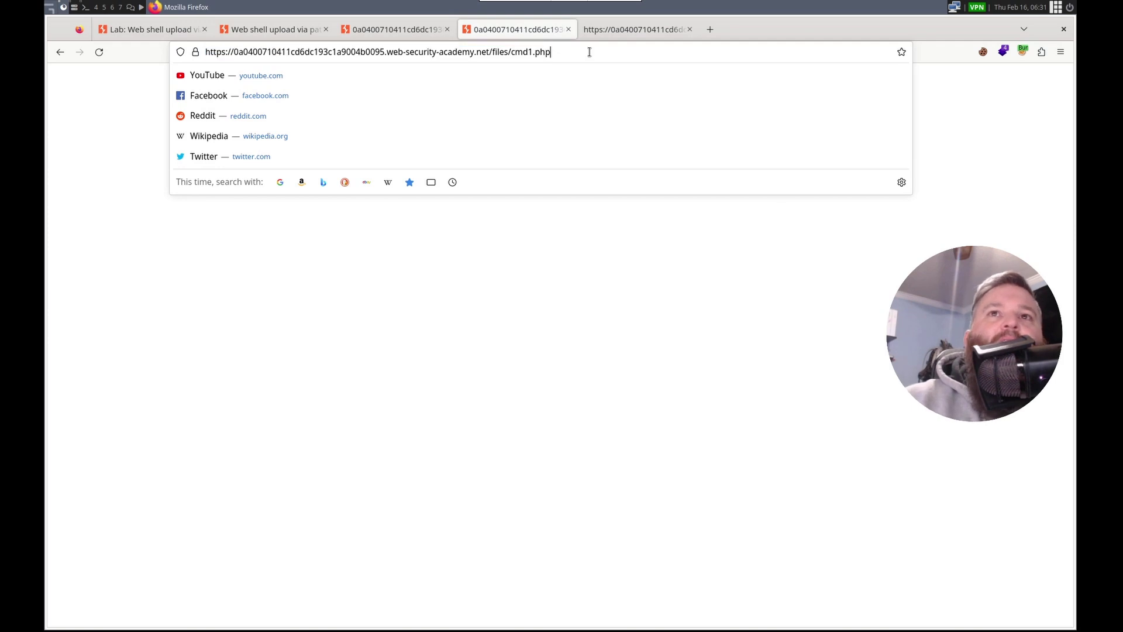
pyautogui.write('?cmd')
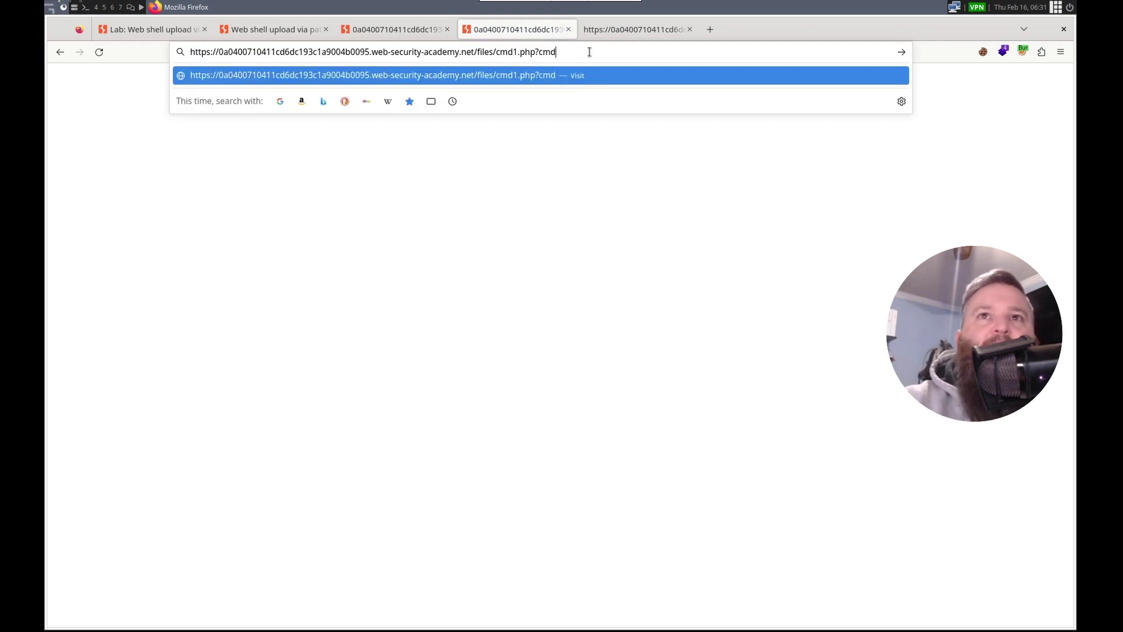
pyautogui.press('Return')
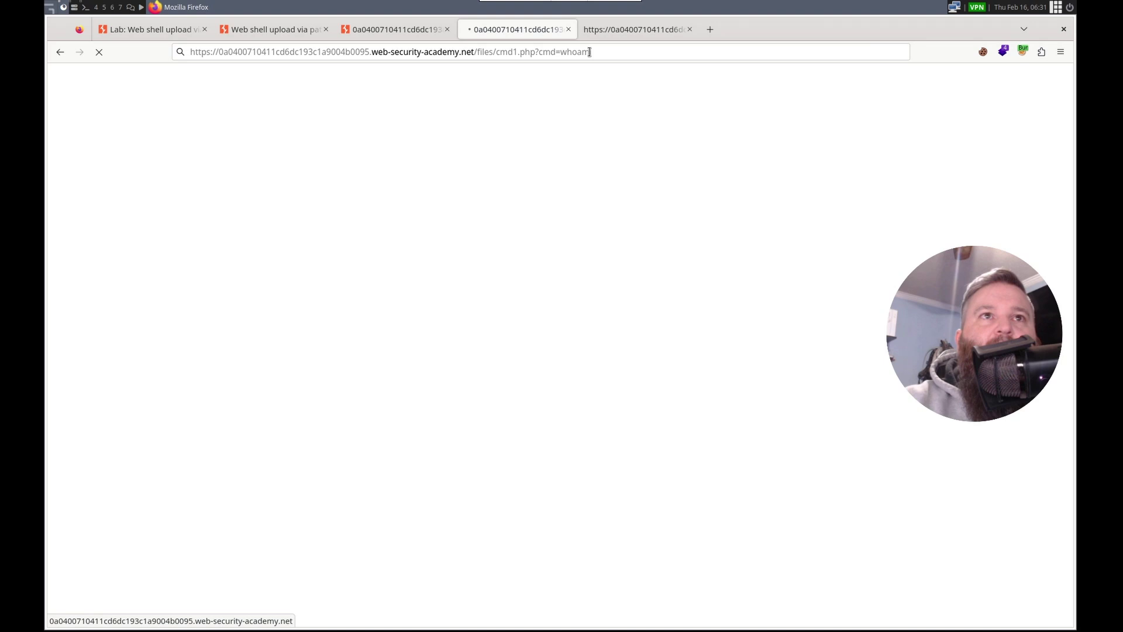
pyautogui.press('Return')
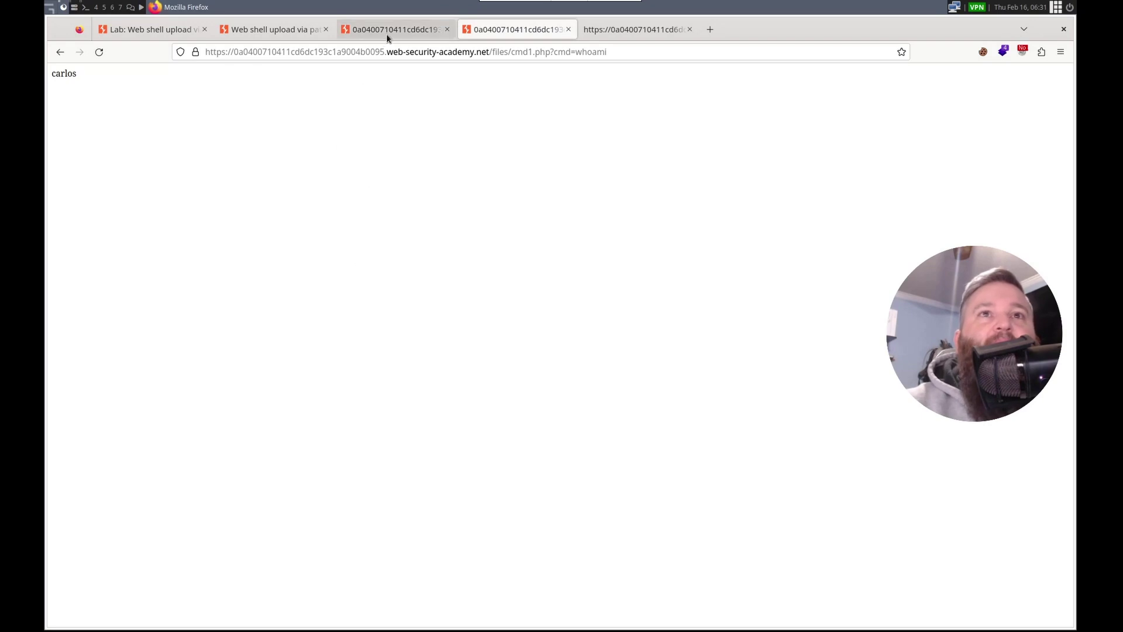
# Generate the solver script with utils/create_script.py from the lab URL and run it.
pyautogui.click(272, 29)
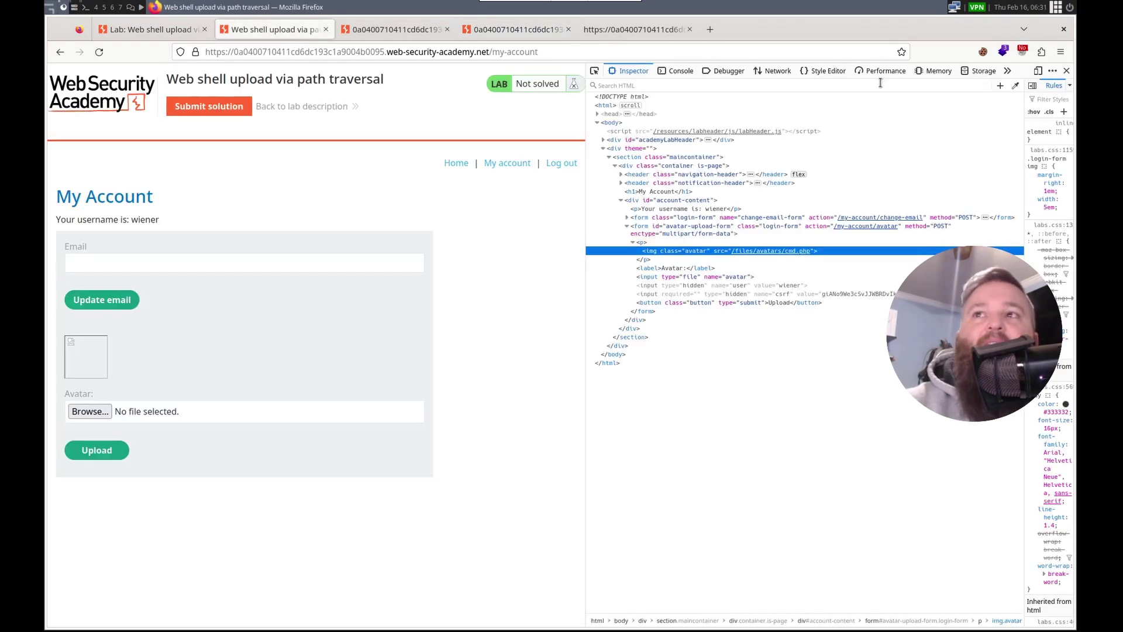
pyautogui.click(1067, 70)
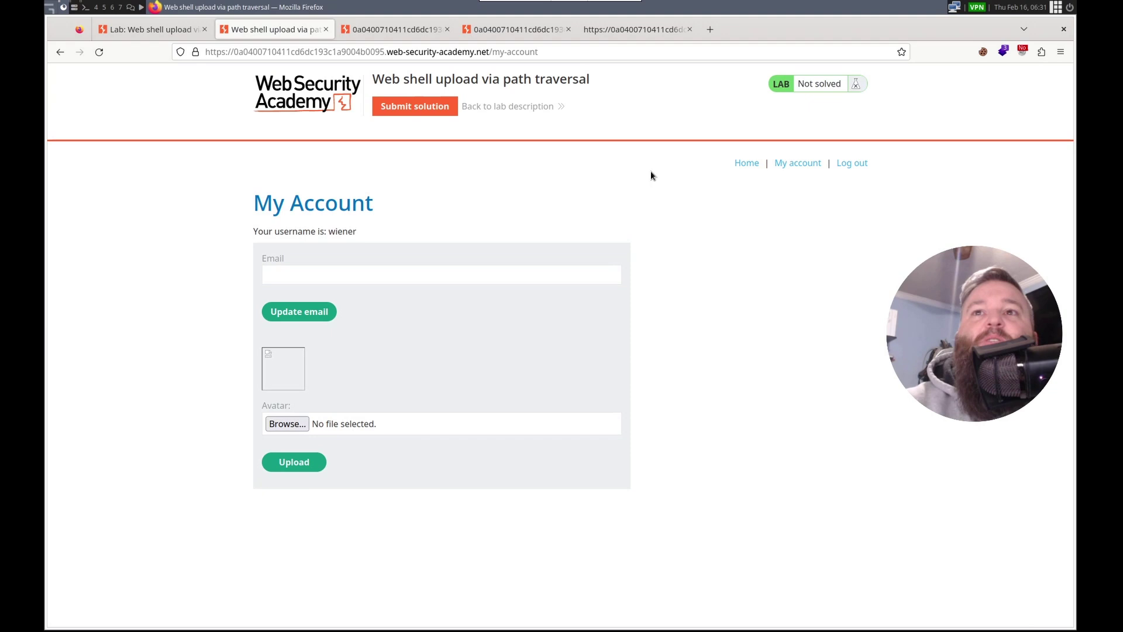
pyautogui.rightClick(746, 162)
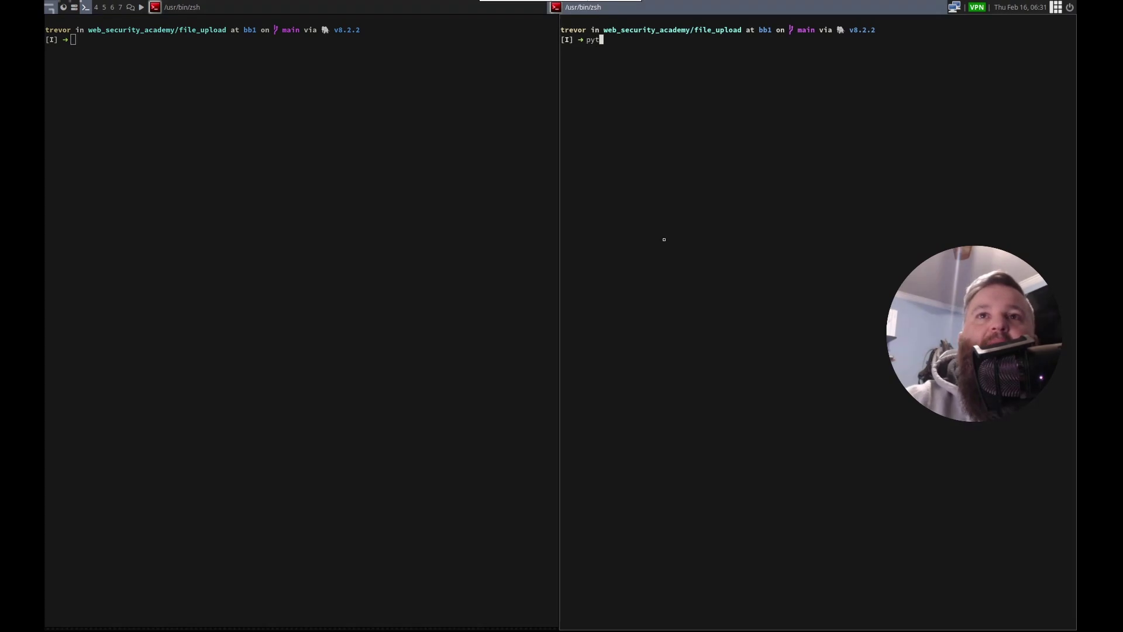
pyautogui.write('hon')
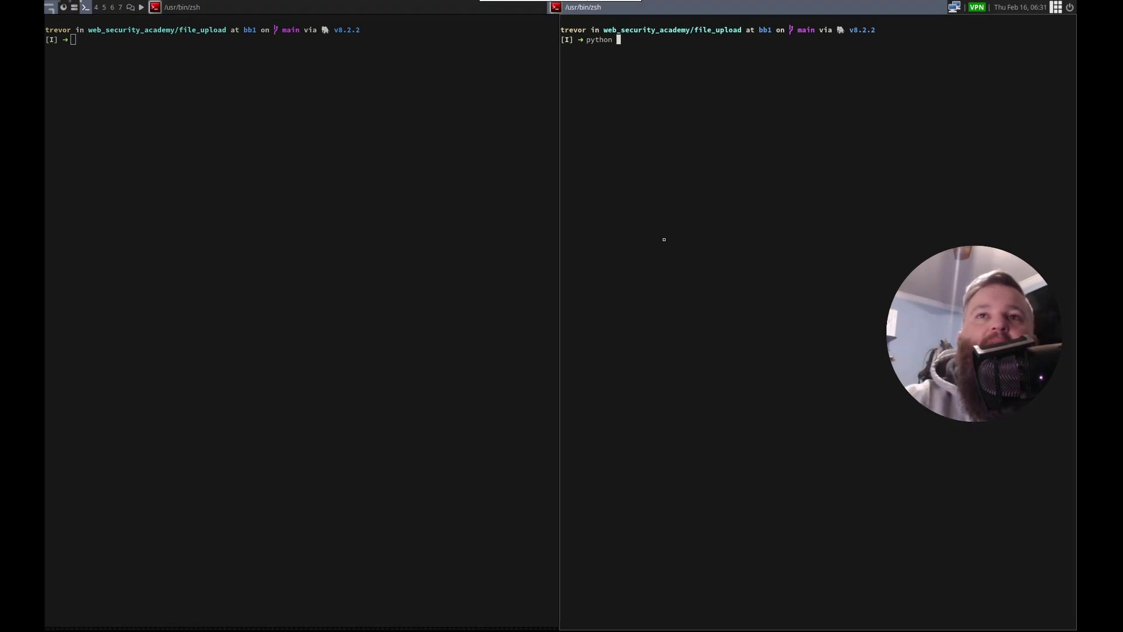
pyautogui.write('utils/cr')
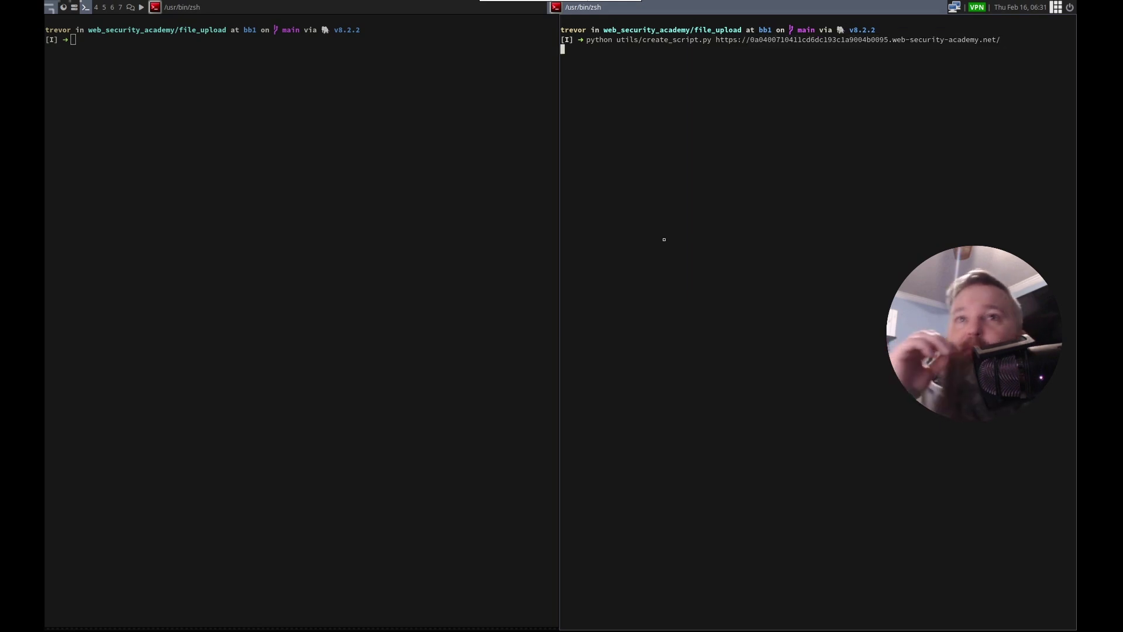
pyautogui.press('Return')
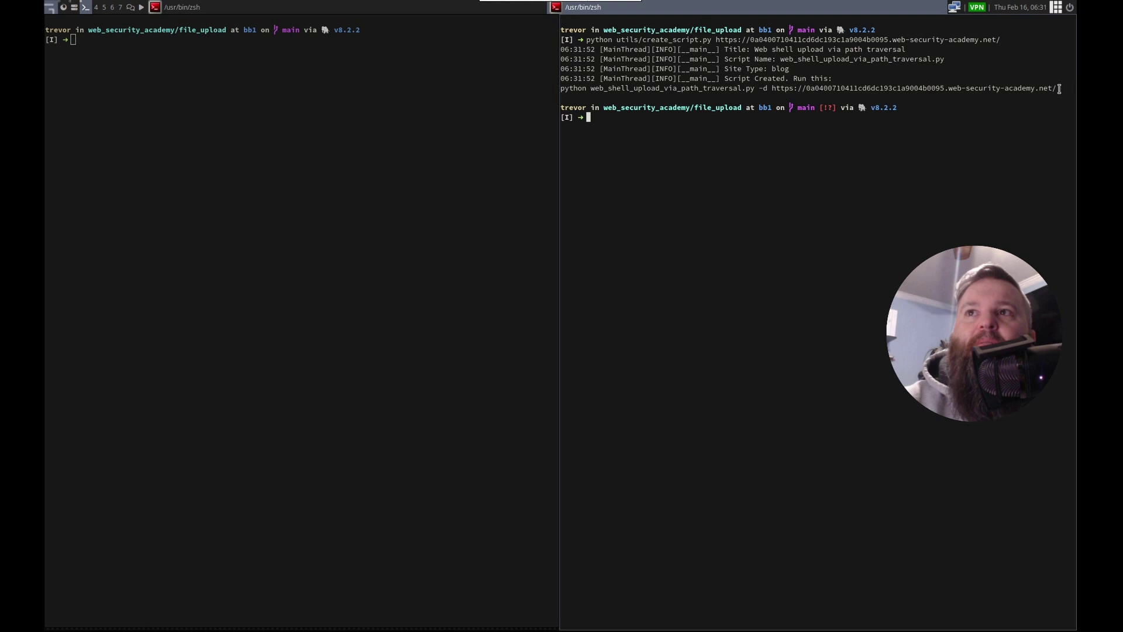
pyautogui.tripleClick(788, 88)
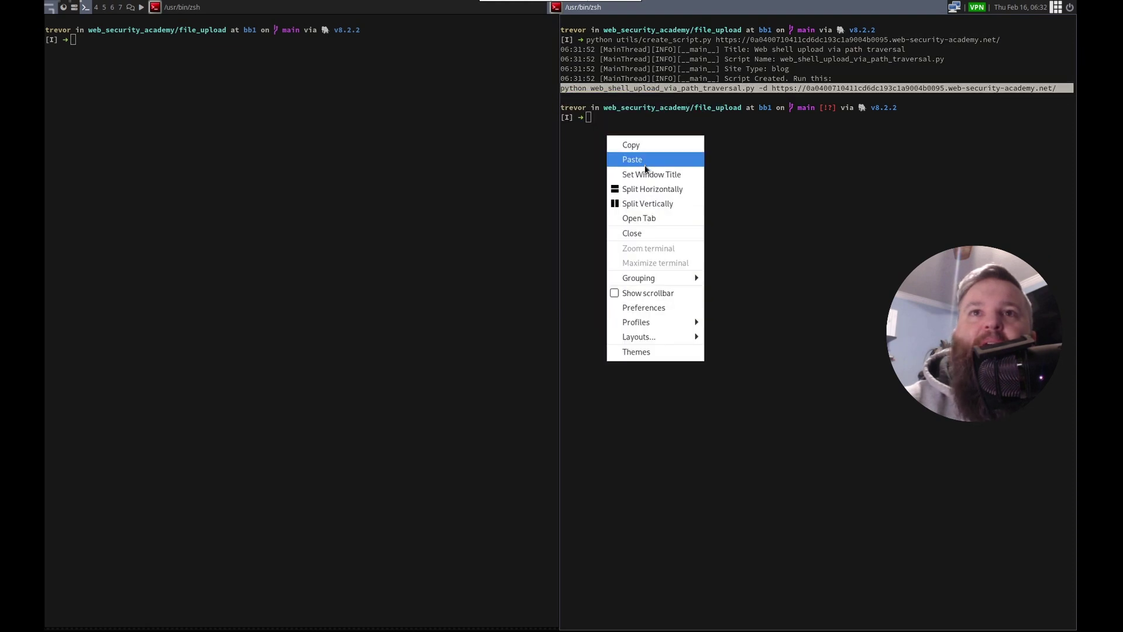
pyautogui.click(632, 159)
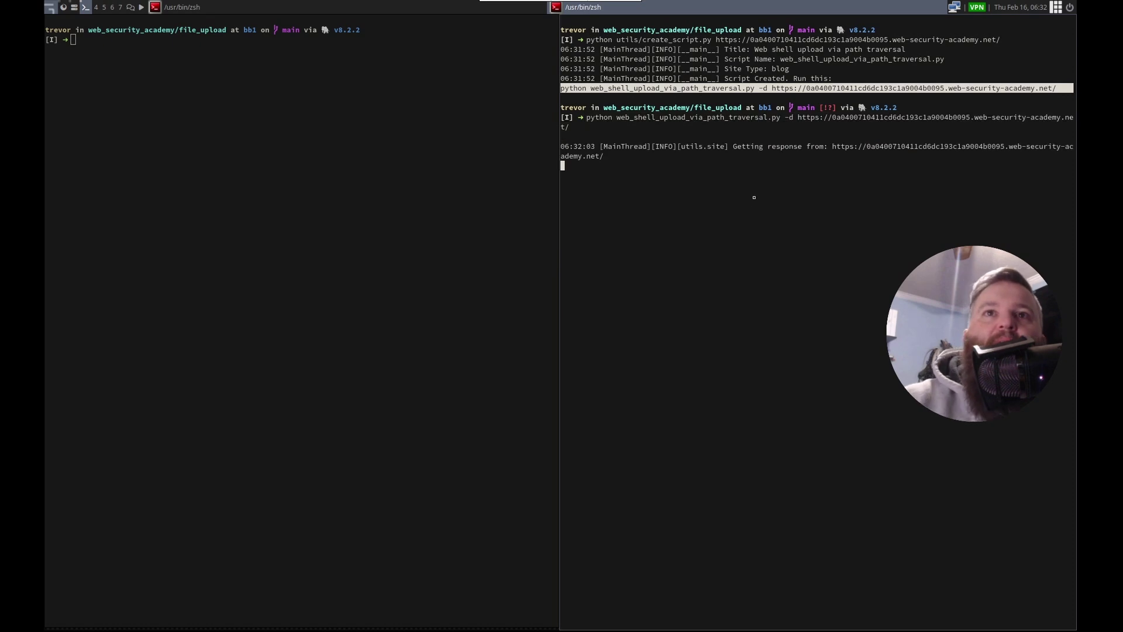
# Open web_shell_upload_via_path_traversal.py in Vim.
pyautogui.write('vim w')
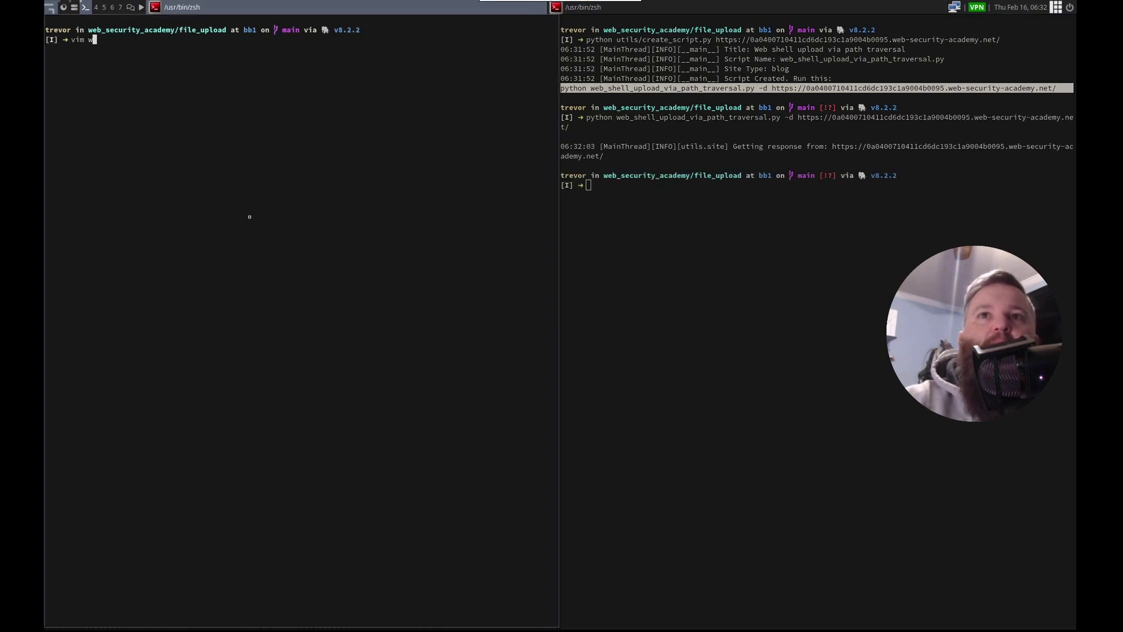
pyautogui.write('web_shell_upload_via_')
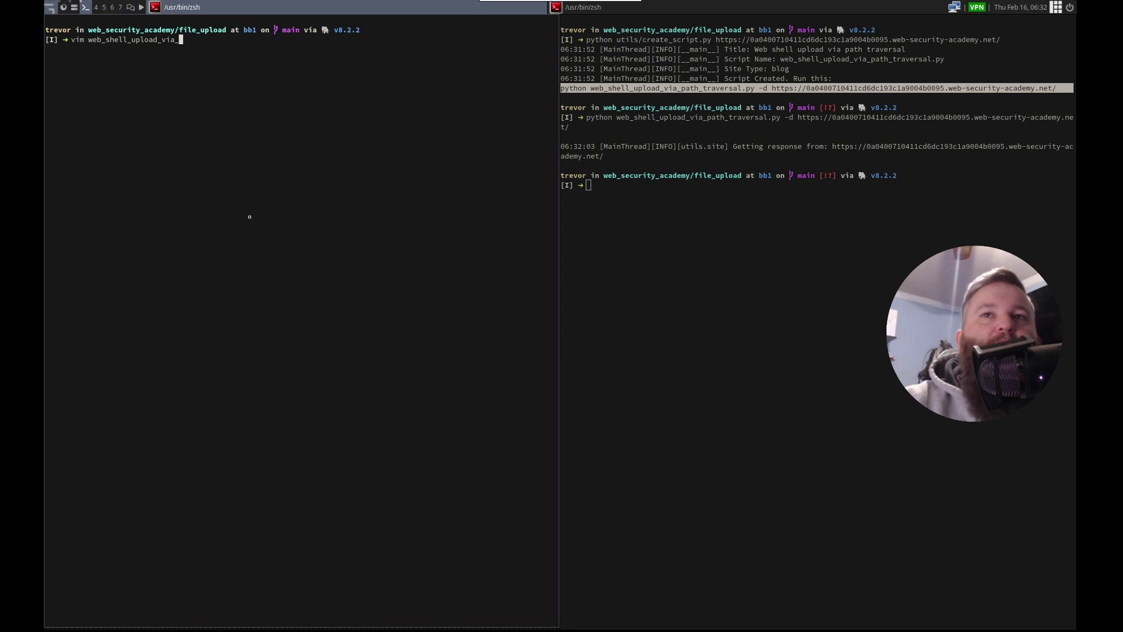
pyautogui.write('path_traversal.py')
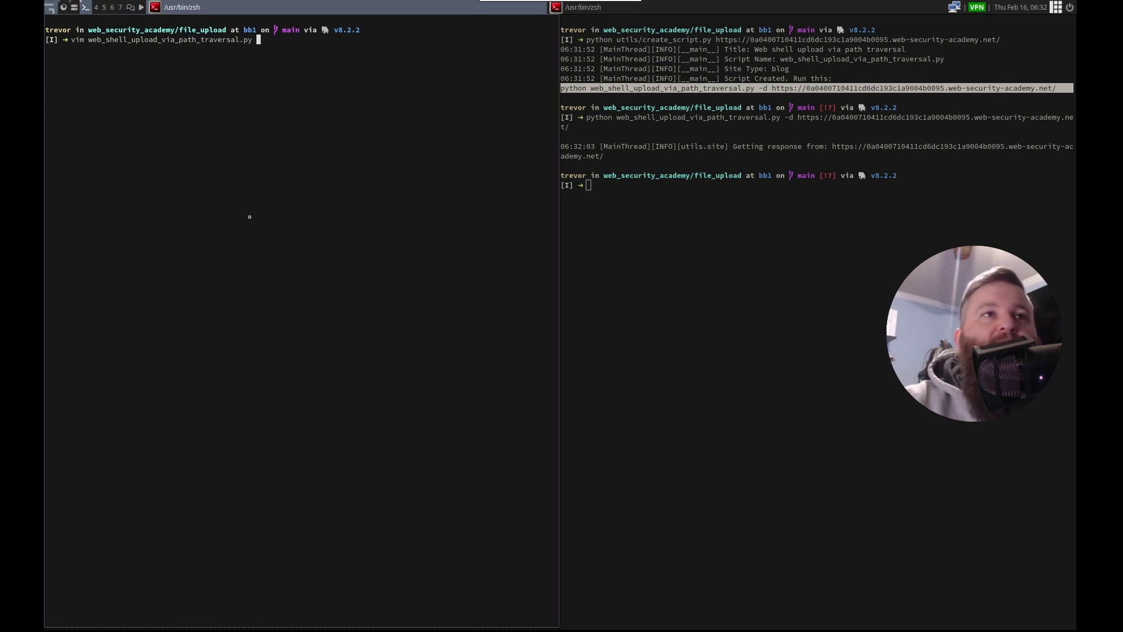
pyautogui.press('Return')
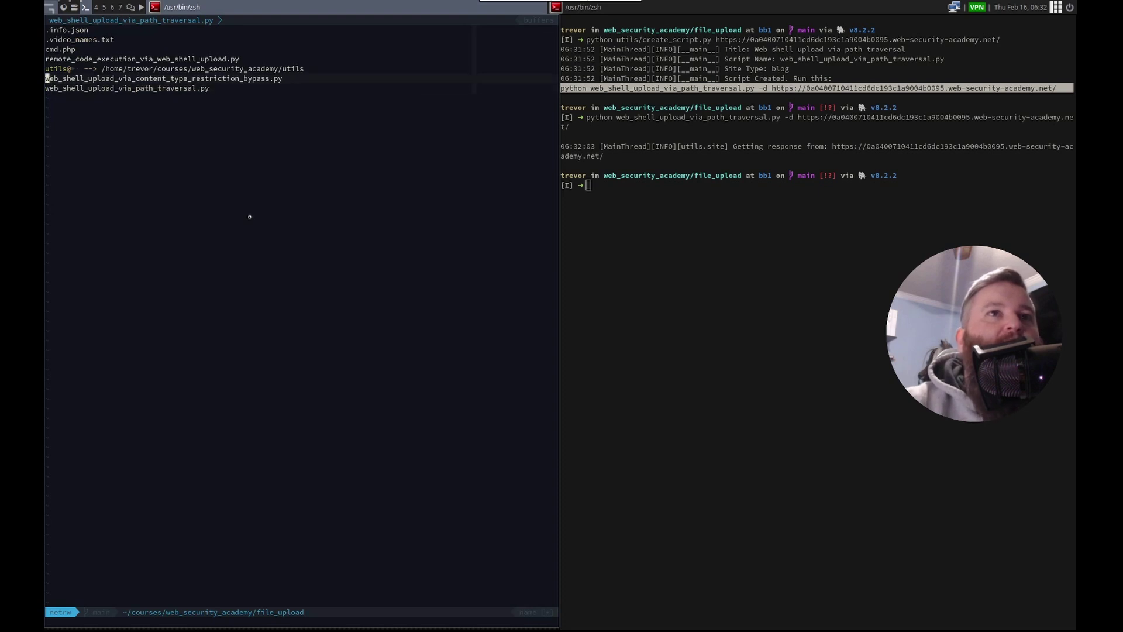
# Paste the earlier upload code into the script and set the filename to ..%2fcmd.php.
pyautogui.click(163, 78)
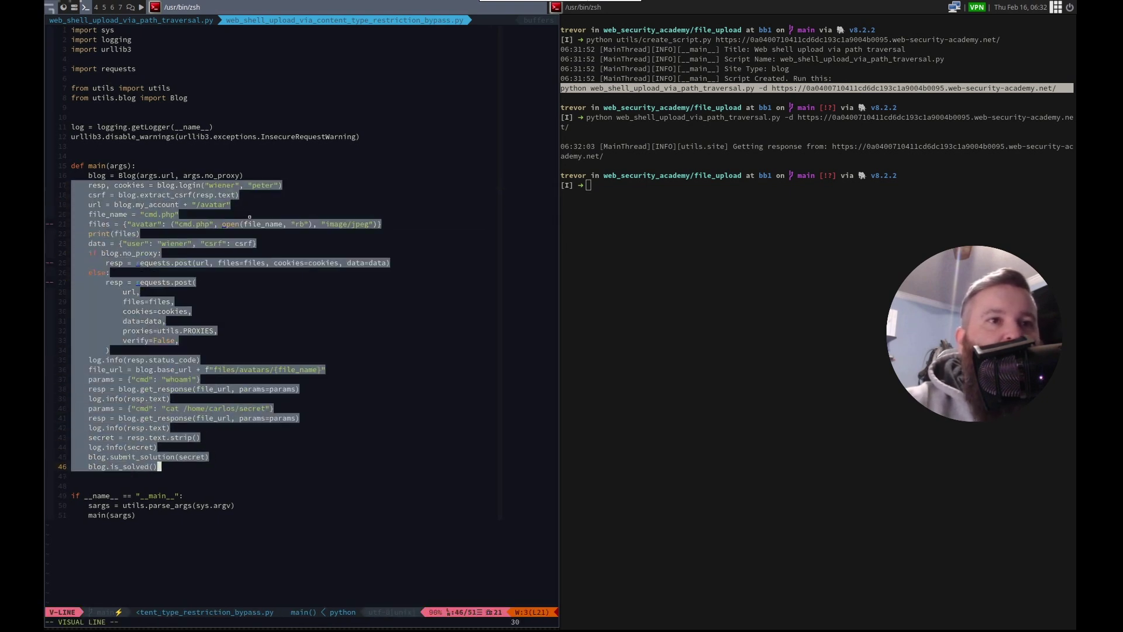
pyautogui.press('d')
pyautogui.write('..')
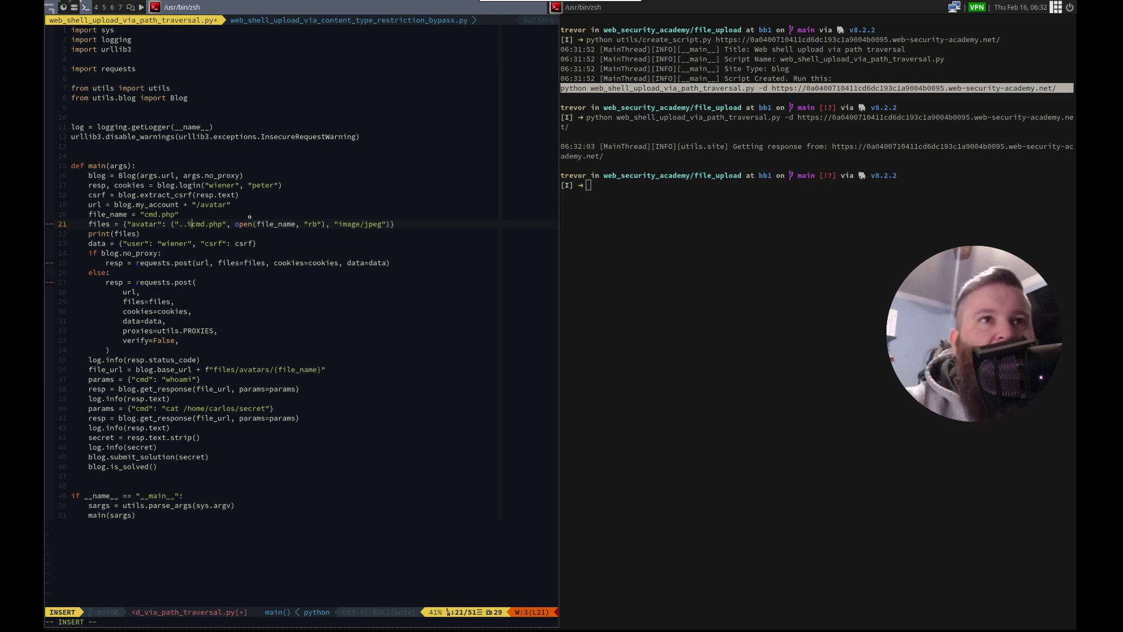
pyautogui.write('%2f')
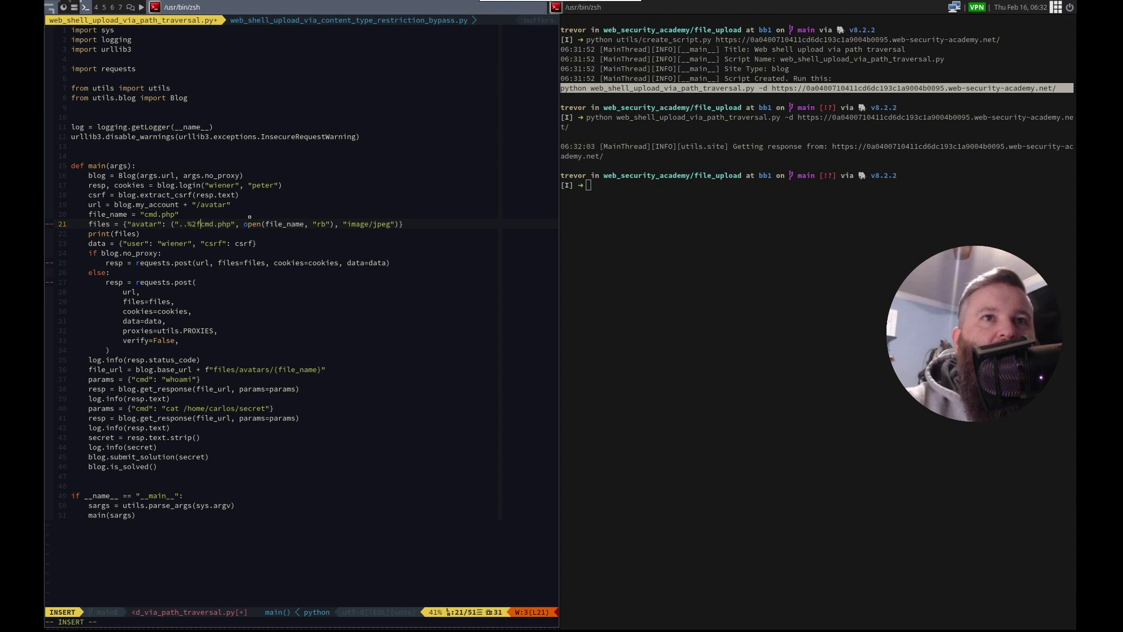
pyautogui.press('Escape')
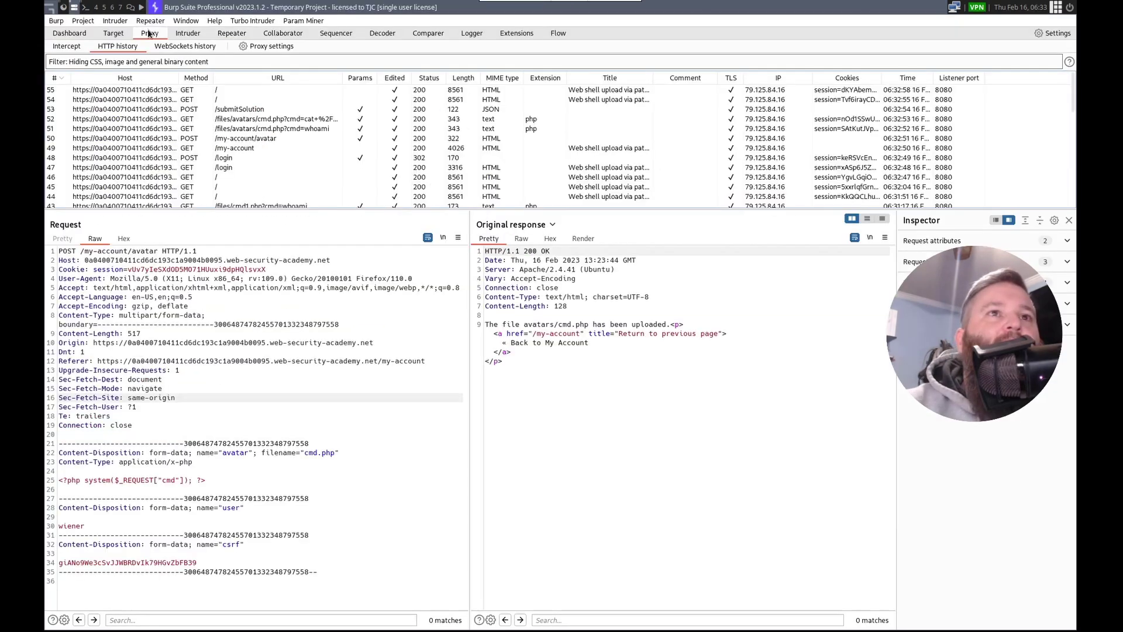
# Diff the script's /my-account/avatar upload against the manual Repeater upload in Comparer.
pyautogui.click(239, 109)
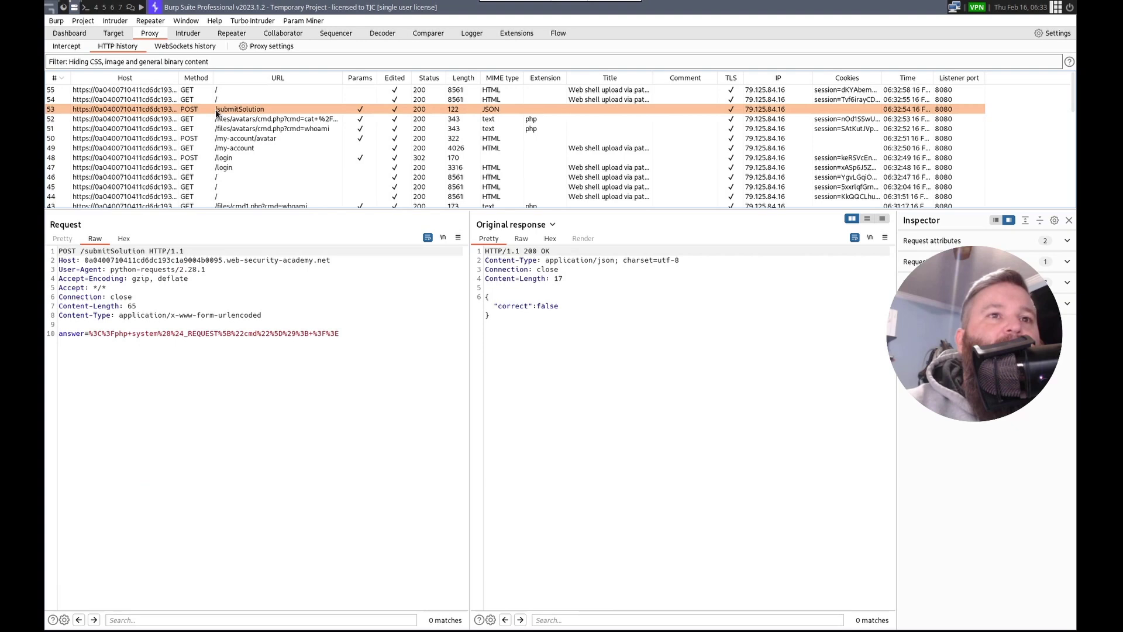
pyautogui.click(277, 119)
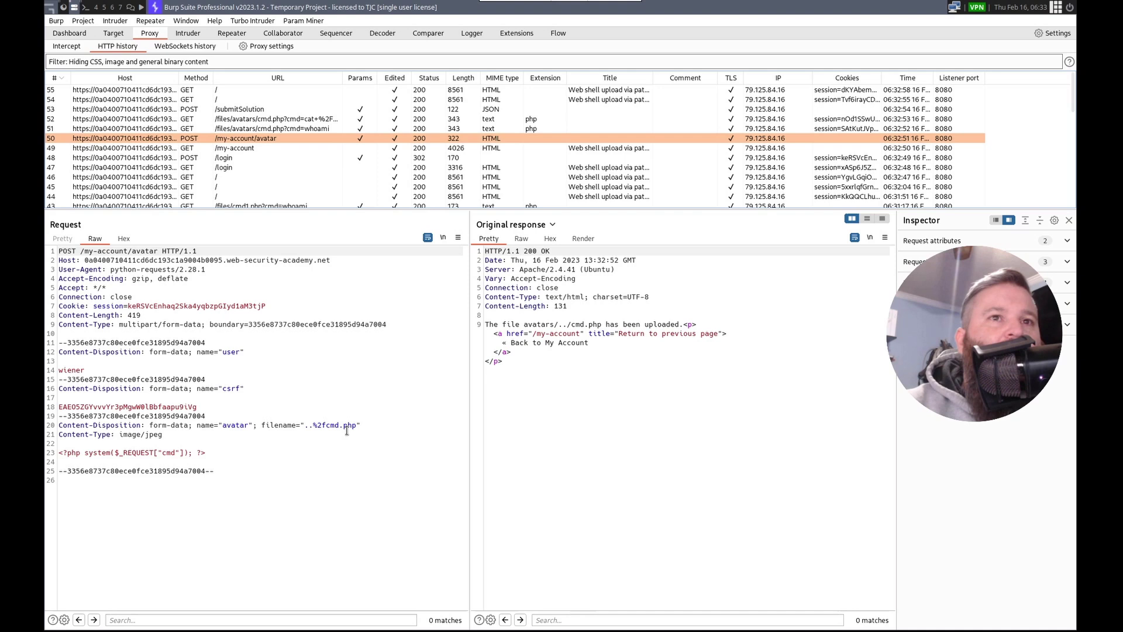
pyautogui.click(231, 33)
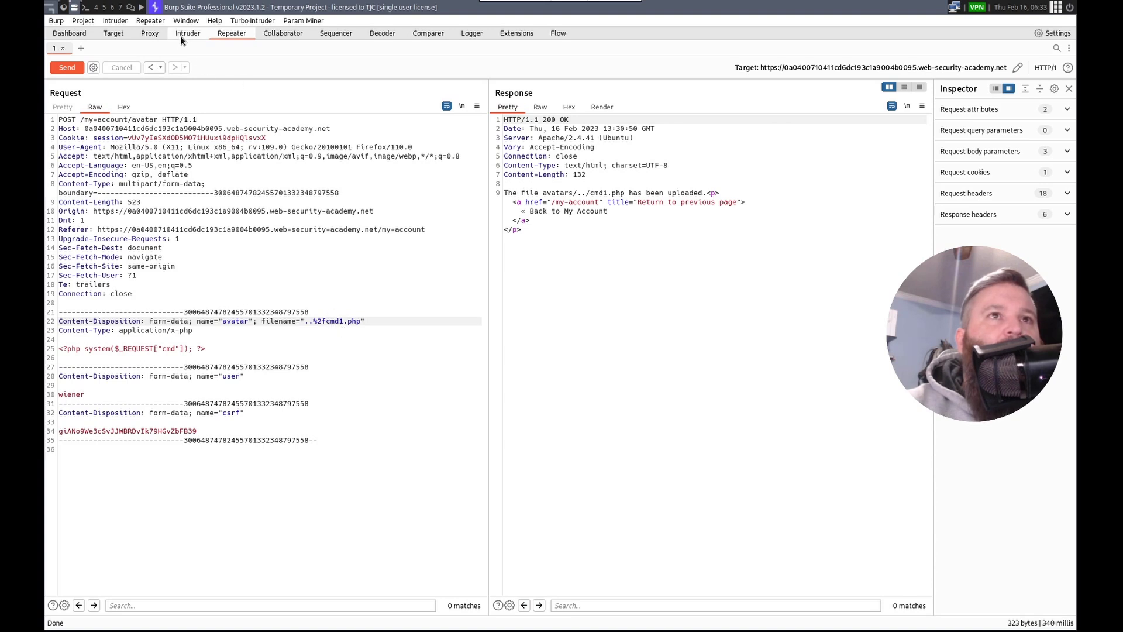
pyautogui.click(150, 32)
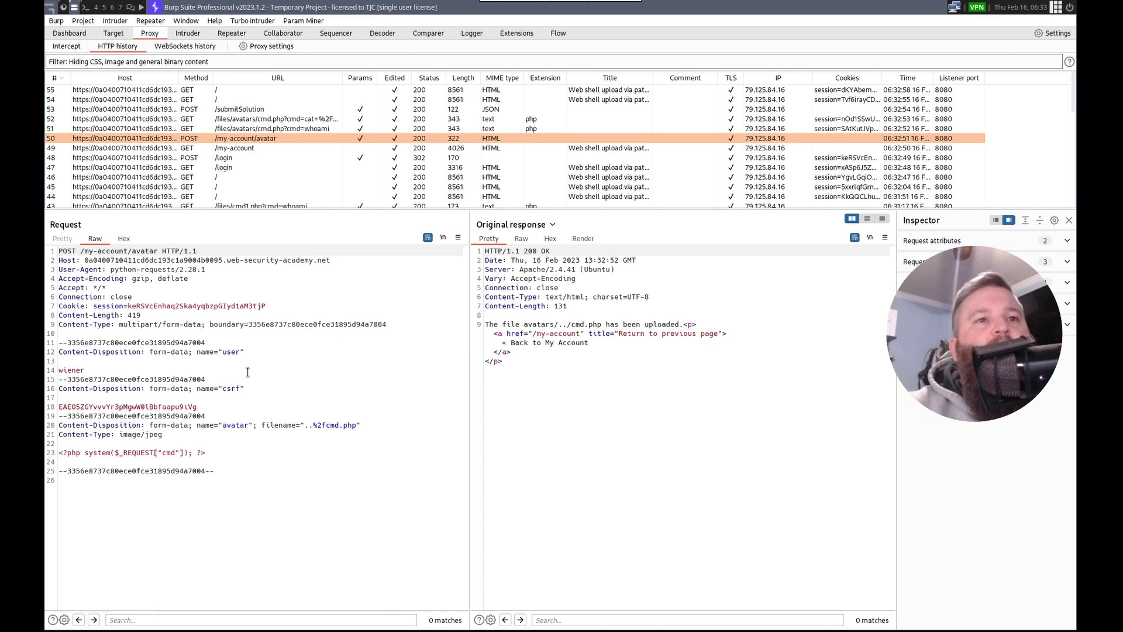
pyautogui.rightClick(240, 322)
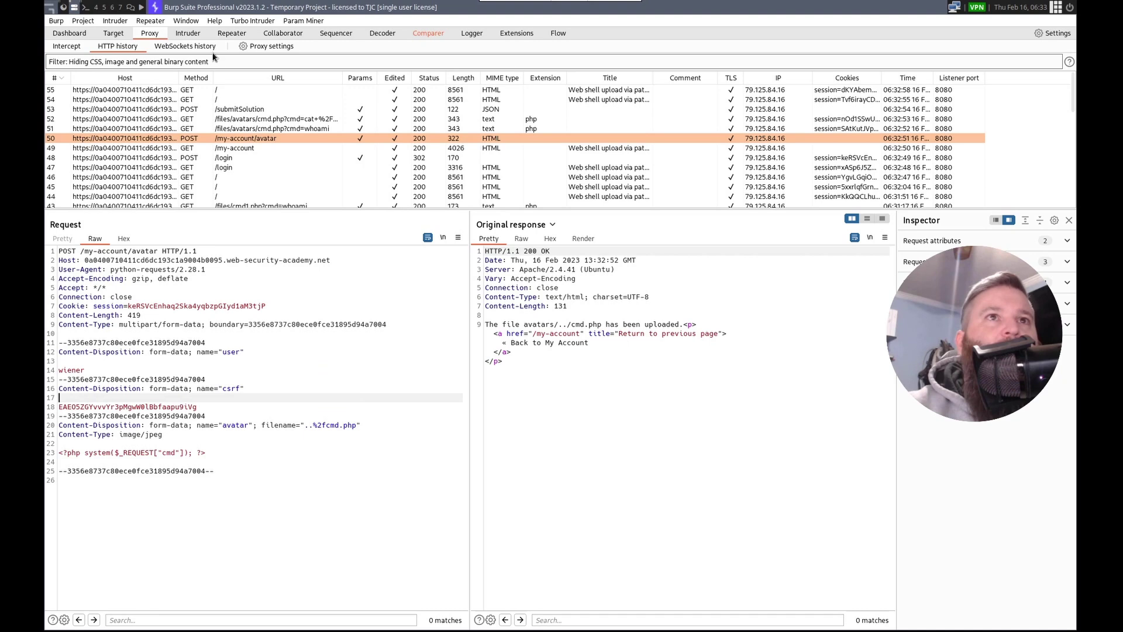
pyautogui.rightClick(143, 322)
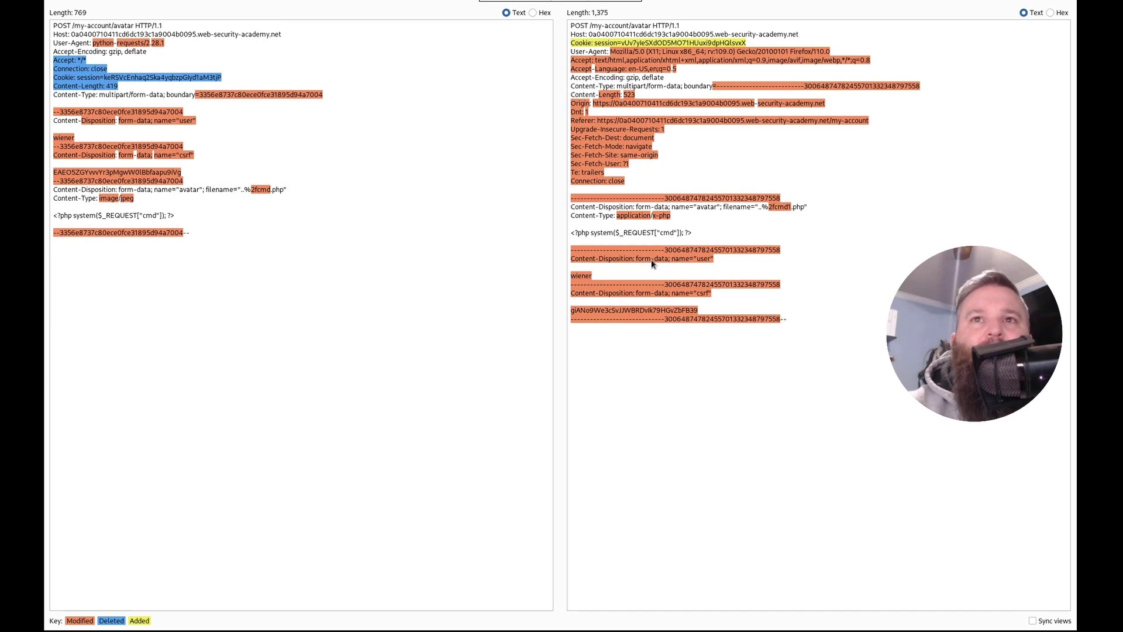
pyautogui.moveTo(587, 233)
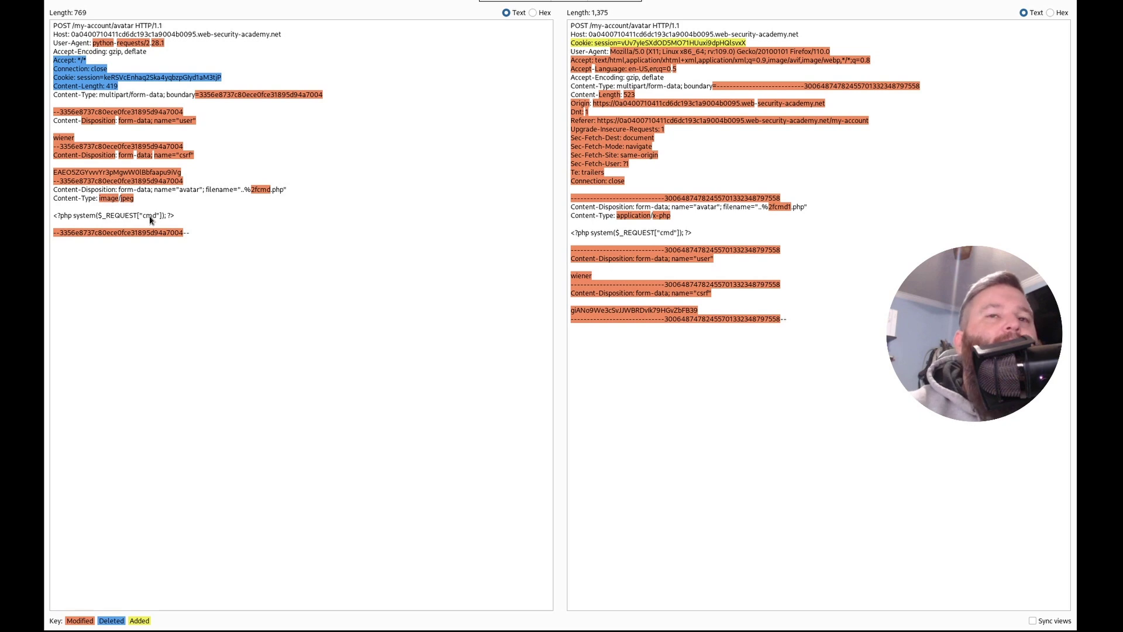
pyautogui.moveTo(420, 408)
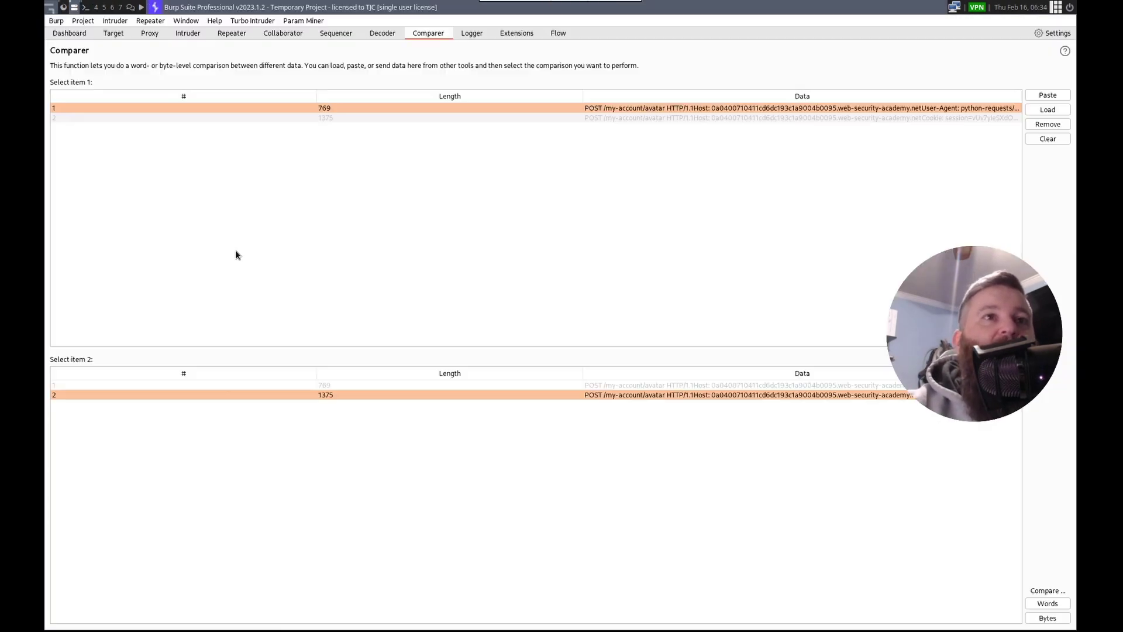
pyautogui.click(231, 33)
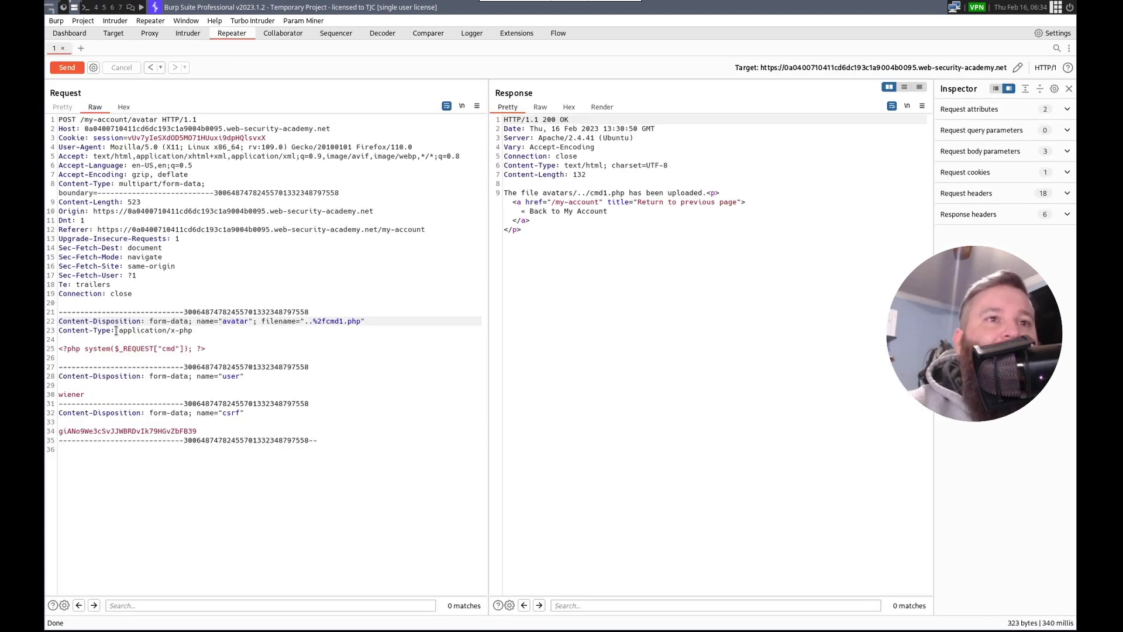
# Change the script's file content type to application/x-php, save, and rerun it.
pyautogui.rightClick(150, 330)
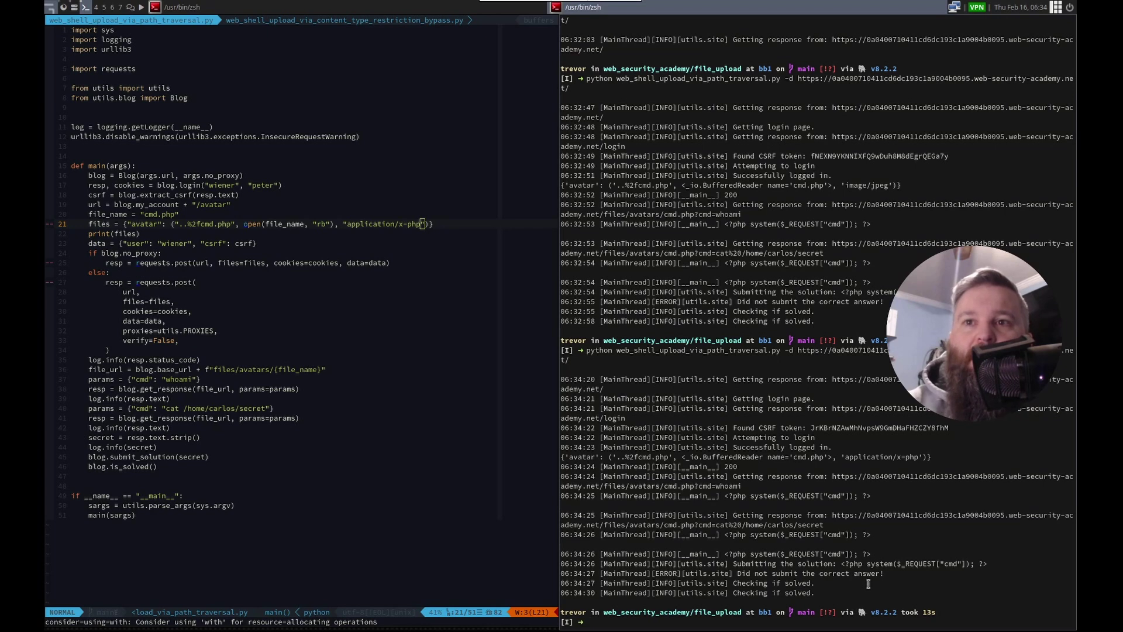
pyautogui.moveTo(896, 483)
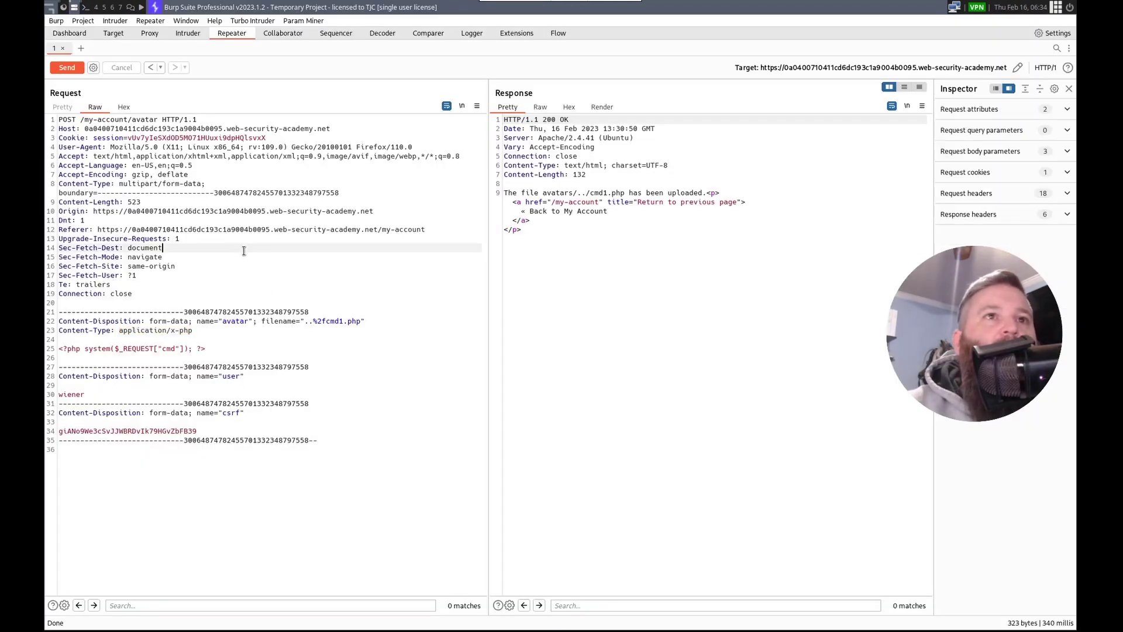
pyautogui.moveTo(150, 33)
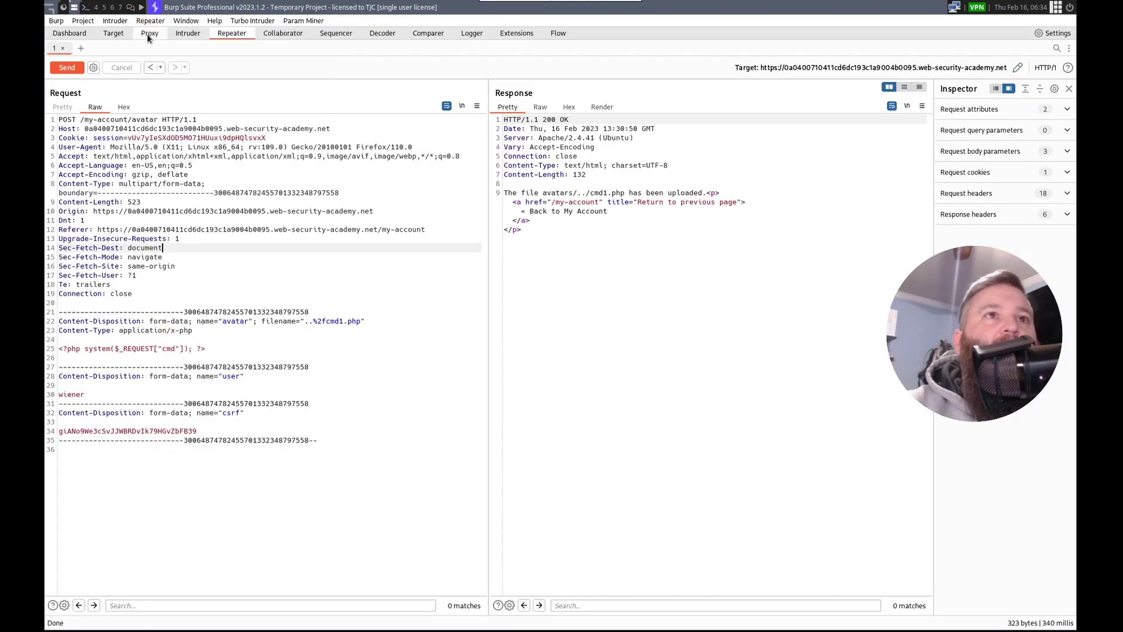
# Confirm the newest POST /my-account/avatar request has Content-Type application/x-php.
pyautogui.click(150, 33)
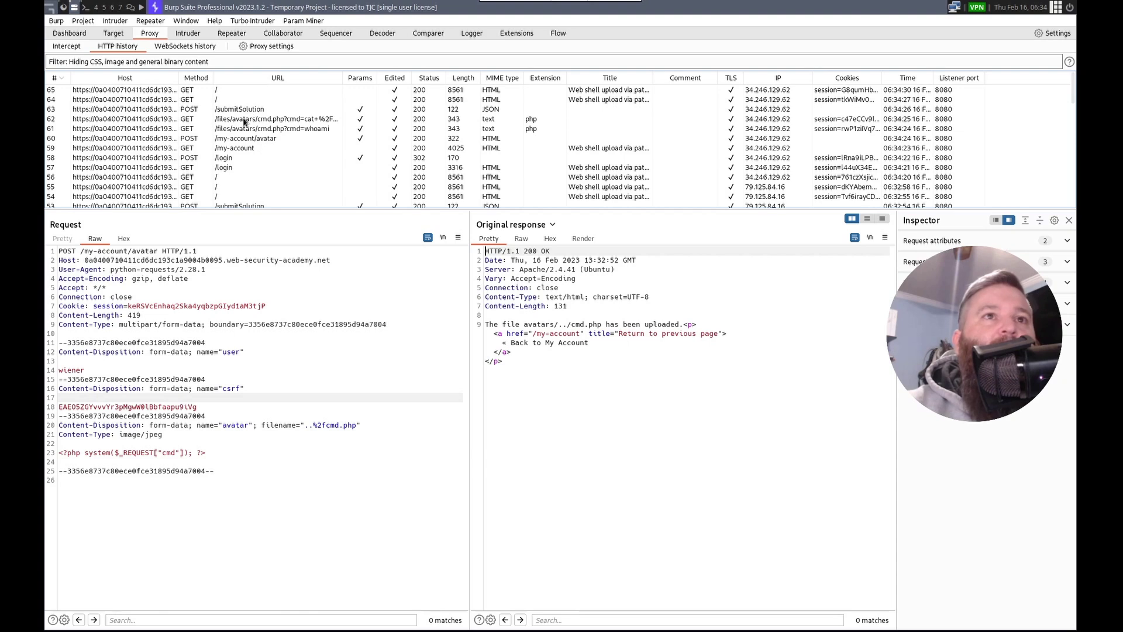
pyautogui.click(237, 138)
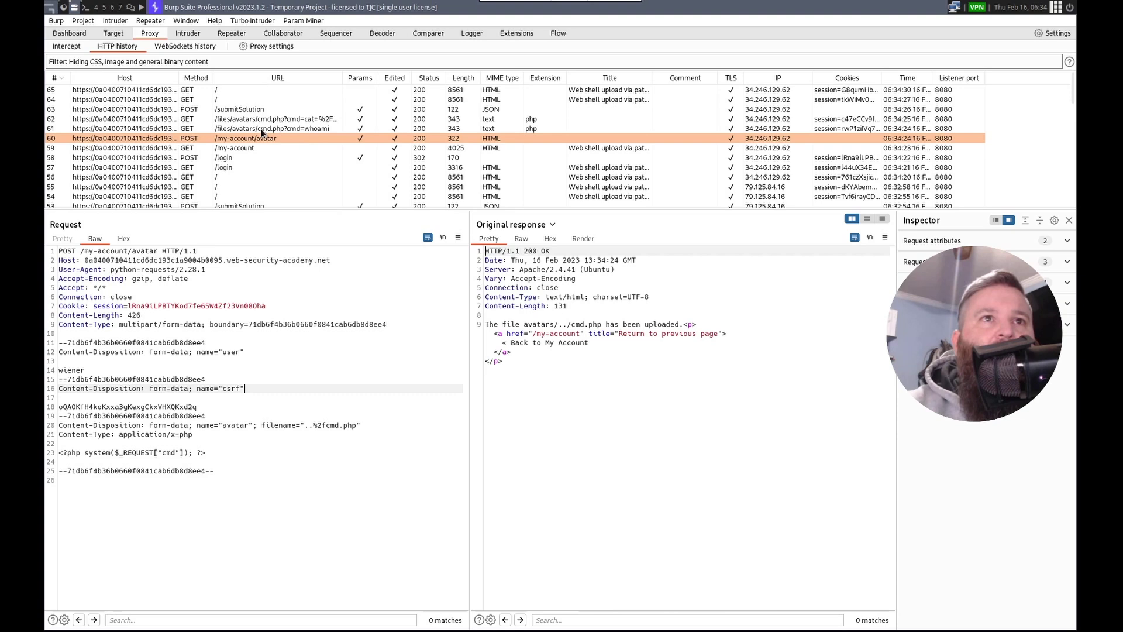
pyautogui.click(272, 128)
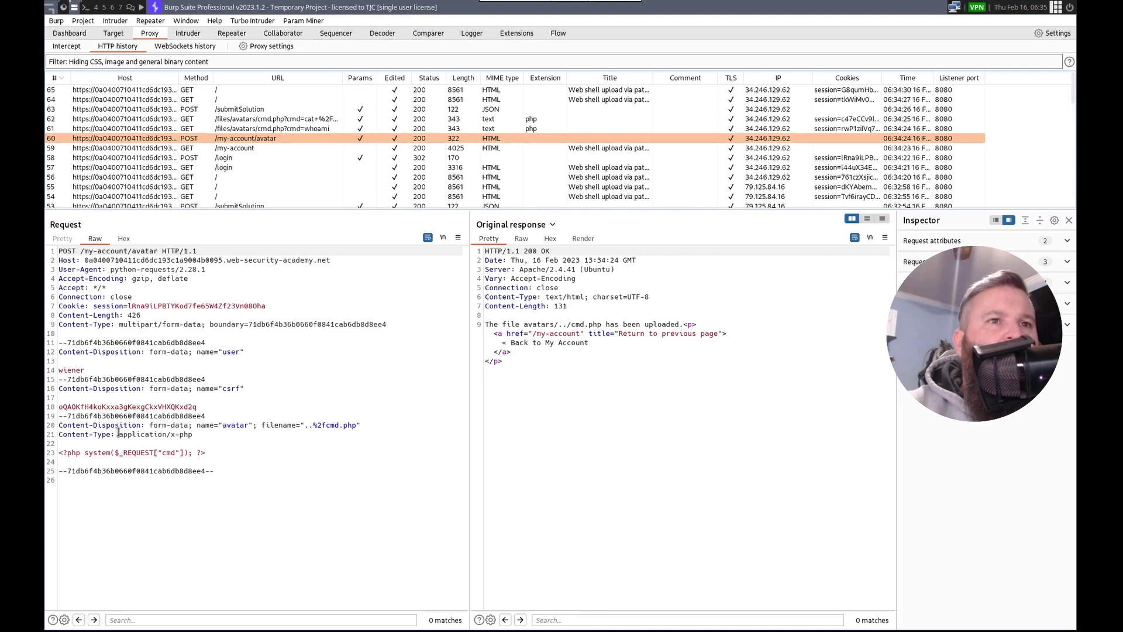
pyautogui.doubleClick(157, 434)
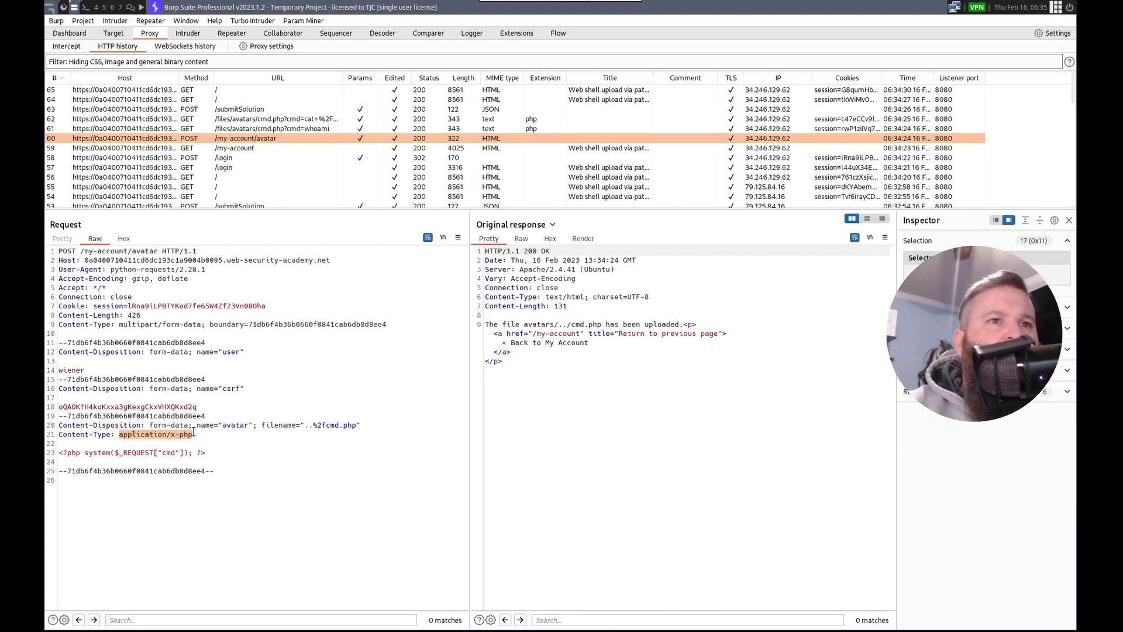
pyautogui.click(242, 529)
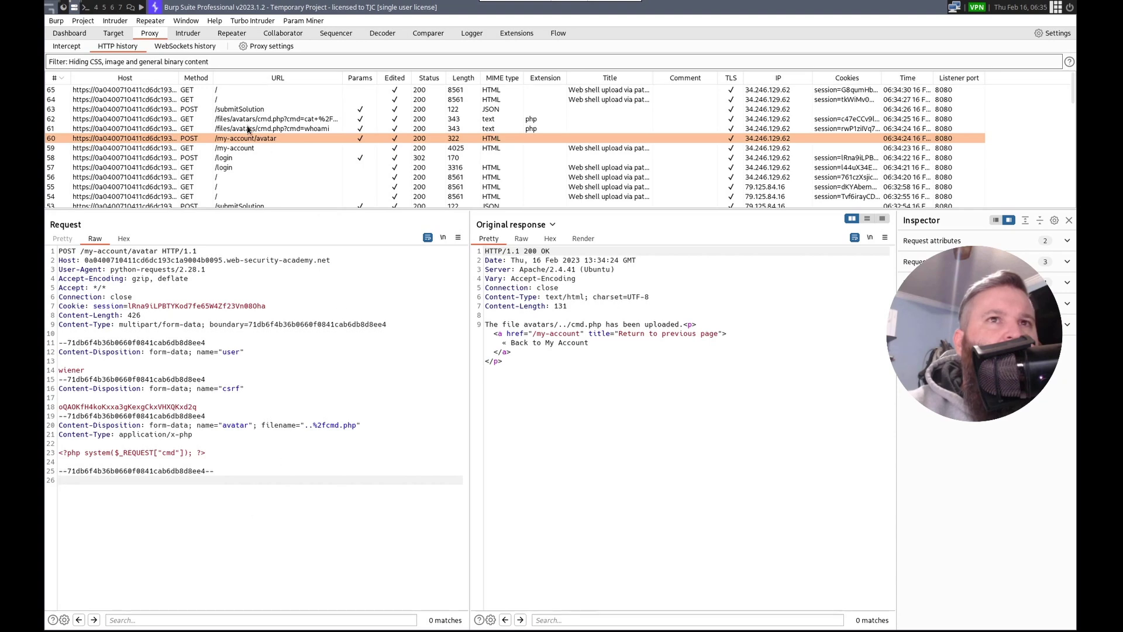
pyautogui.click(272, 128)
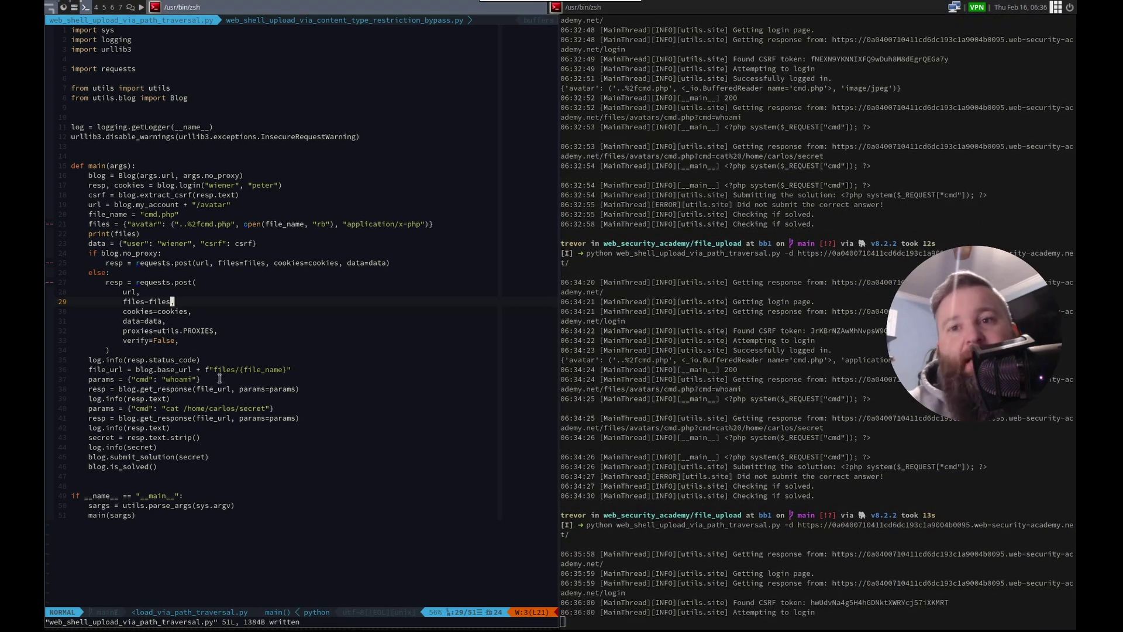
# Scroll down through the rerun script's output to confirm Carlos's secret was accepted.
pyautogui.scroll(-3)
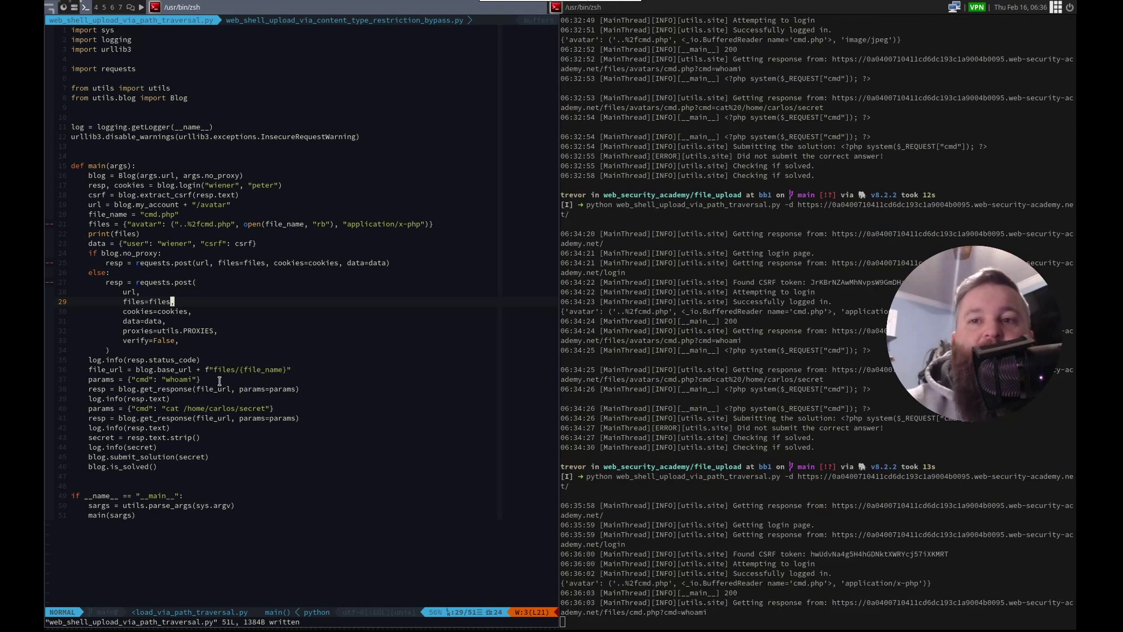
pyautogui.scroll(-3)
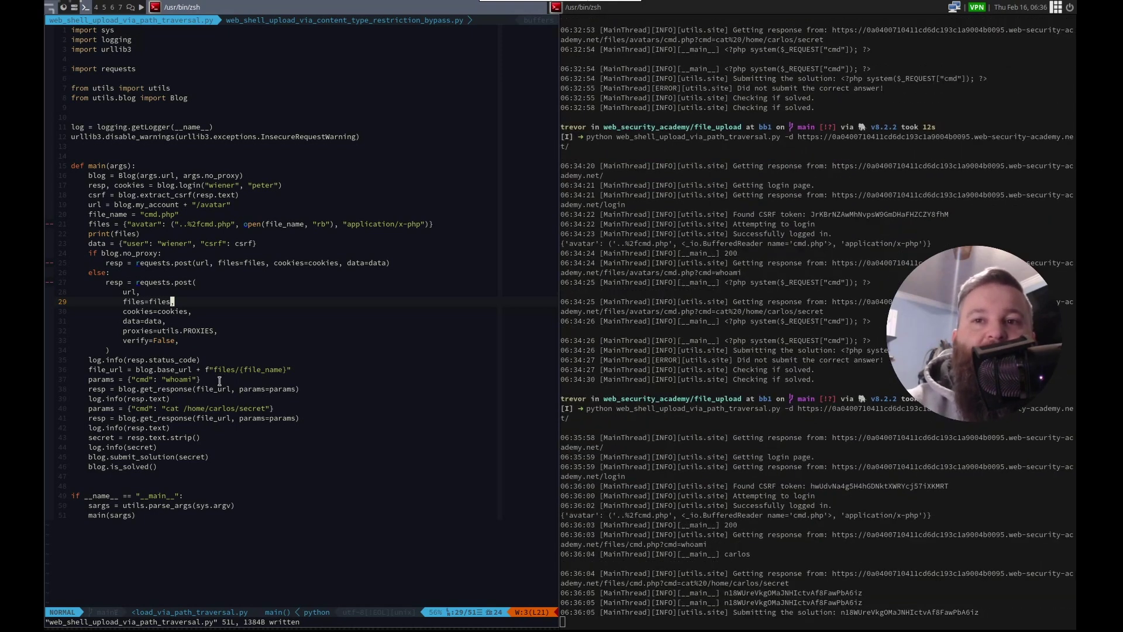
pyautogui.scroll(-3)
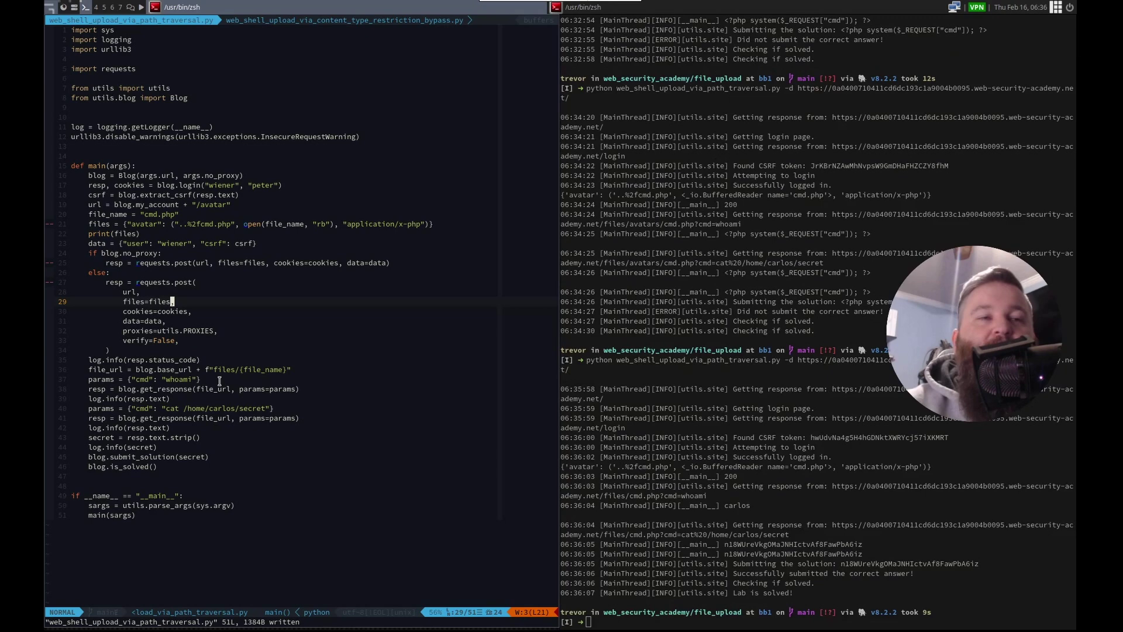
pyautogui.moveTo(513, 501)
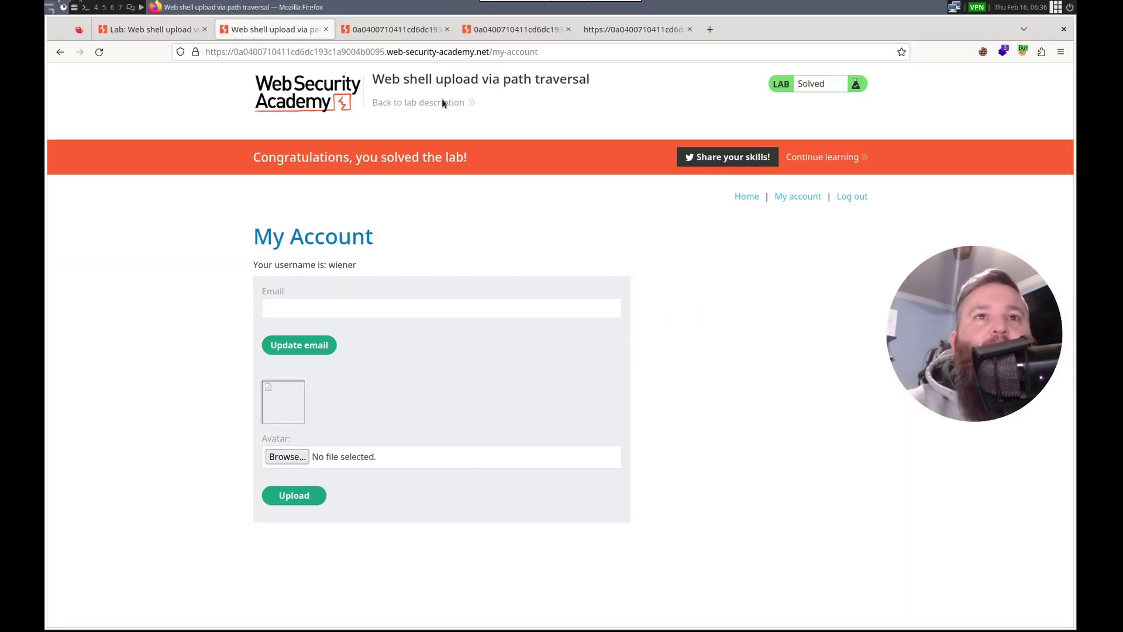
pyautogui.moveTo(319, 153)
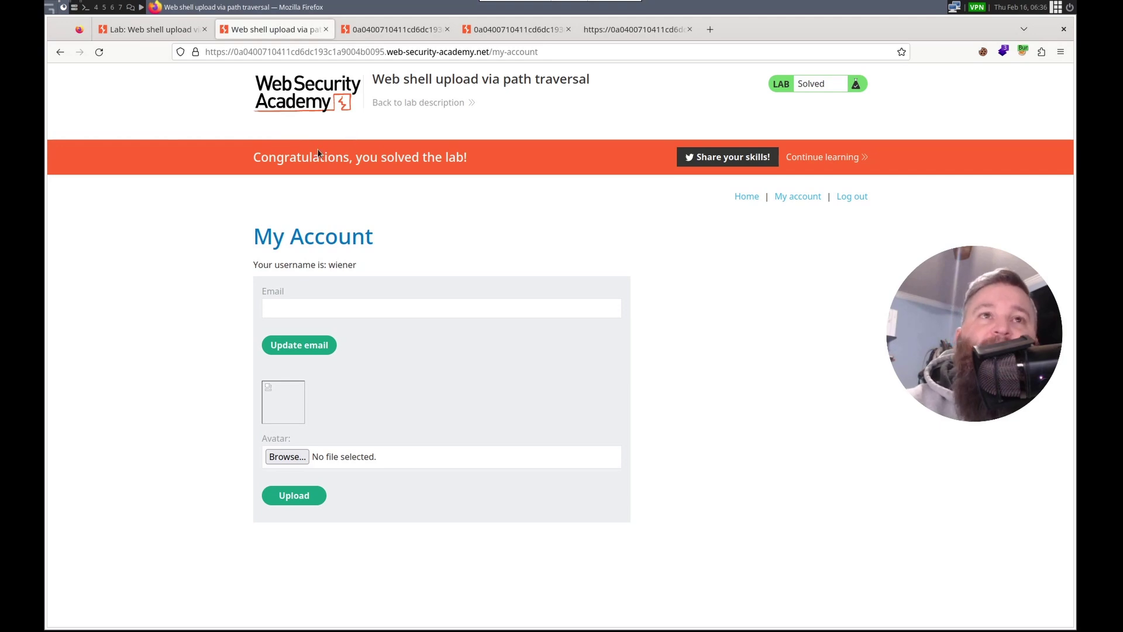